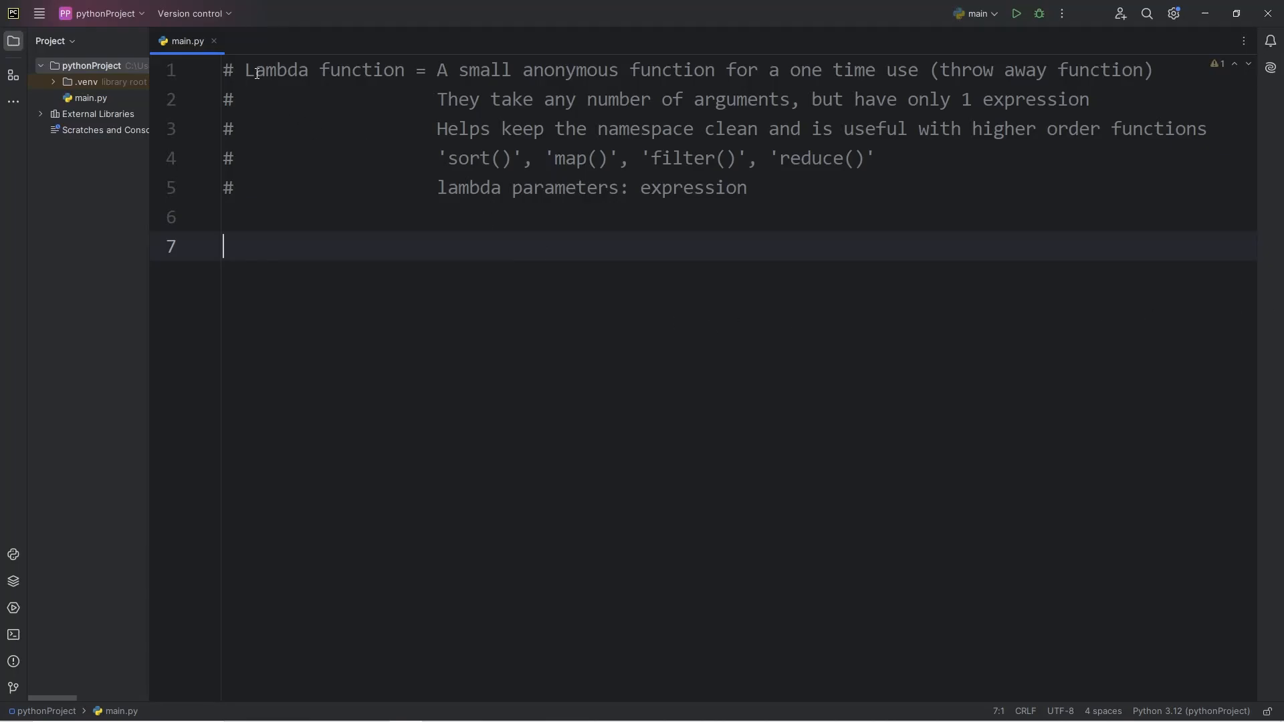
Step: Review the lambda notes and add the map(lambda x: x * 2, numbers) example
{"action": "double_click", "coordinate": [361, 70]}
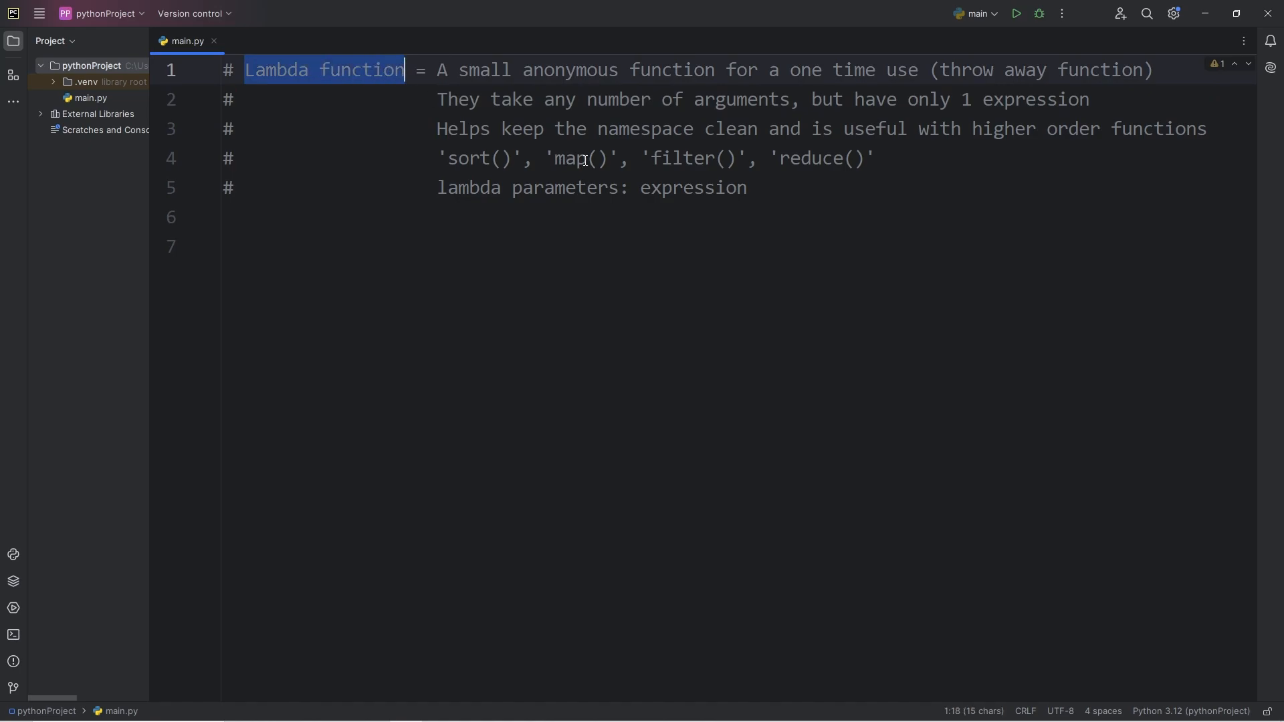
{"action": "left_click_drag", "start_coordinate": [597, 128], "coordinate": [758, 128]}
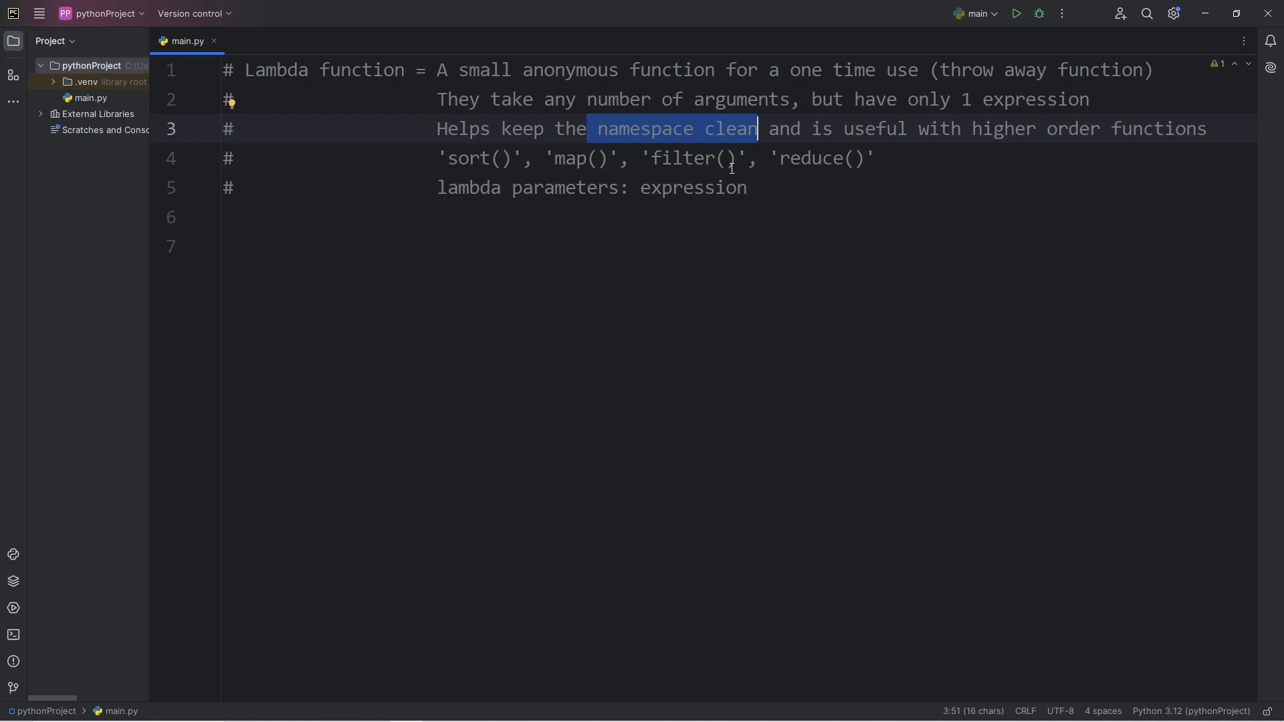
{"action": "mouse_move", "coordinate": [700, 149]}
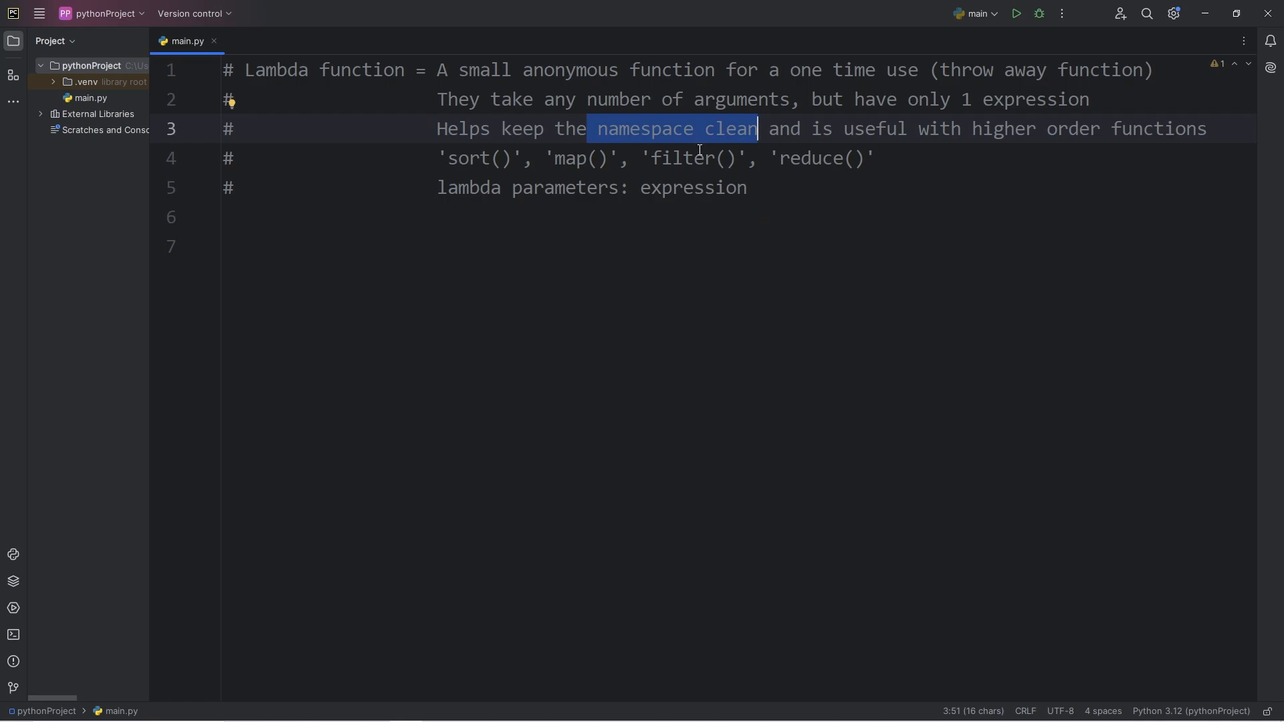
{"action": "mouse_move", "coordinate": [909, 207]}
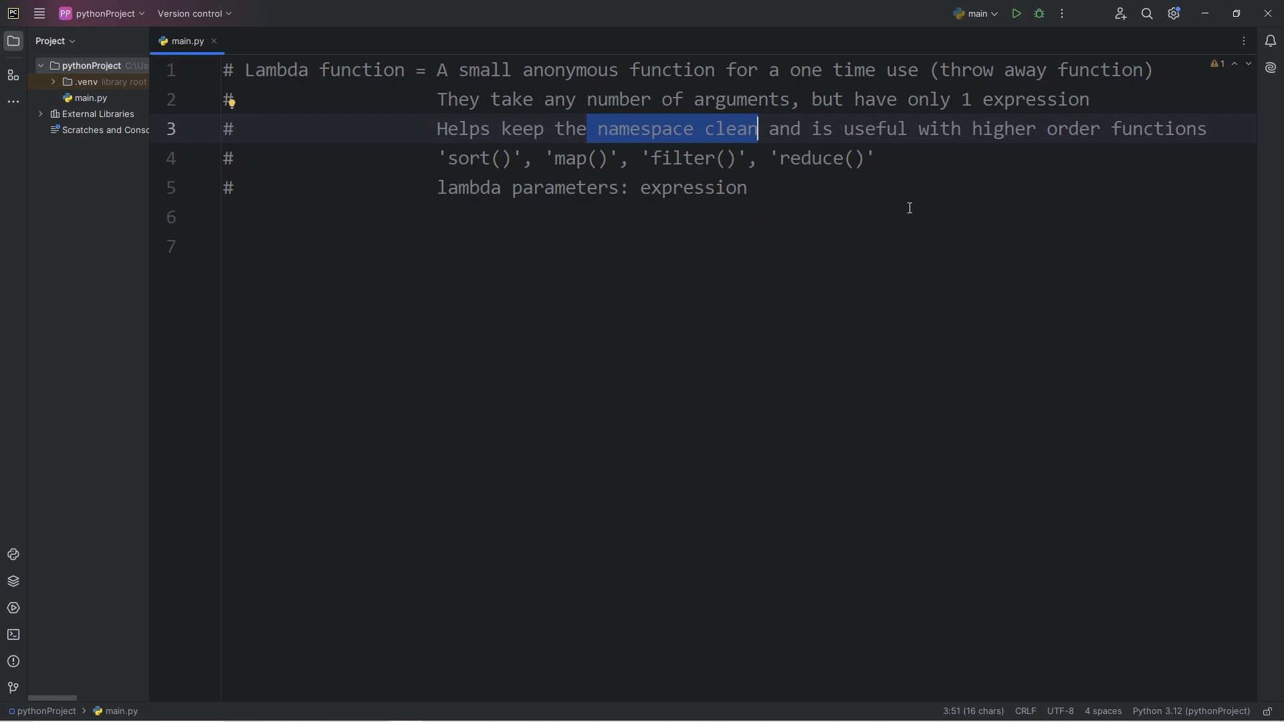
{"action": "double_click", "coordinate": [875, 129]}
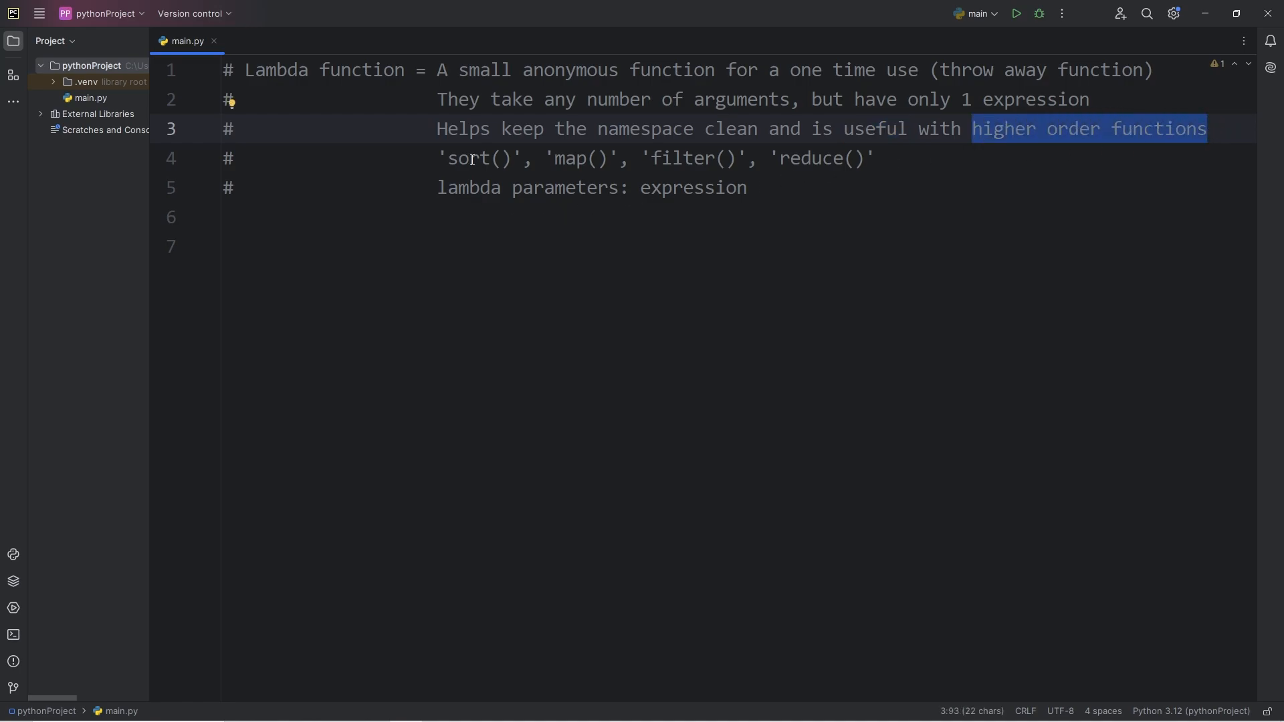
{"action": "double_click", "coordinate": [678, 158]}
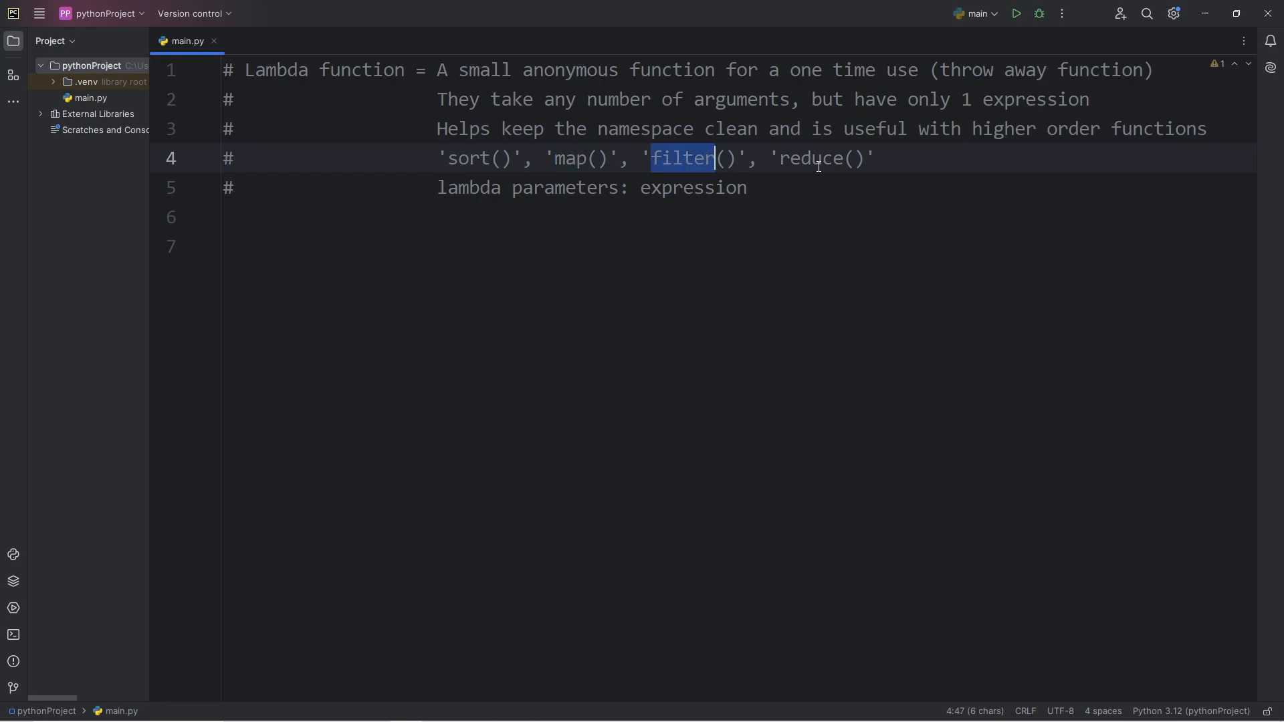
{"action": "type", "text": "map(lambda x: x * 2, numbers)"}
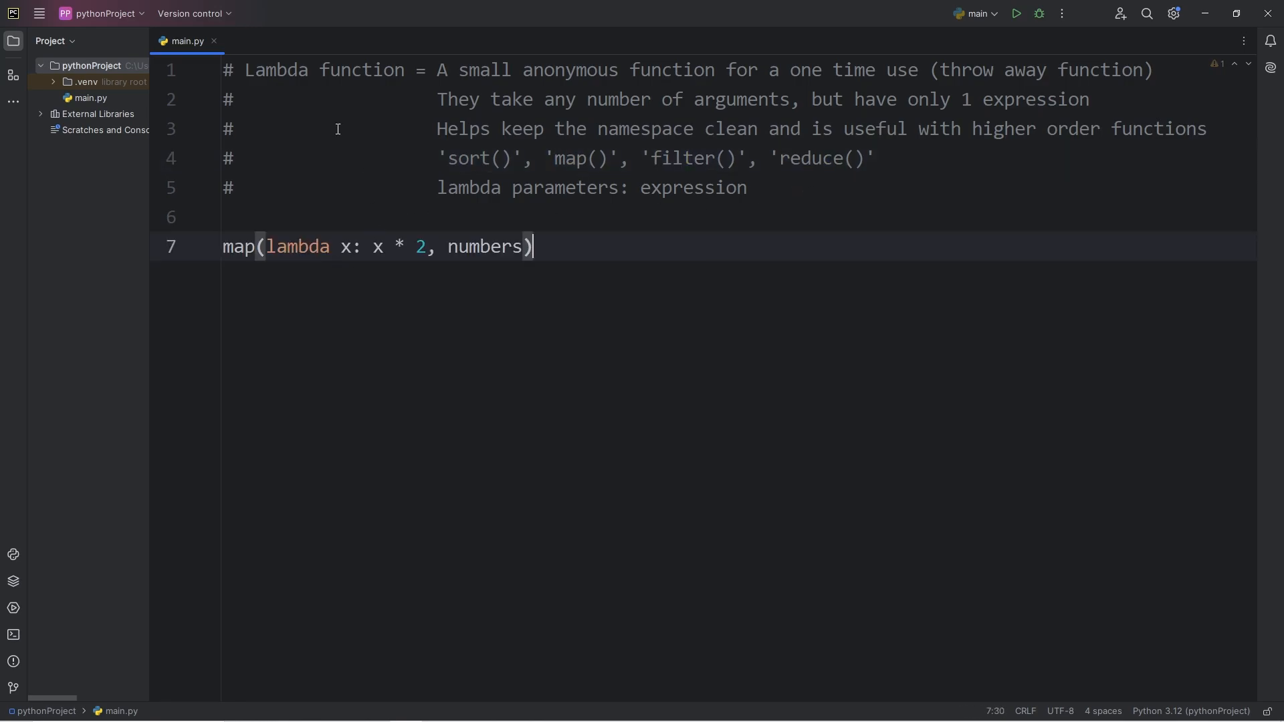
{"action": "left_click_drag", "start_coordinate": [267, 246], "coordinate": [522, 246]}
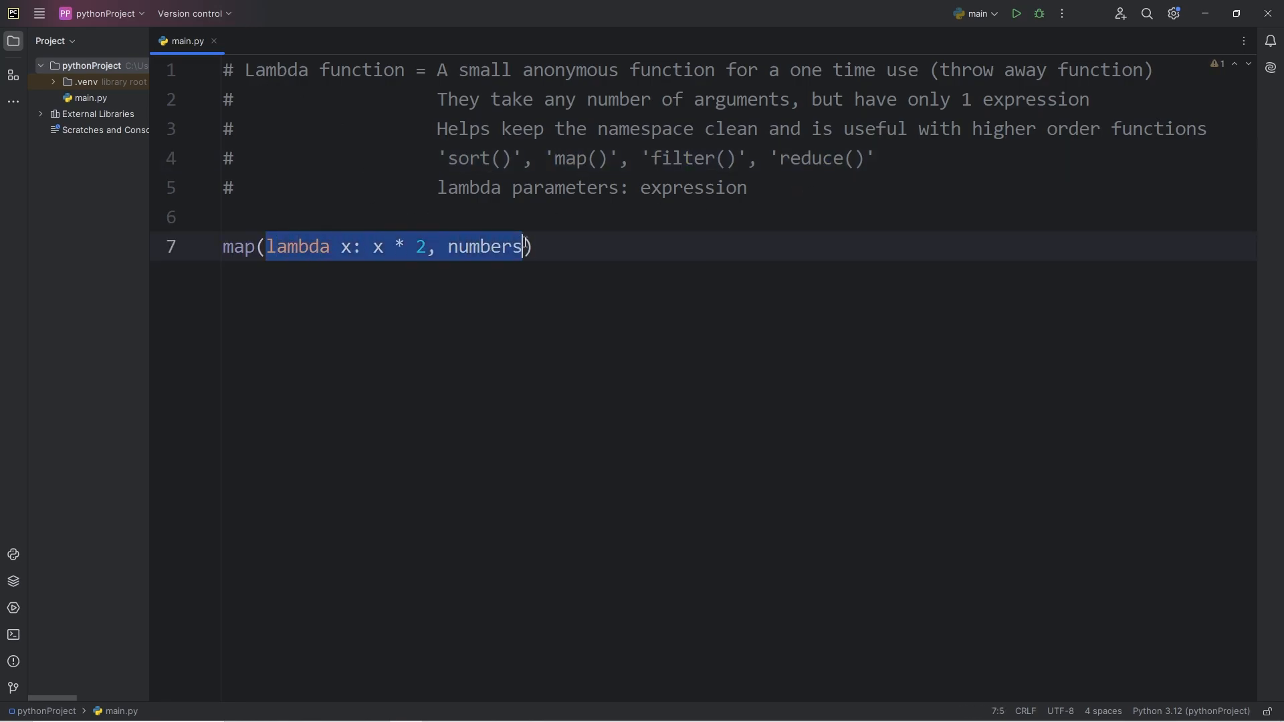
{"action": "double_click", "coordinate": [693, 187]}
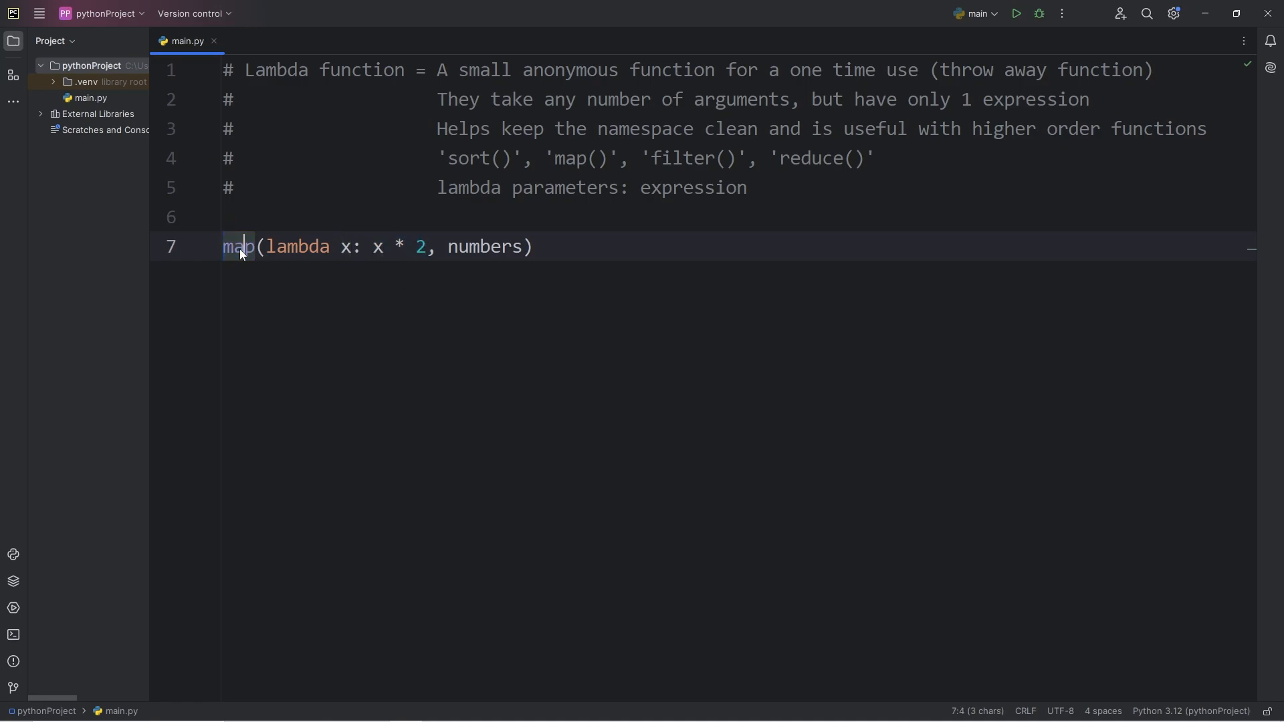
{"action": "double_click", "coordinate": [238, 246]}
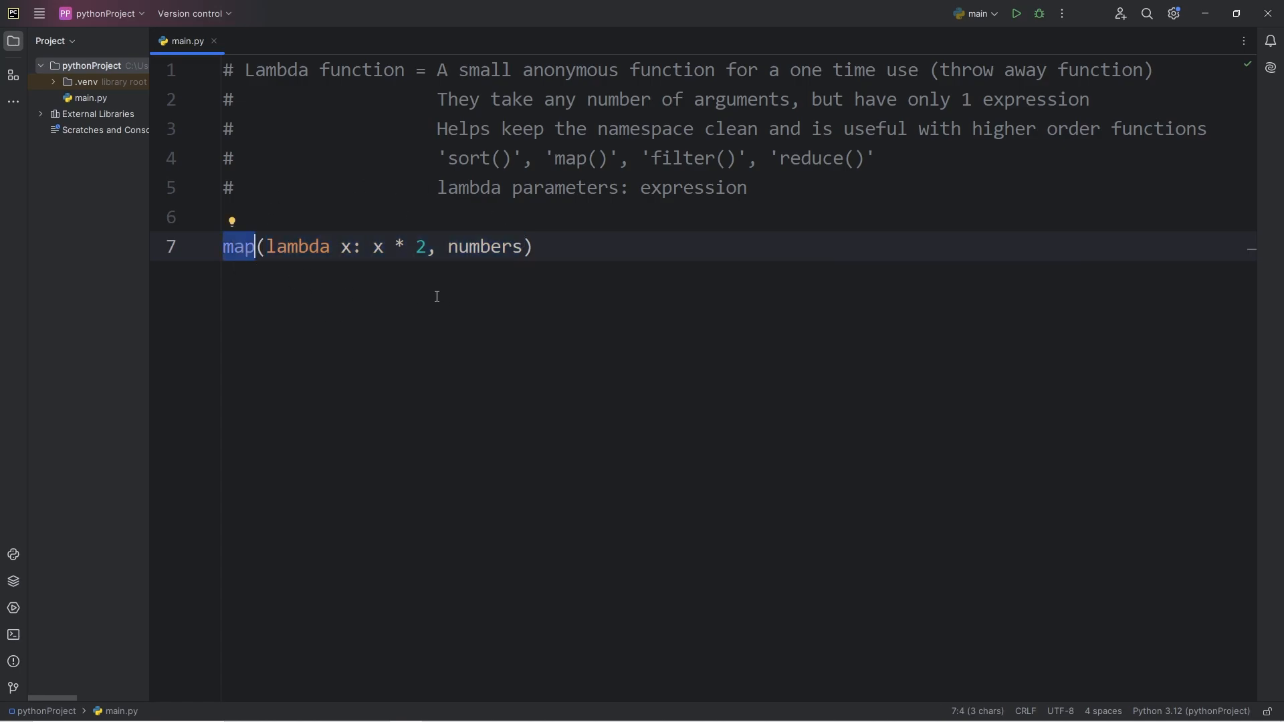
{"action": "left_click", "coordinate": [535, 246]}
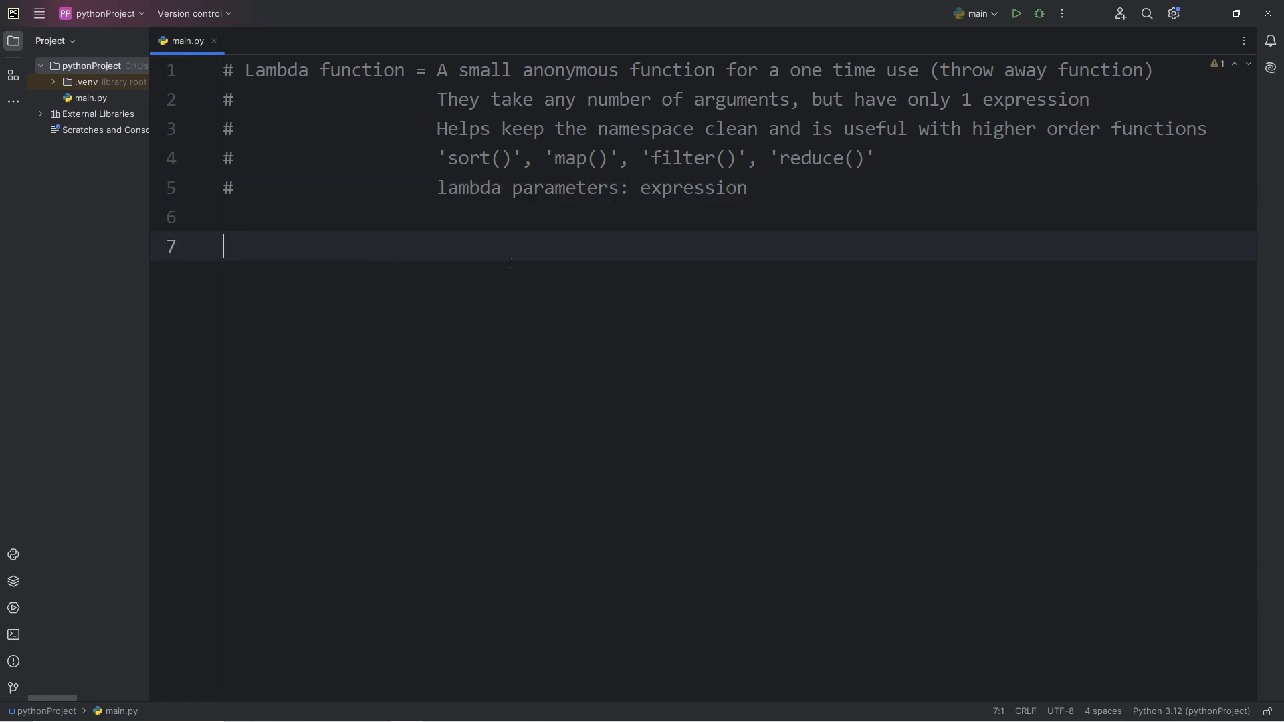
Step: Define double = lambda x: x * 2 and start an empty line below it
{"action": "type", "text": "double ="}
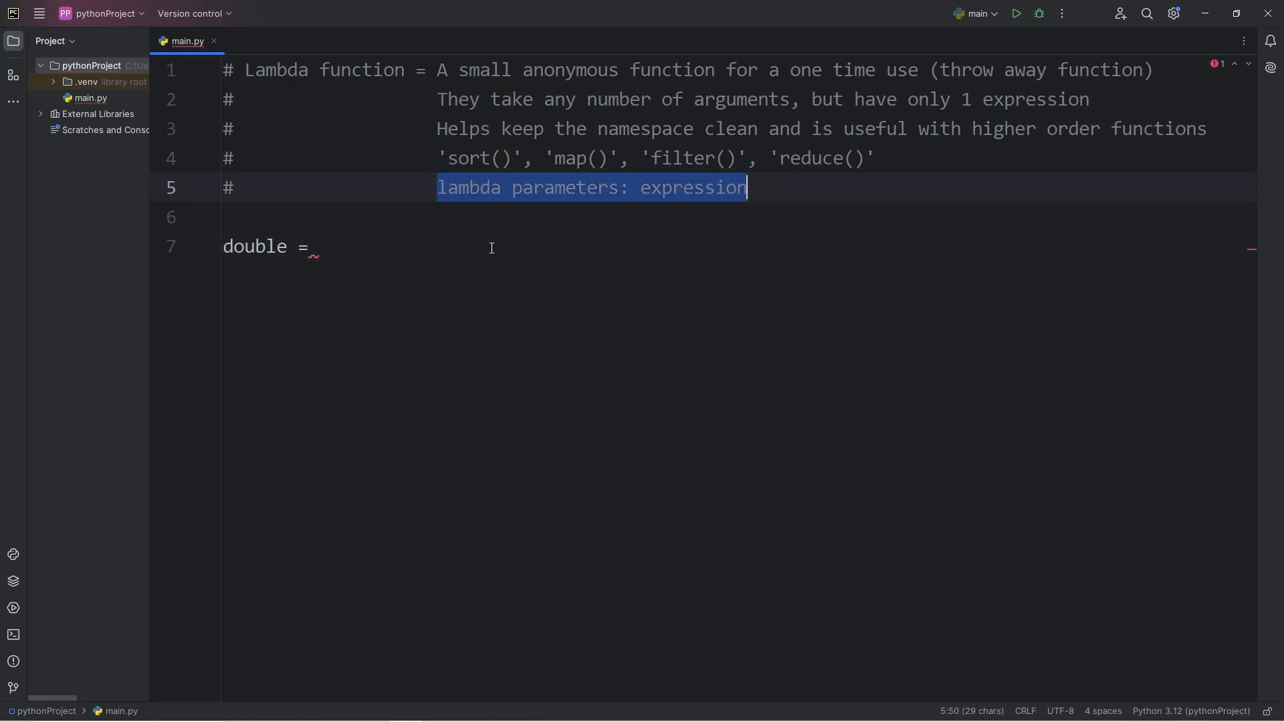
{"action": "type", "text": "lambd"}
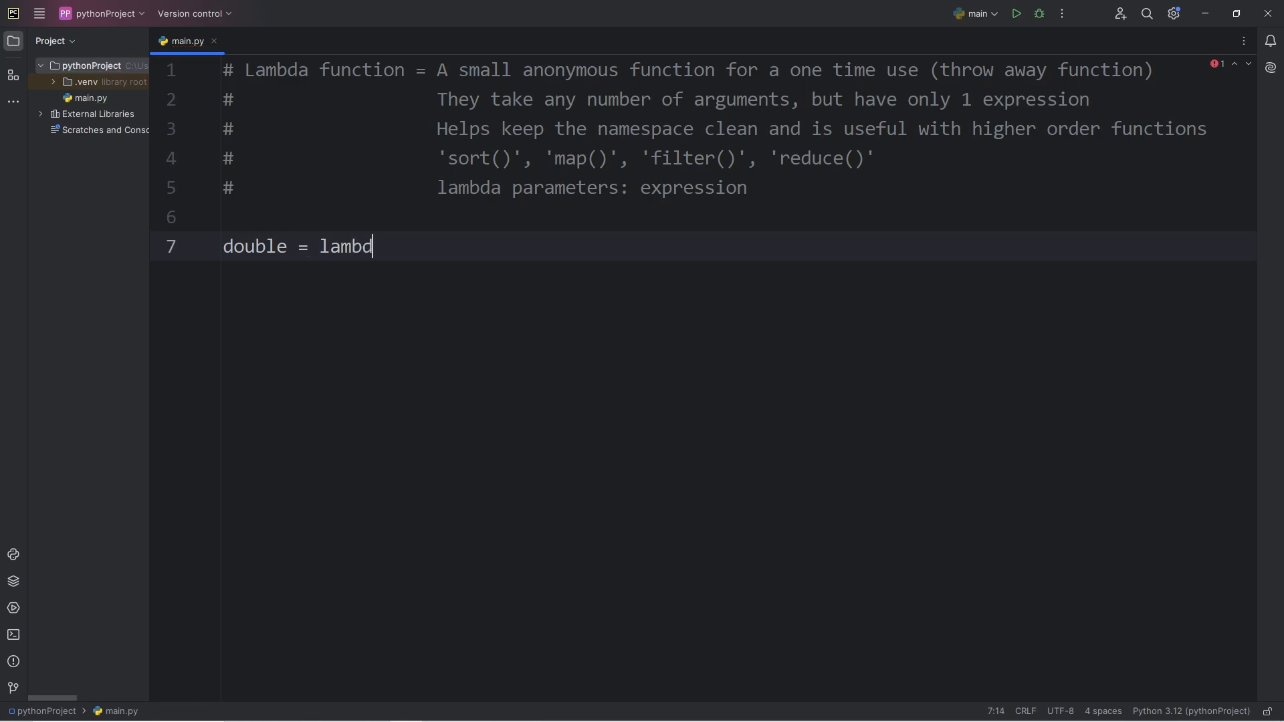
{"action": "type", "text": "a"}
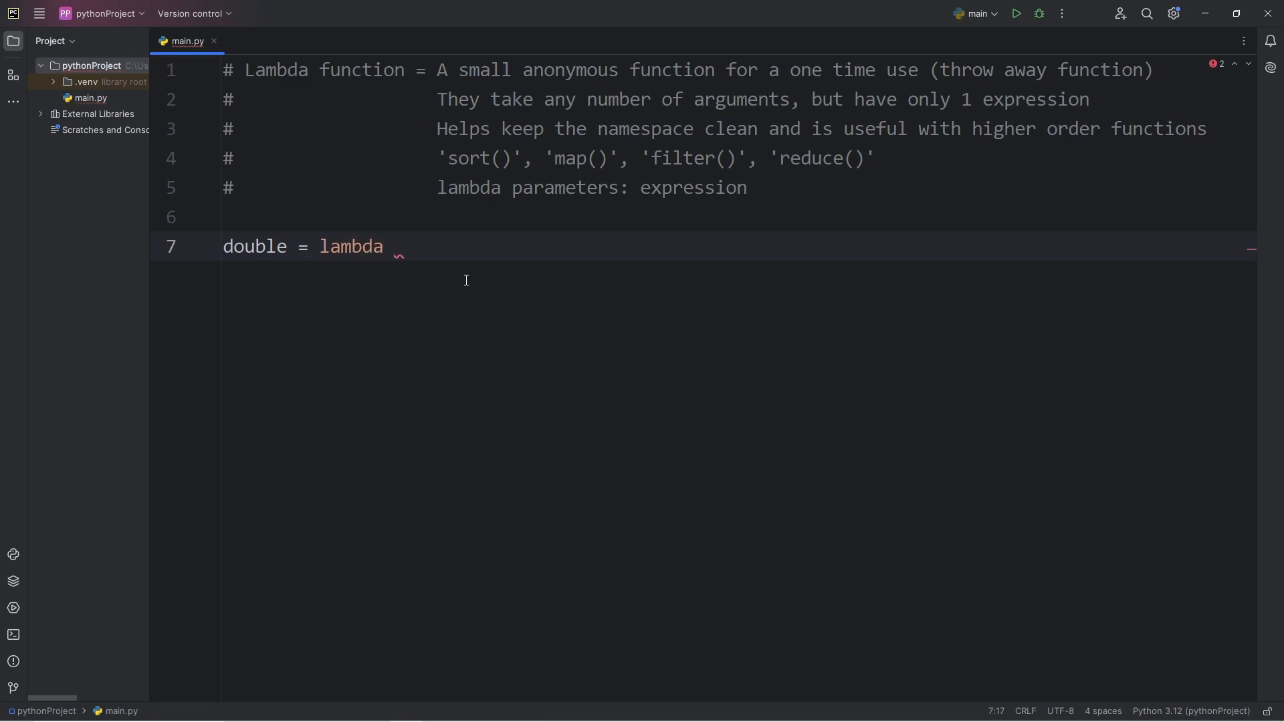
{"action": "type", "text": "x"}
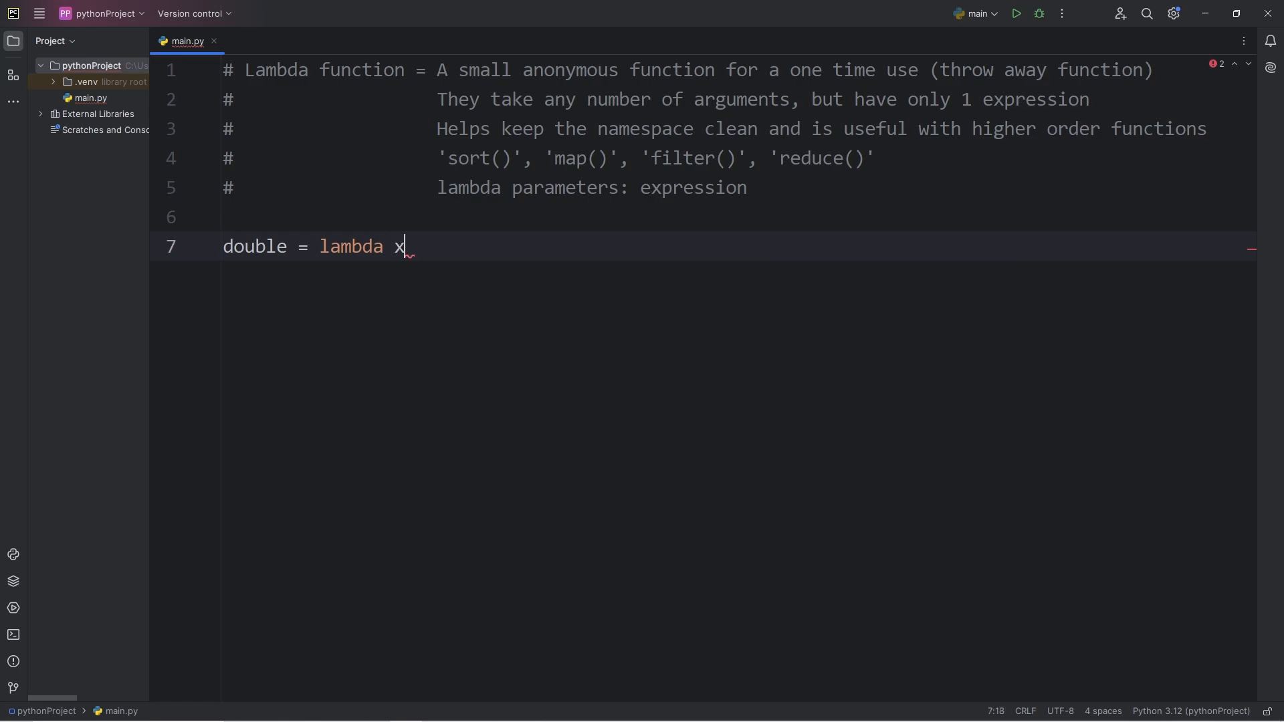
{"action": "type", "text": ":"}
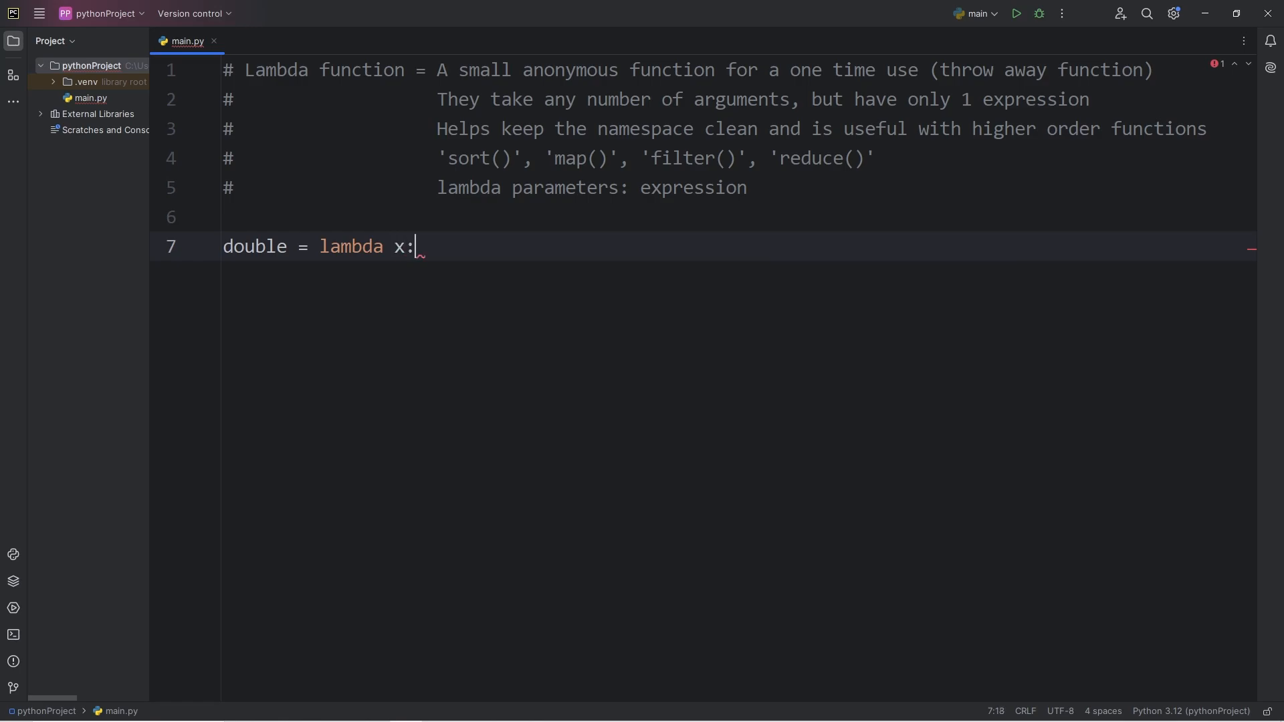
{"action": "double_click", "coordinate": [693, 187]}
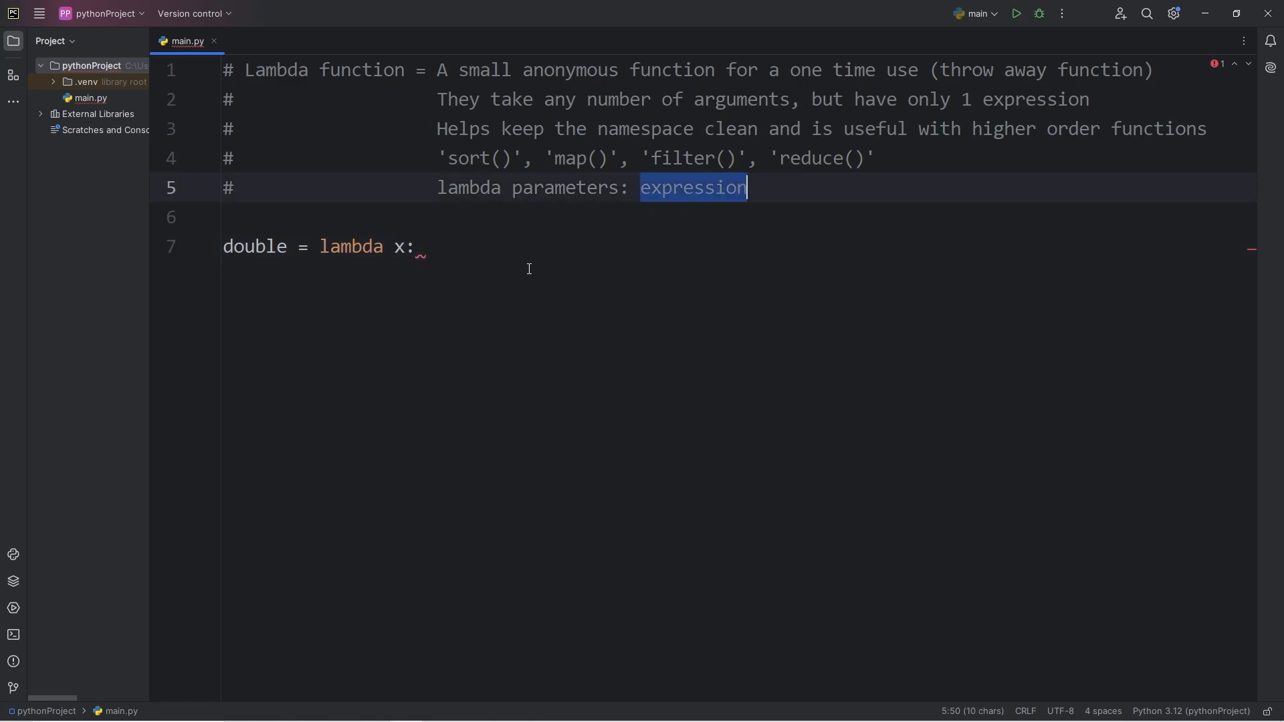
{"action": "left_click", "coordinate": [428, 246]}
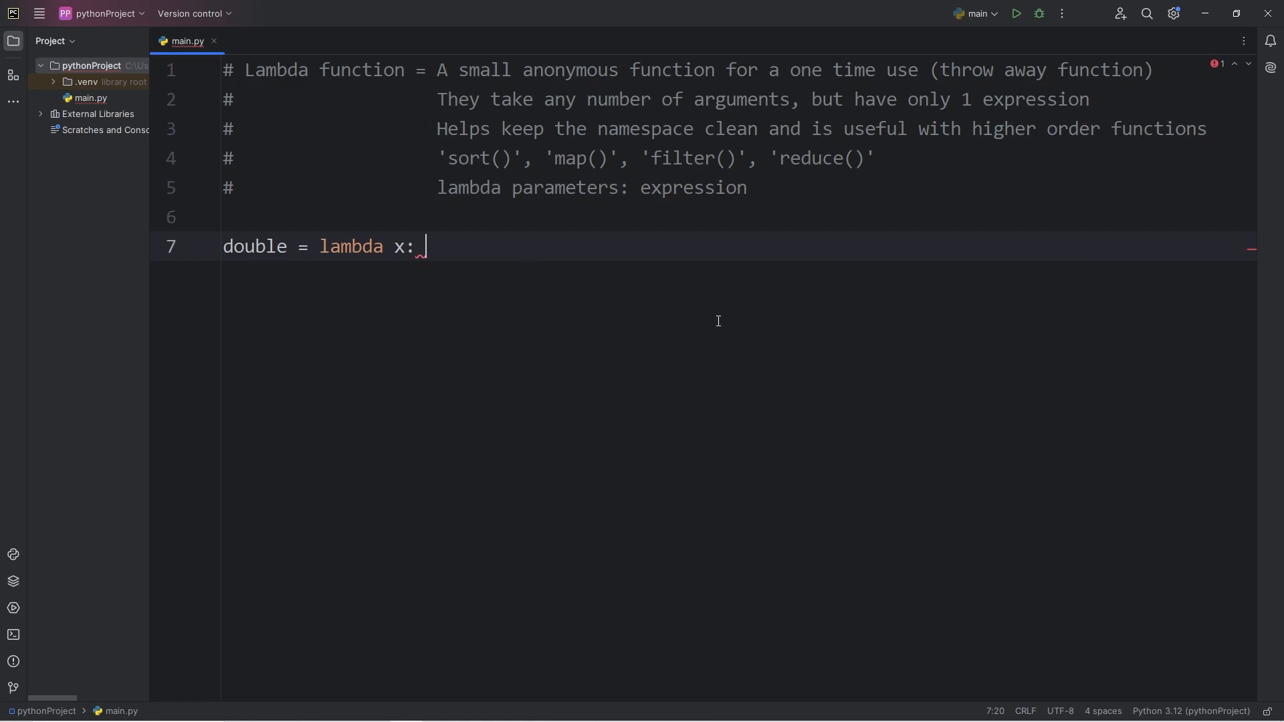
{"action": "type", "text": "x *"}
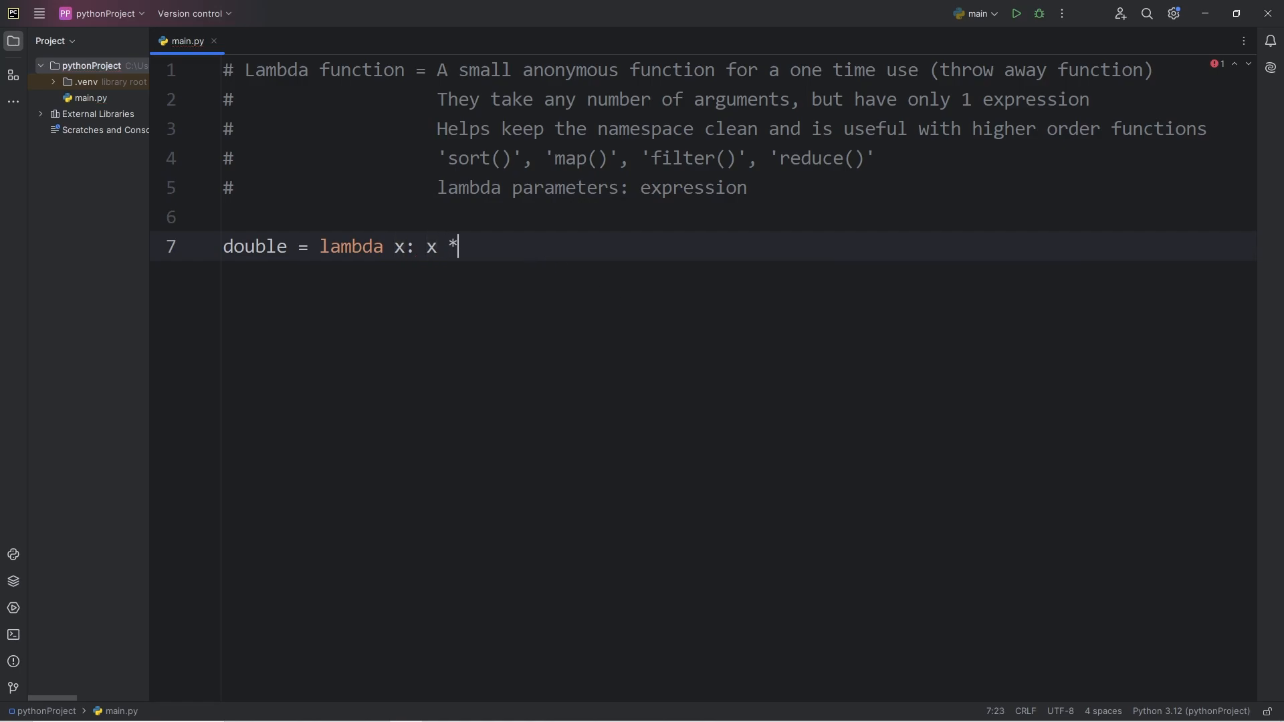
{"action": "type", "text": "2"}
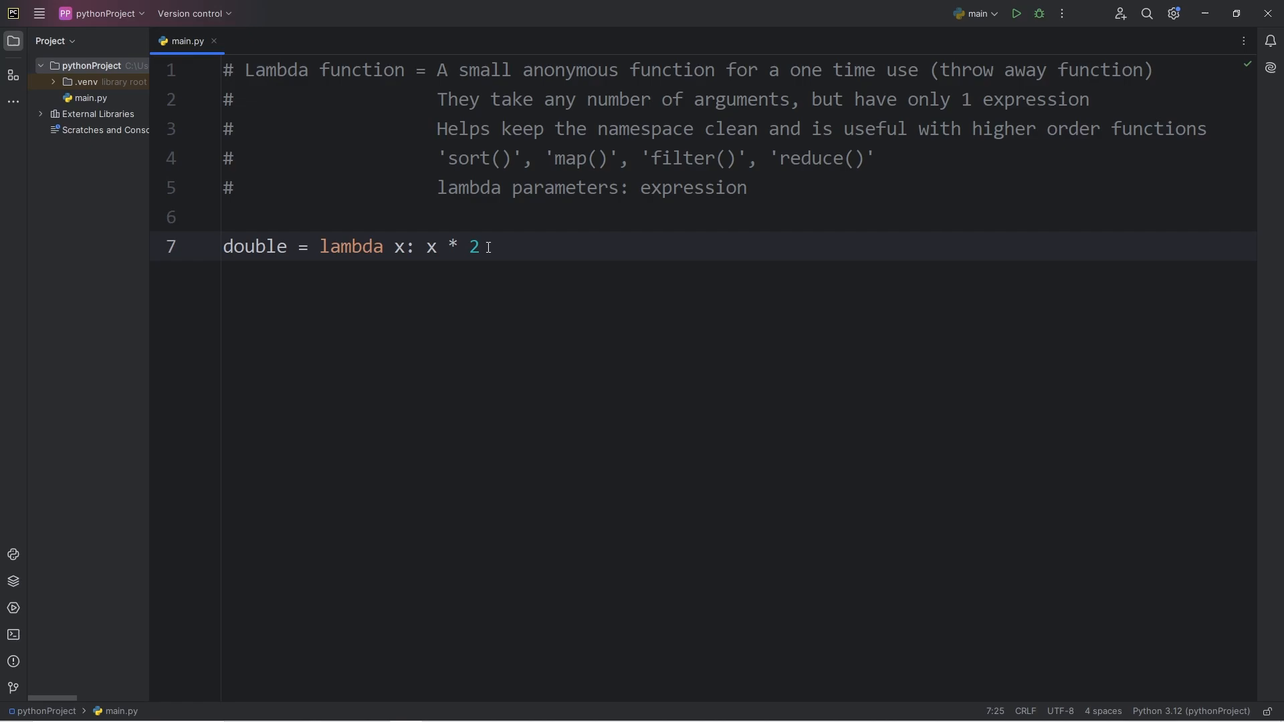
{"action": "left_click_drag", "start_coordinate": [319, 246], "coordinate": [479, 246]}
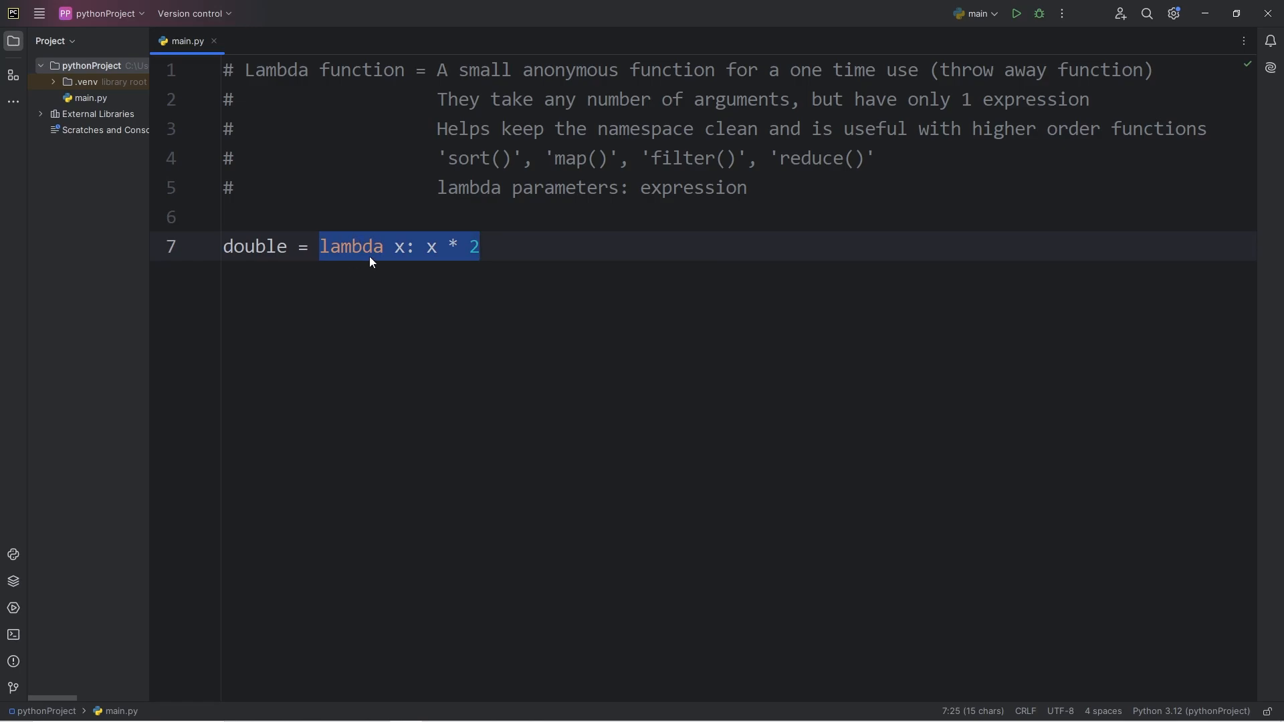
{"action": "double_click", "coordinate": [254, 246]}
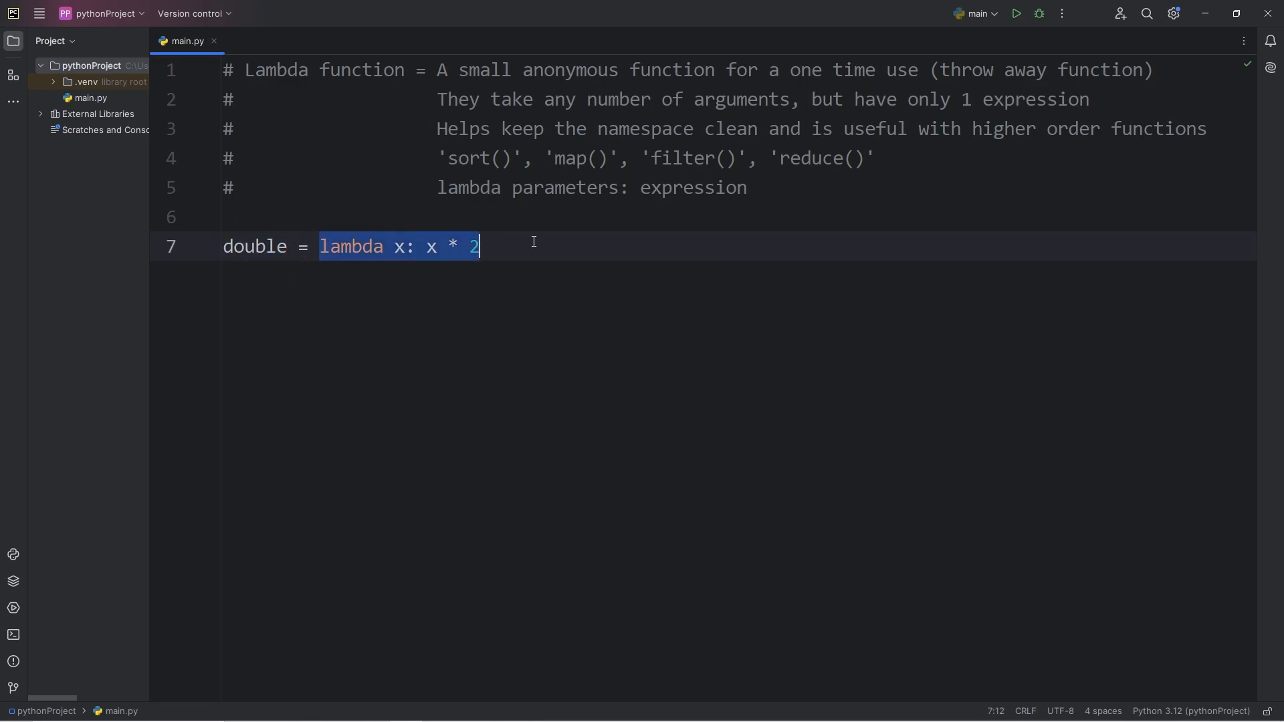
{"action": "double_click", "coordinate": [467, 158]}
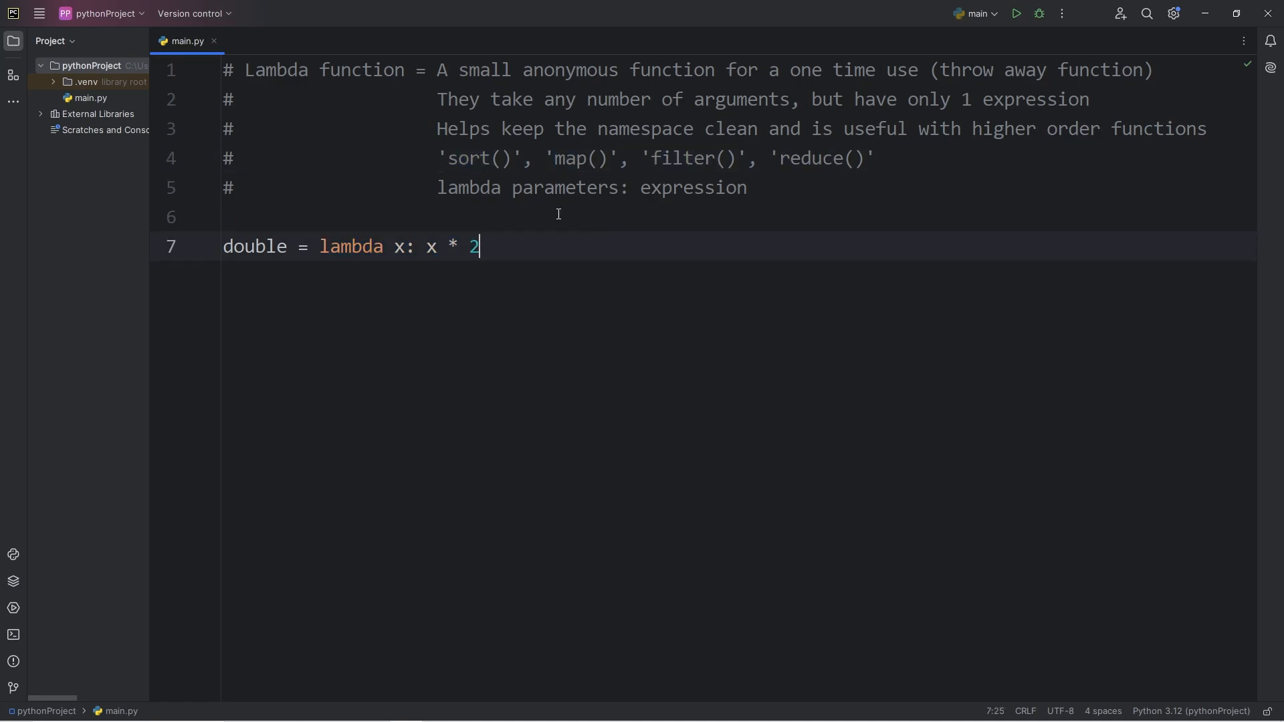
{"action": "key", "text": "Enter"}
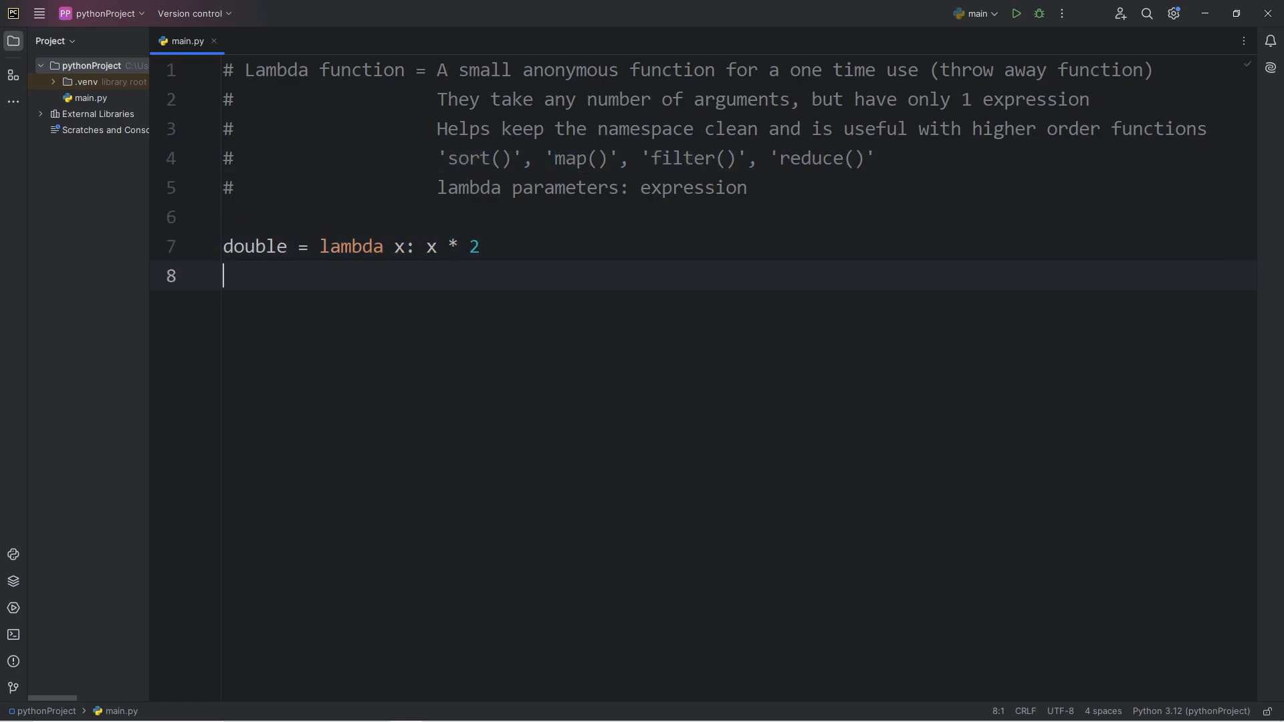
Step: Test the lambda with print(double(2)) and run the script
{"action": "double_click", "coordinate": [254, 246]}
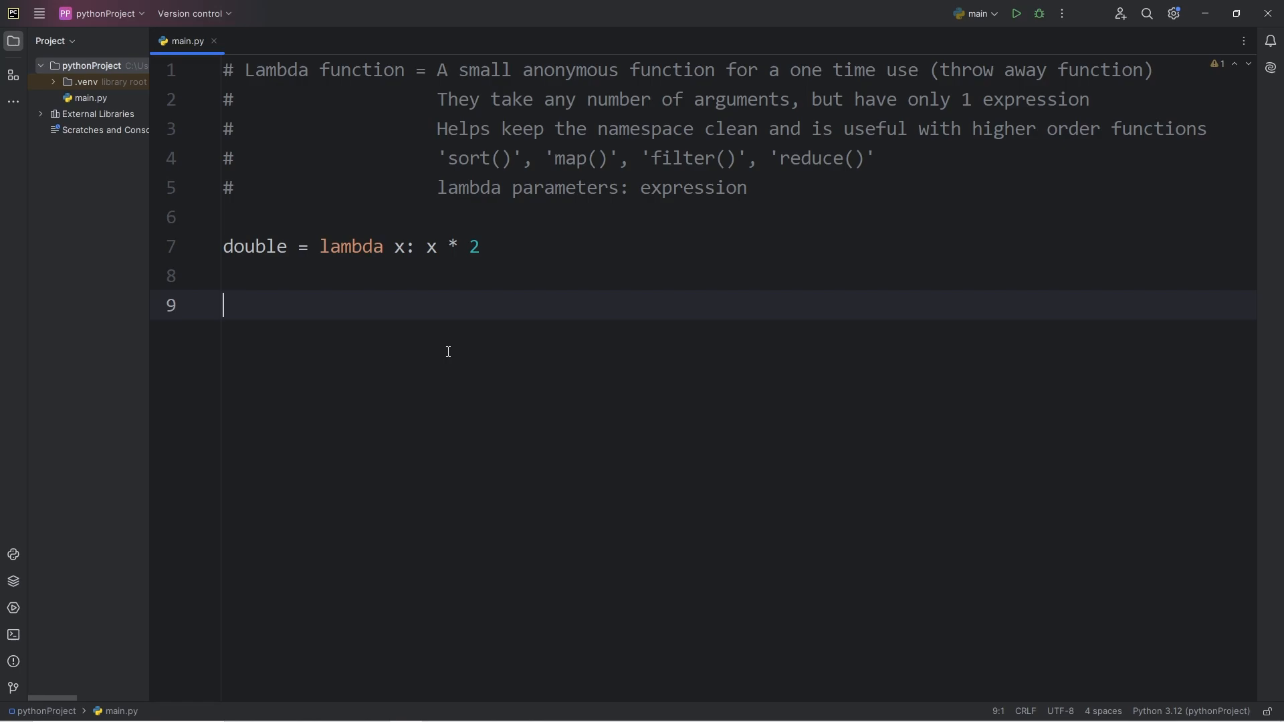
{"action": "type", "text": "print"}
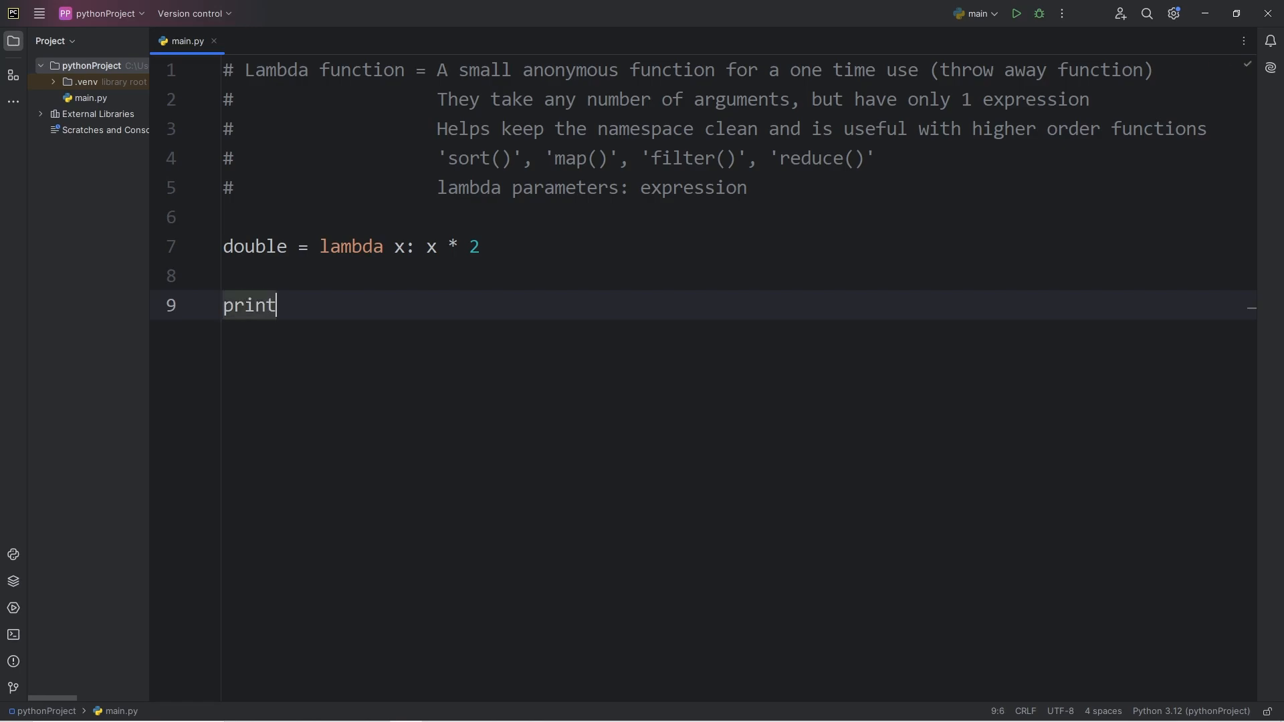
{"action": "type", "text": "(do"}
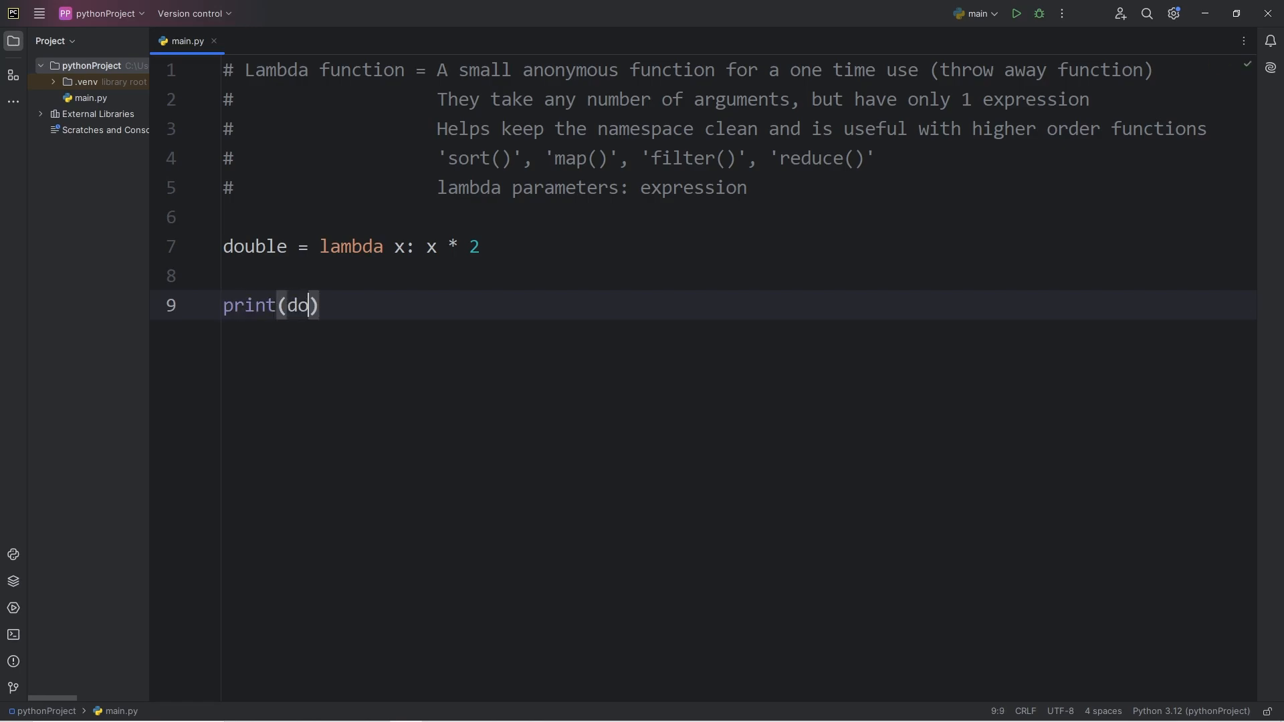
{"action": "type", "text": "uble"}
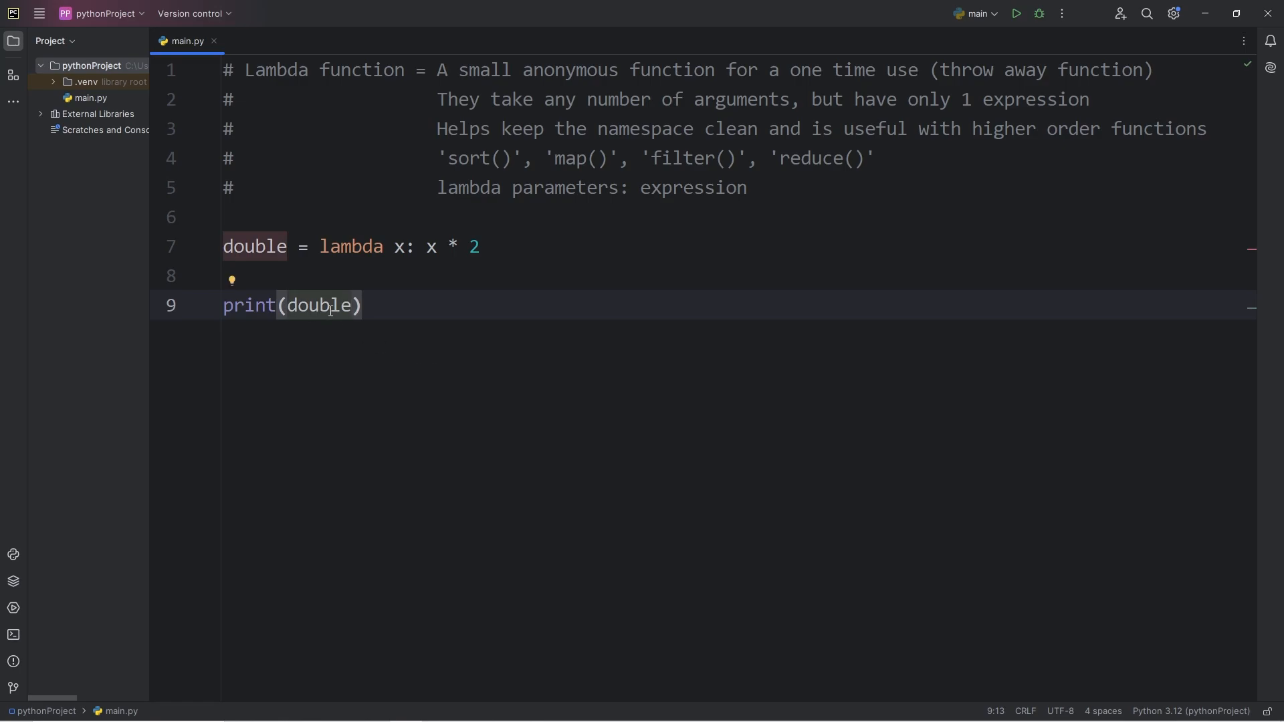
{"action": "type", "text": "()"}
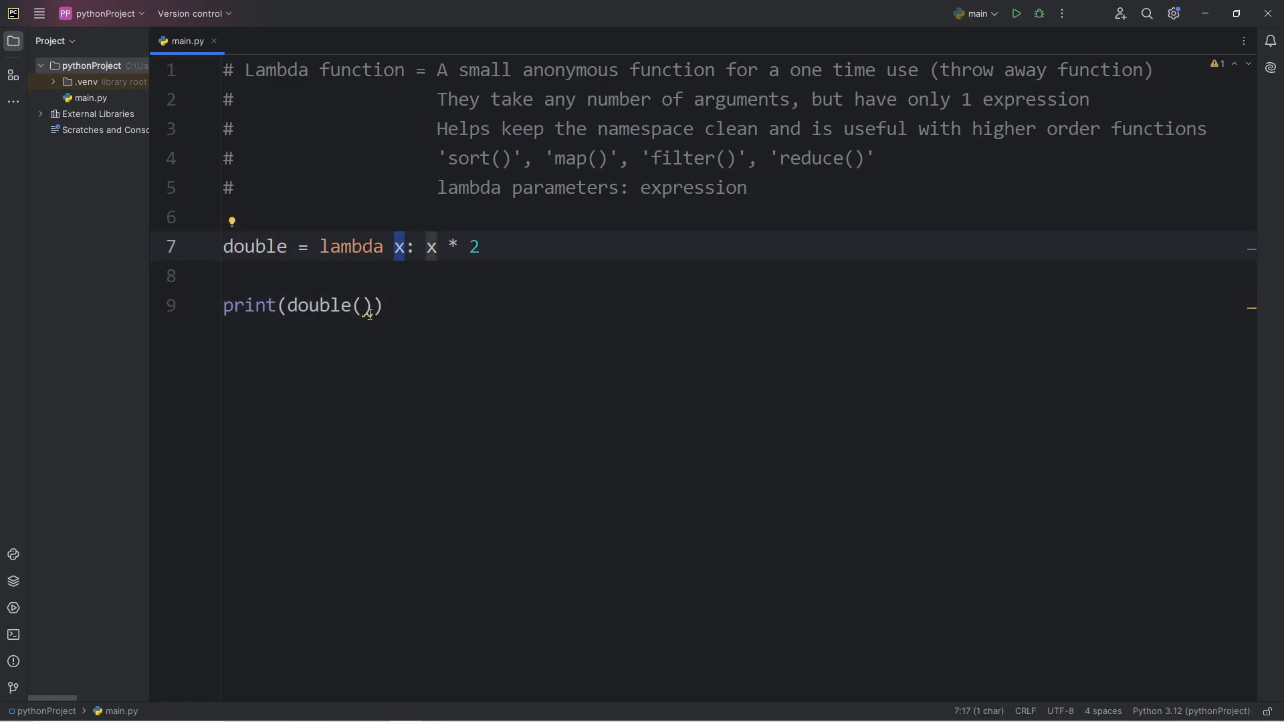
{"action": "type", "text": "2"}
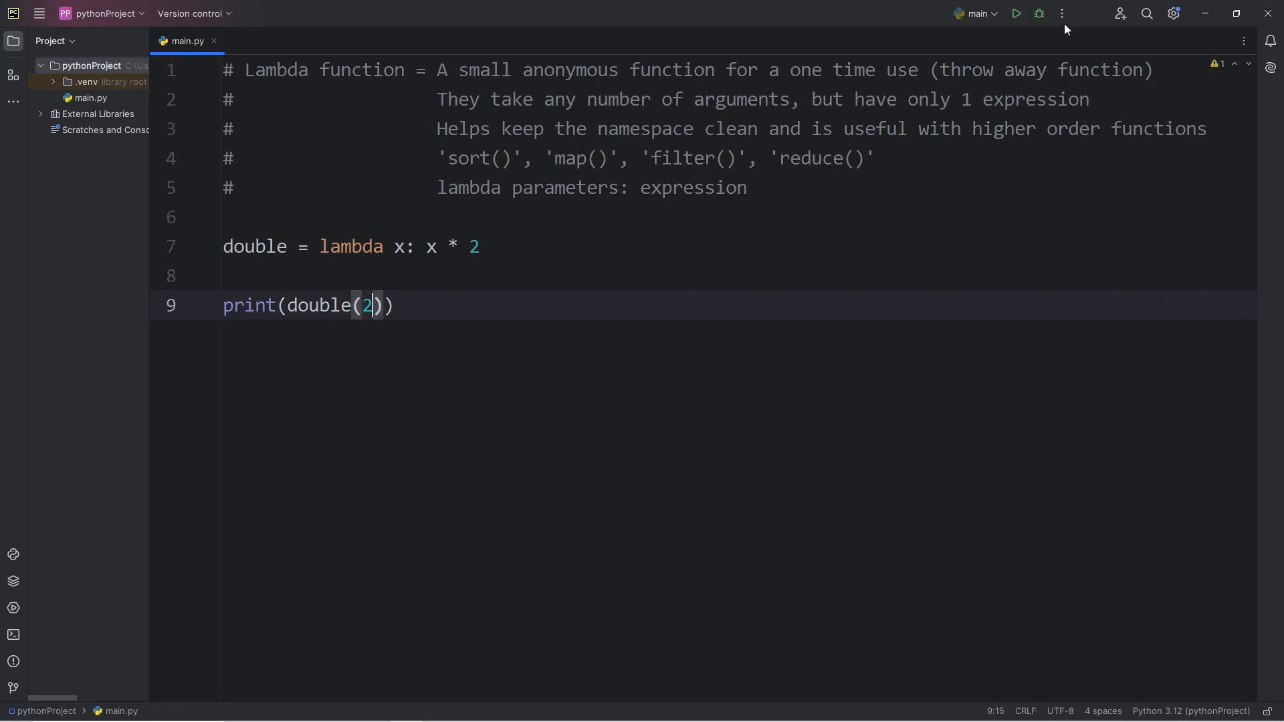
{"action": "left_click", "coordinate": [1016, 13]}
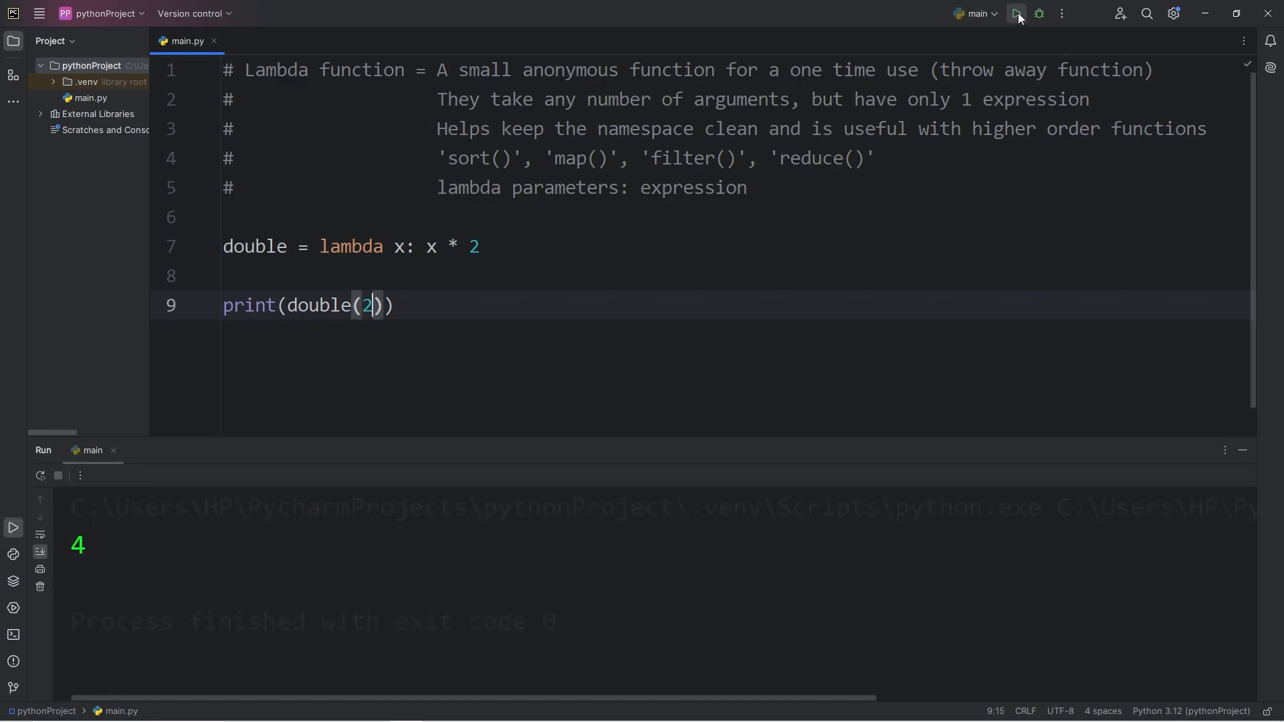
Step: Change the argument to 3 then 4, rerun to get 8, and add a blank line
{"action": "type", "text": "3"}
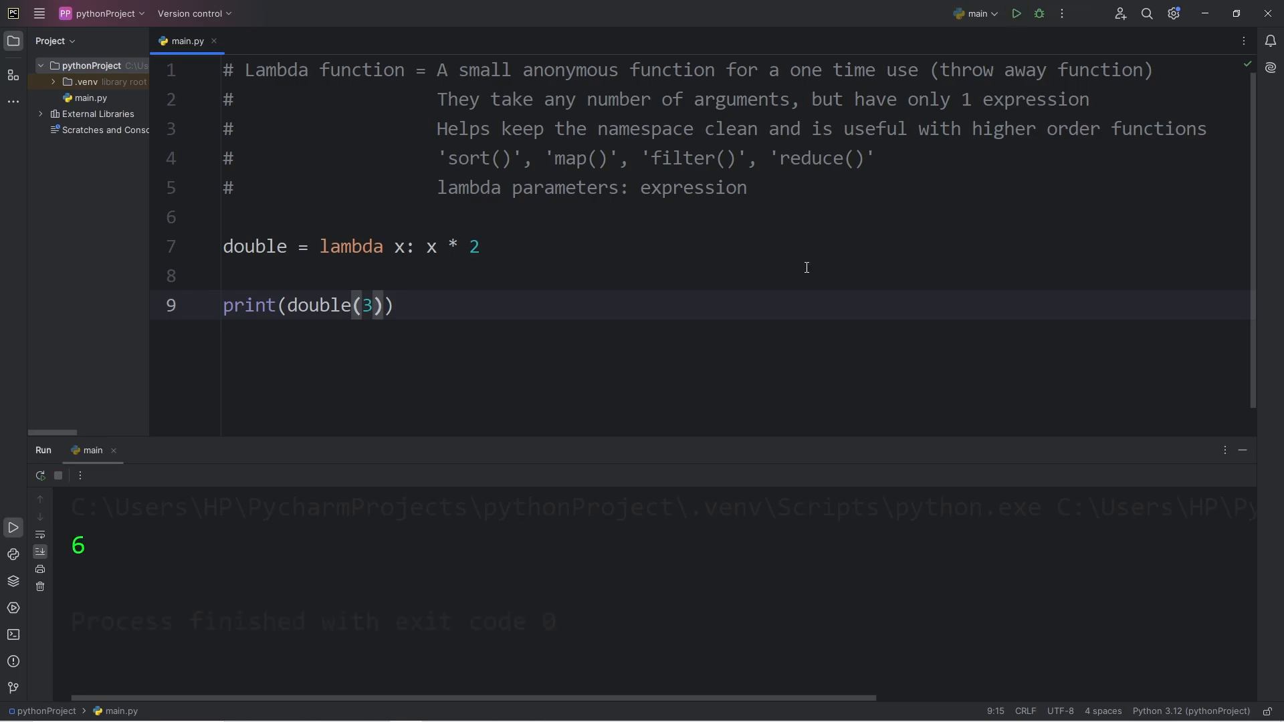
{"action": "type", "text": "4"}
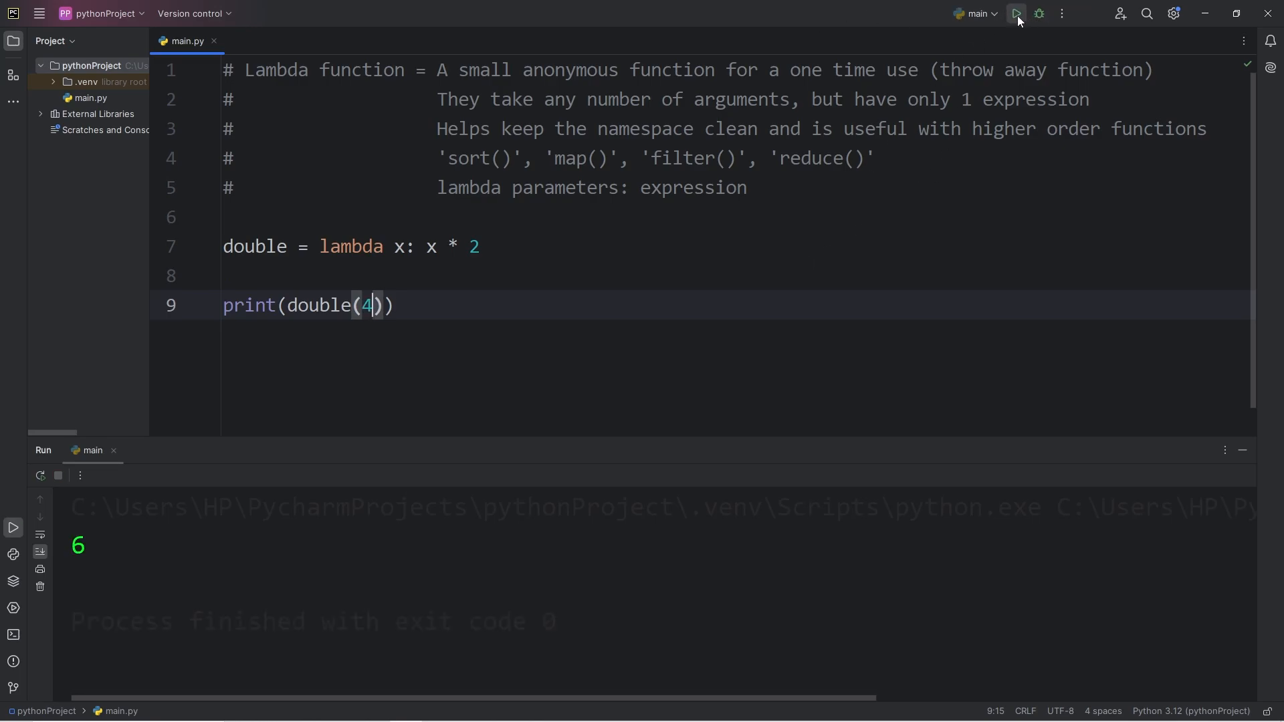
{"action": "left_click", "coordinate": [1017, 13]}
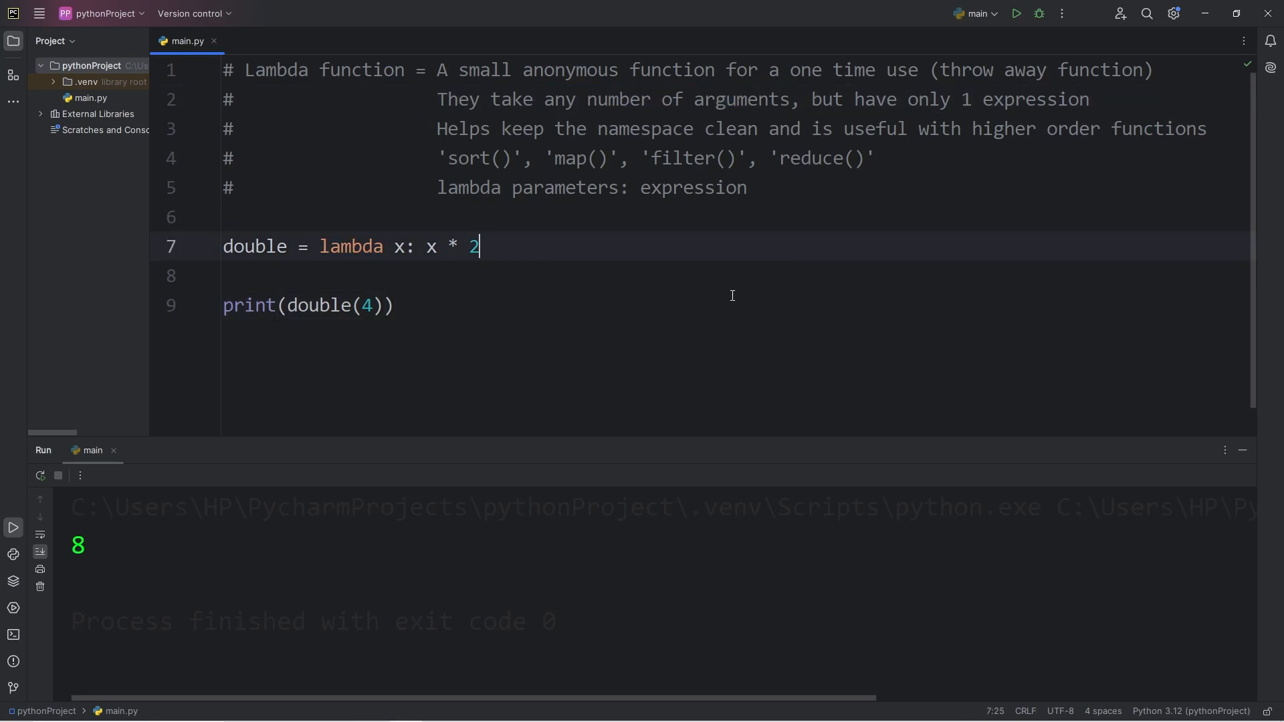
{"action": "key", "text": "Enter"}
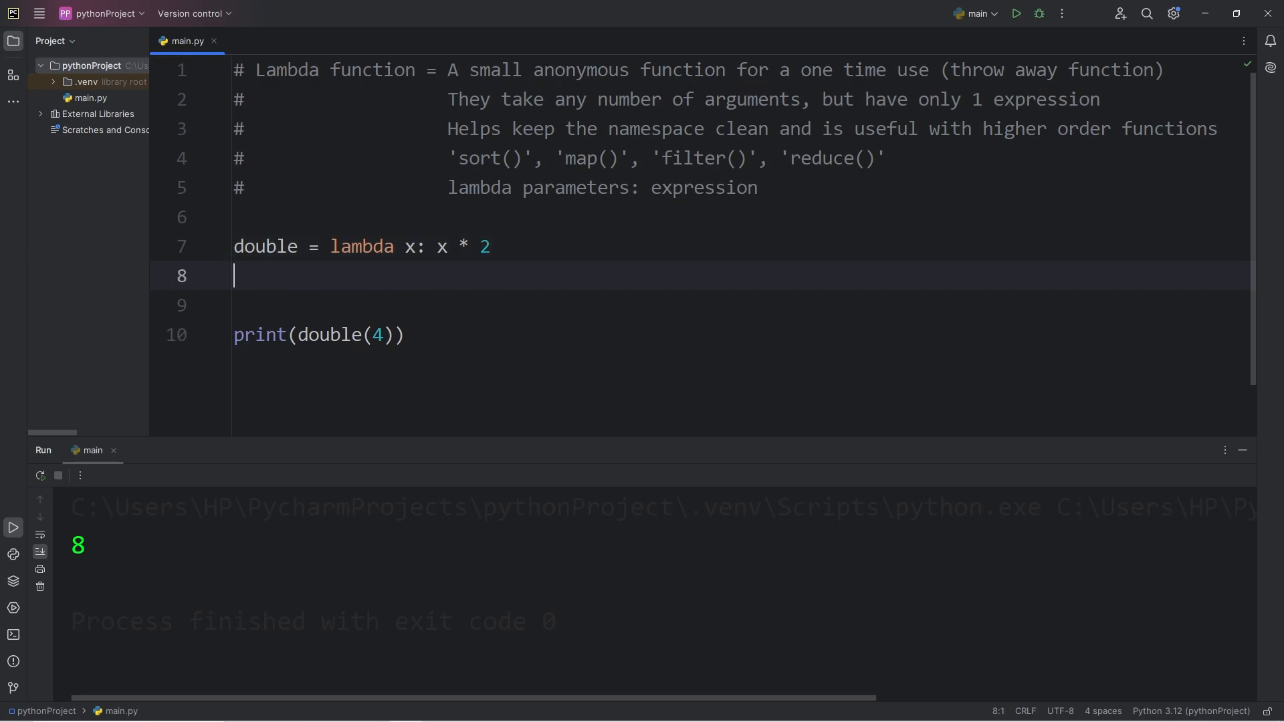
Step: Define add = lambda x, y: x + y below the double lambda
{"action": "type", "text": "add"}
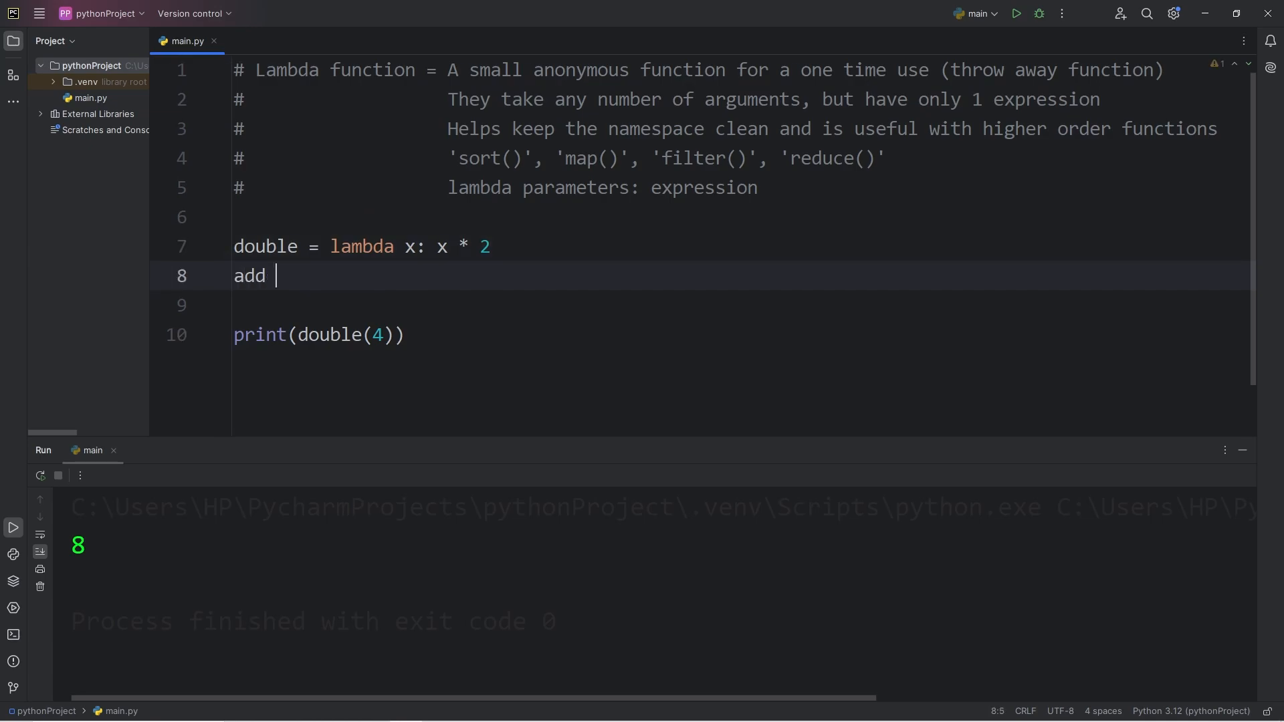
{"action": "type", "text": "="}
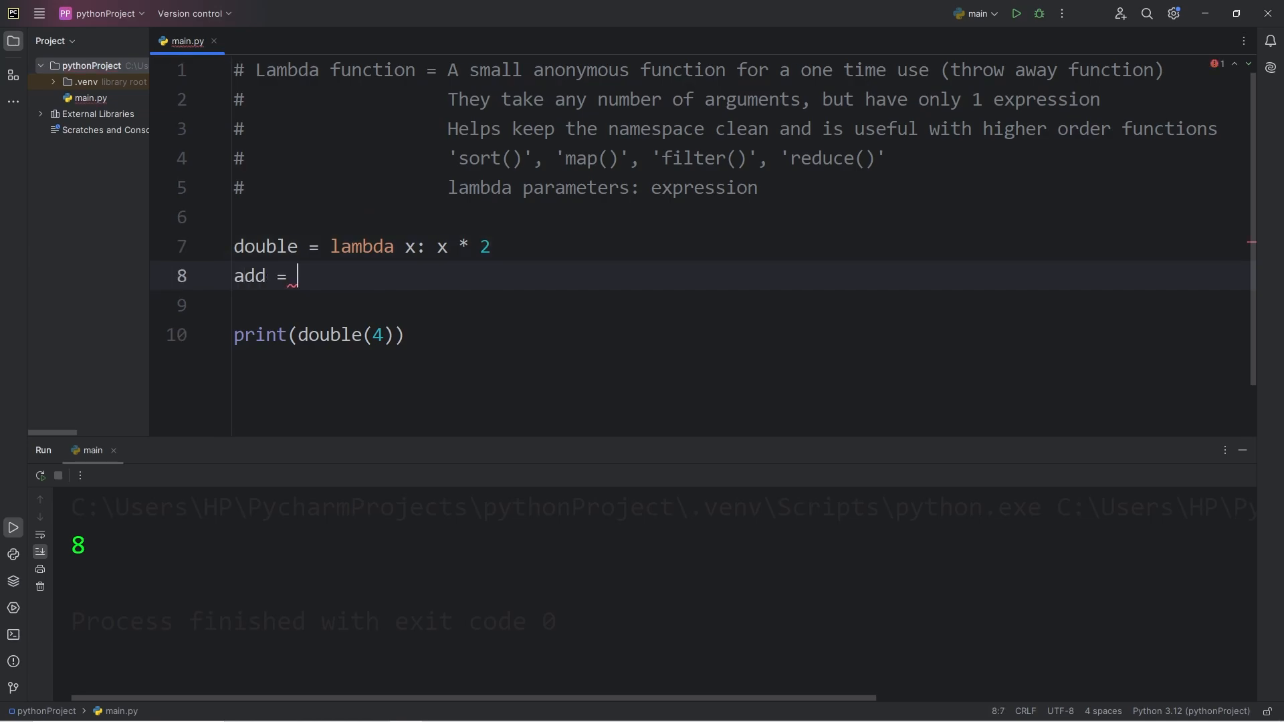
{"action": "type", "text": "lambda"}
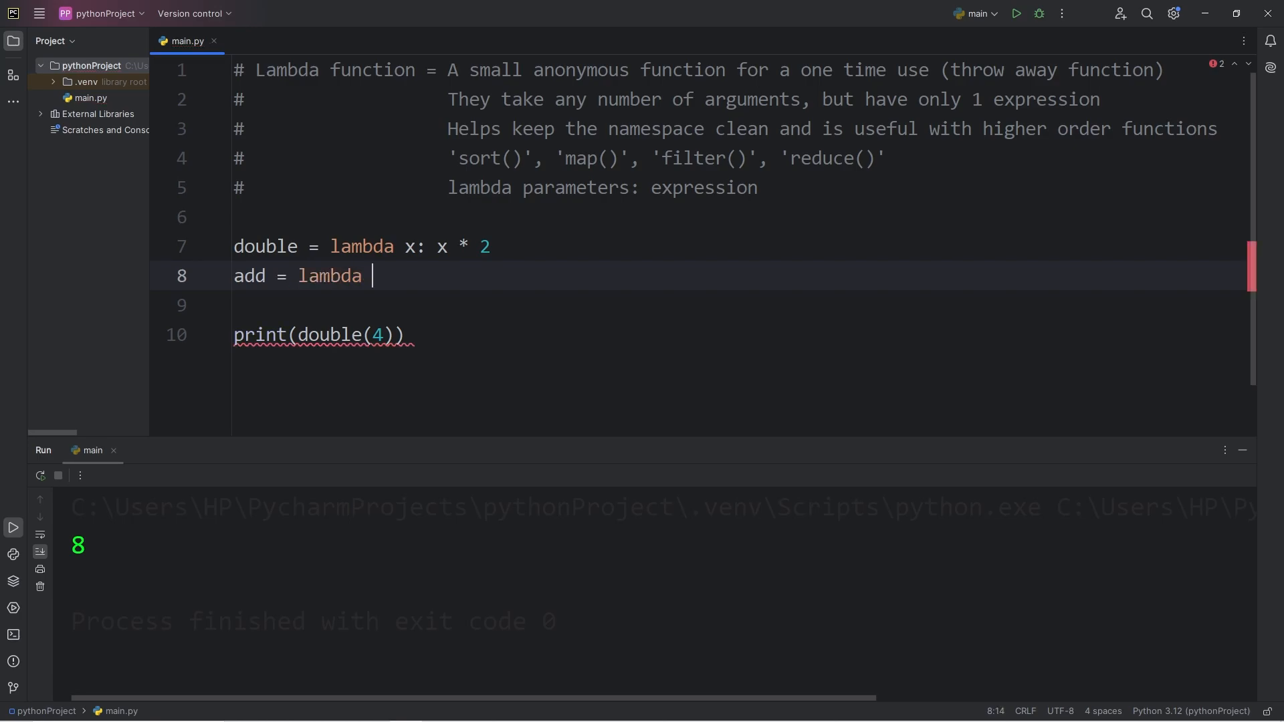
{"action": "type", "text": "x, y:"}
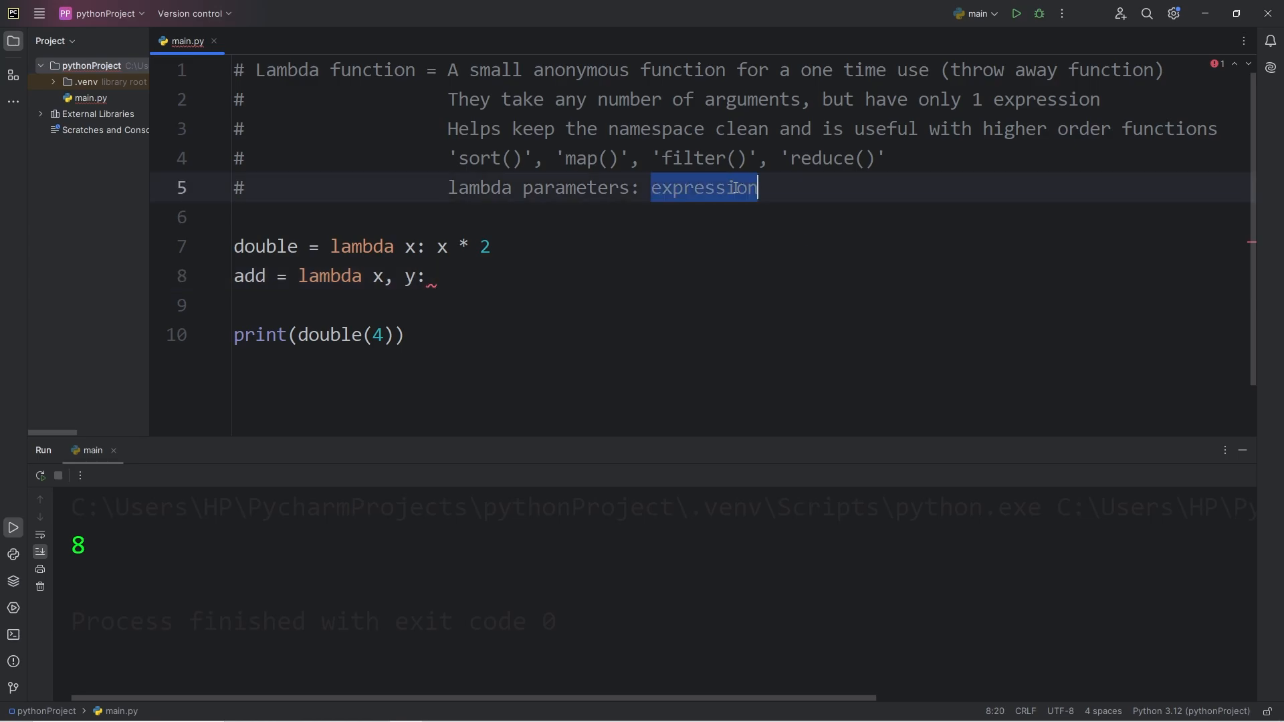
{"action": "type", "text": "x + y"}
{"action": "left_click", "coordinate": [703, 334]}
{"action": "type", "text": "a"}
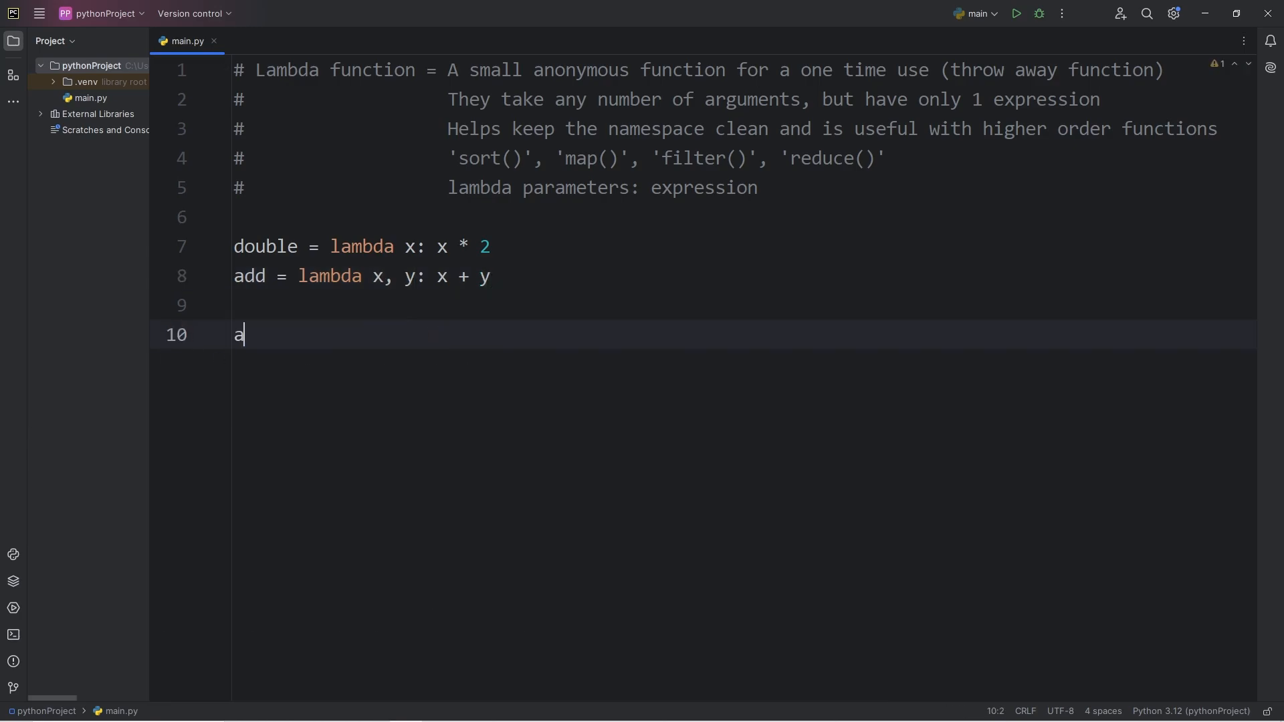
Step: Test it with print(add(2, 3)) and run the script
{"action": "type", "text": "dd"}
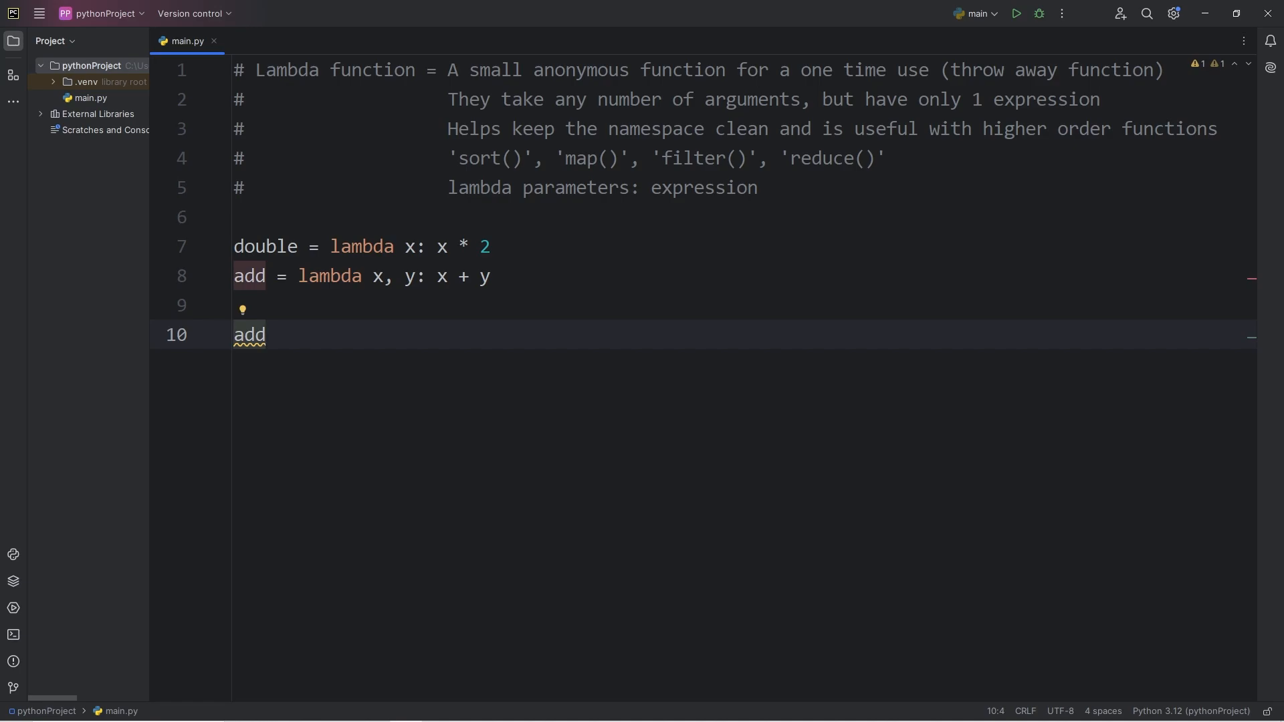
{"action": "type", "text": "()"}
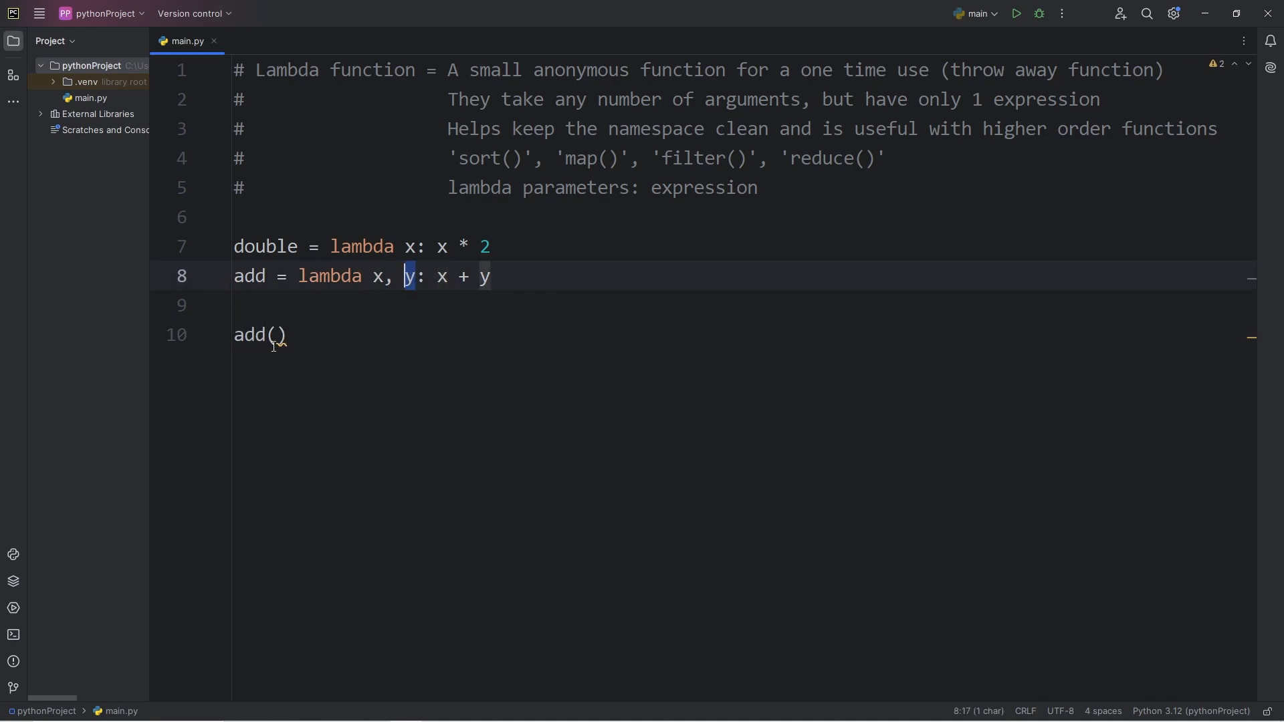
{"action": "left_click", "coordinate": [276, 334]}
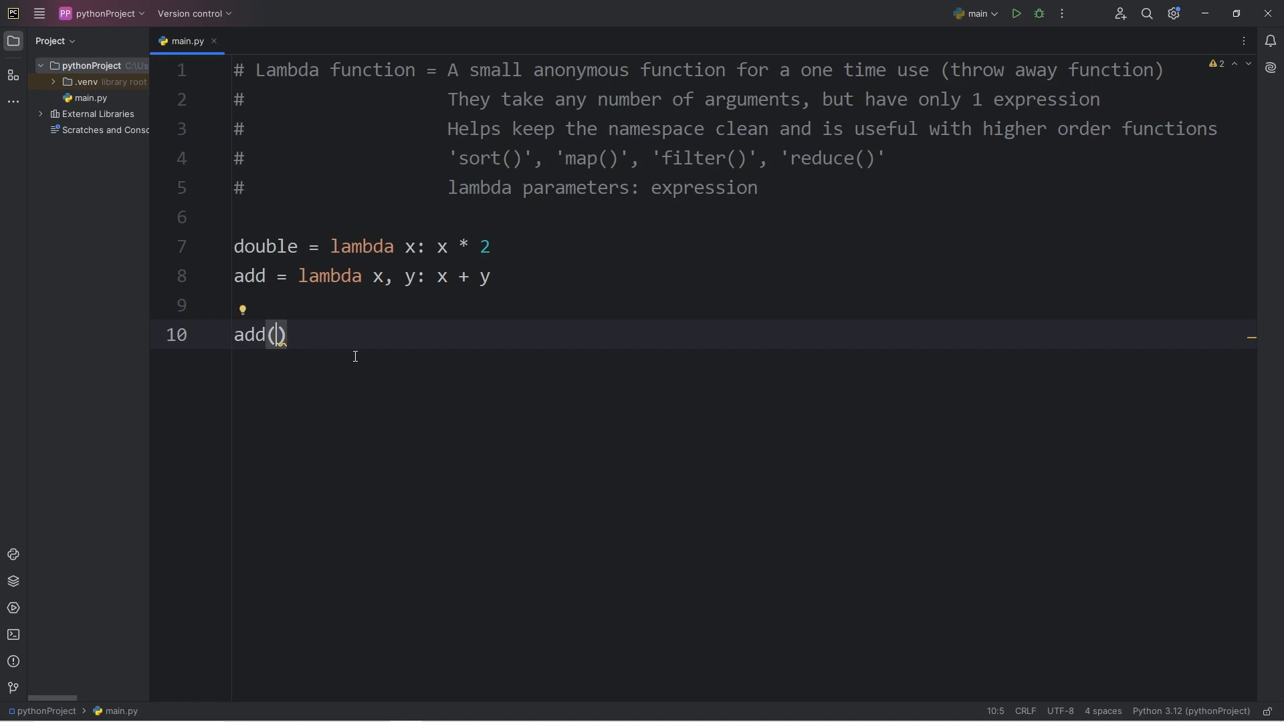
{"action": "type", "text": "2, 3"}
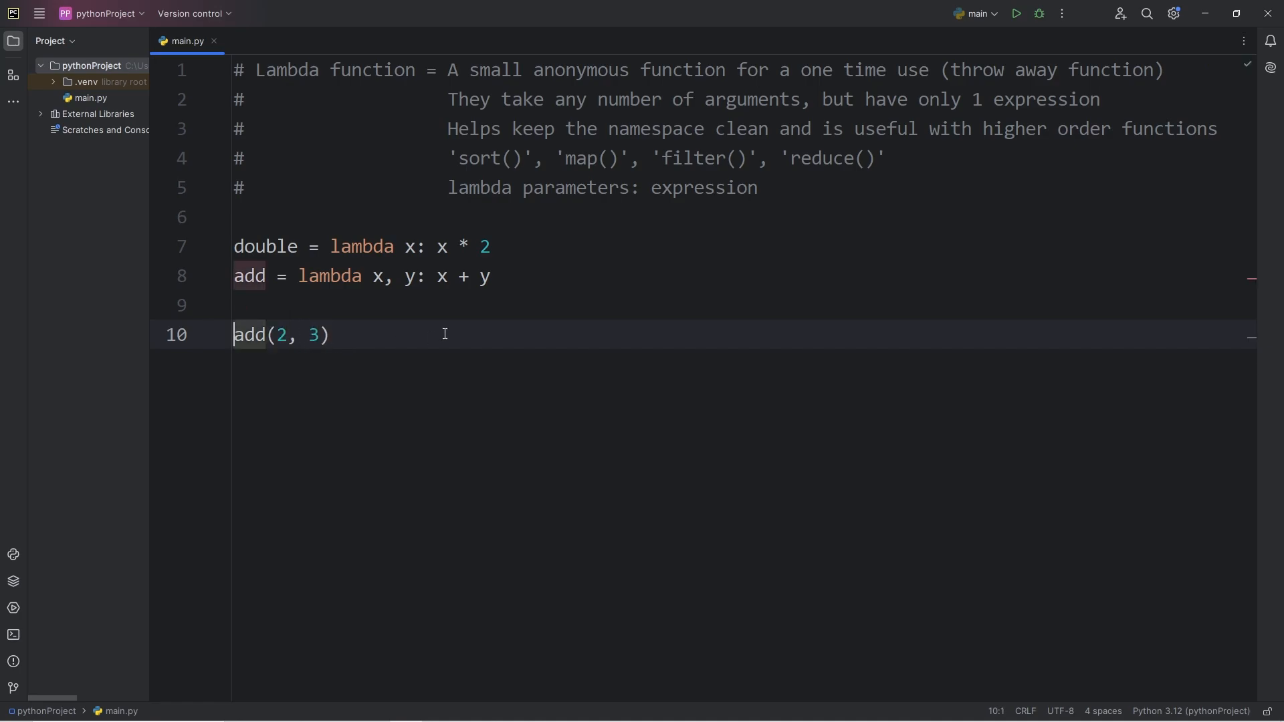
{"action": "type", "text": "print("}
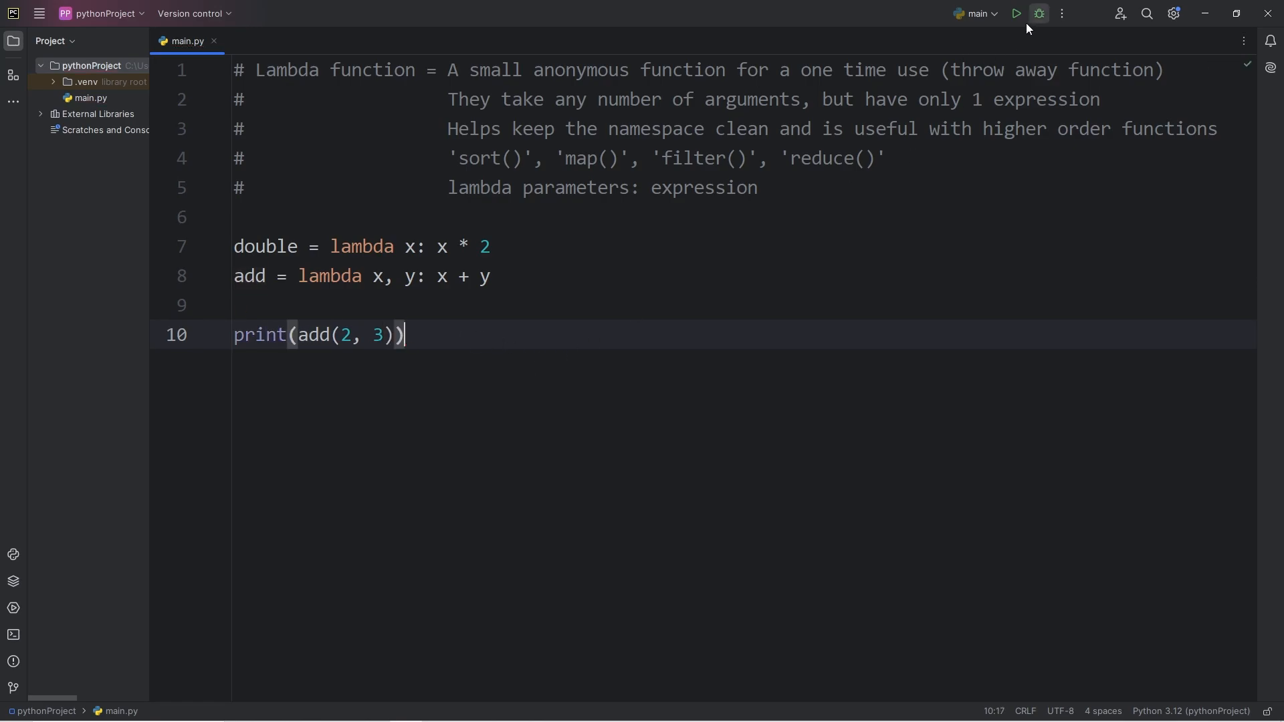
{"action": "left_click", "coordinate": [999, 13]}
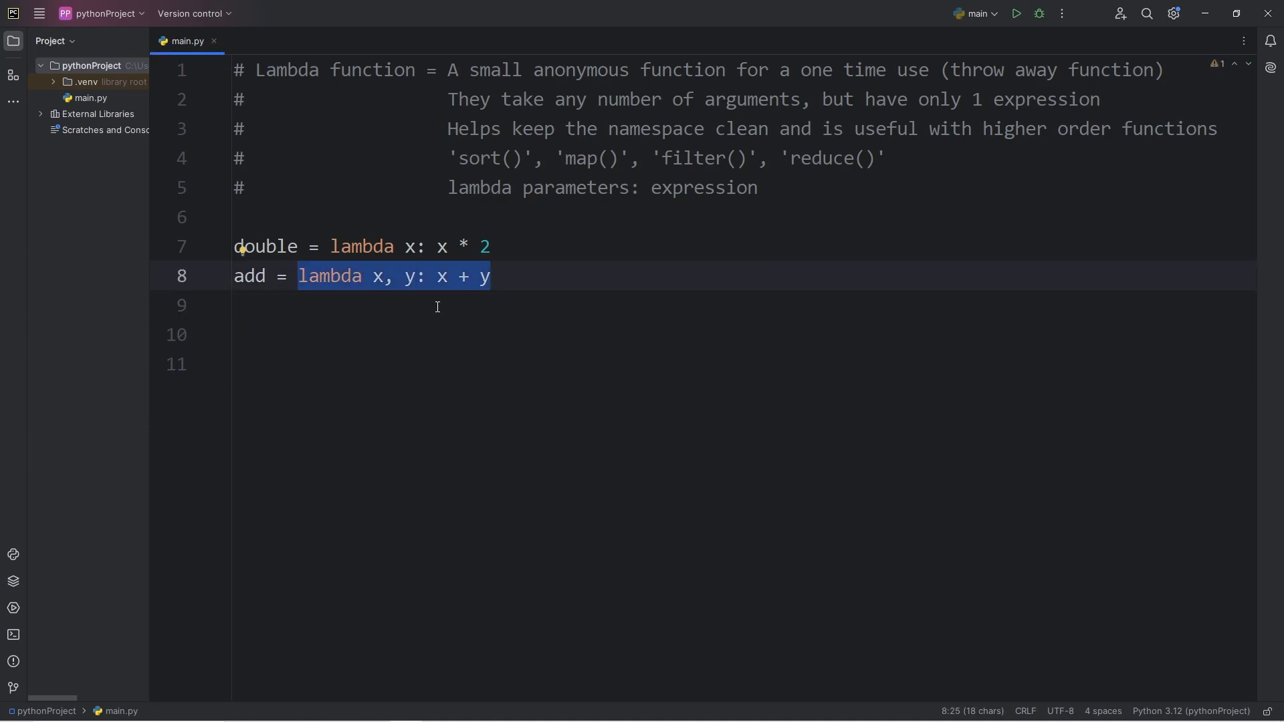
Step: Define max_value = lambda x, y: x if x > y else y and start a print() call below
{"action": "left_click", "coordinate": [268, 305]}
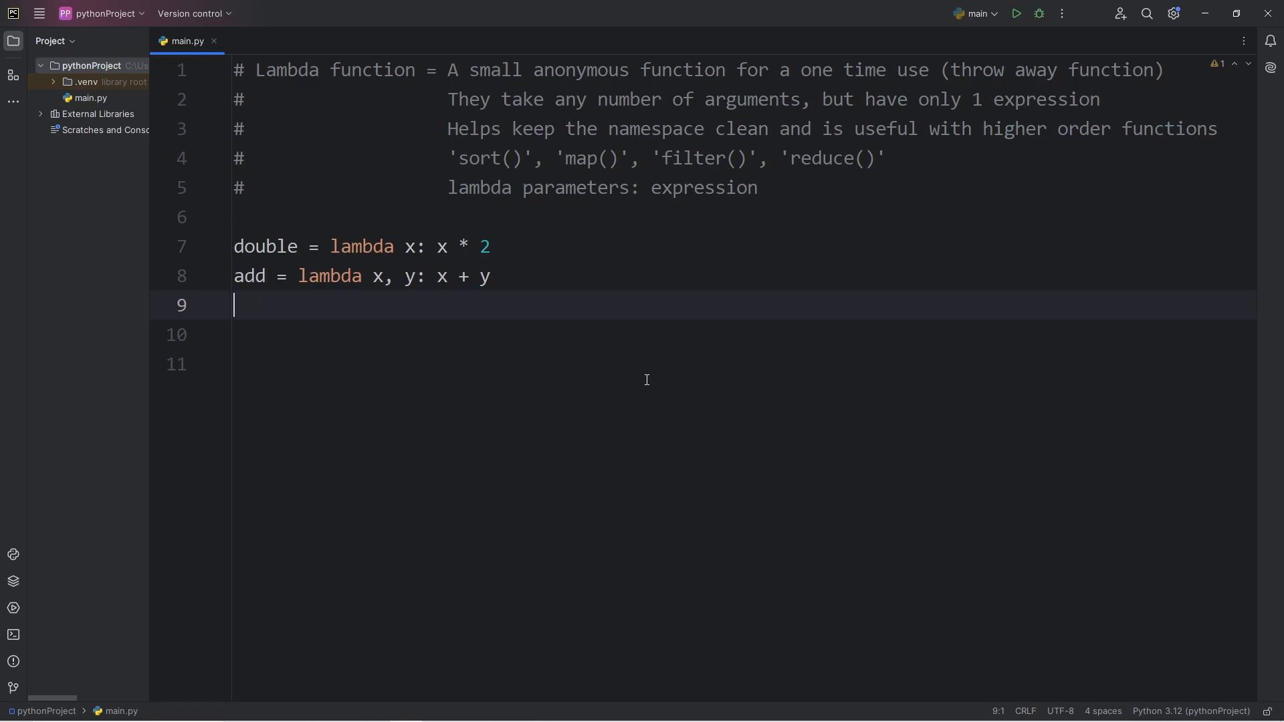
{"action": "type", "text": "max"}
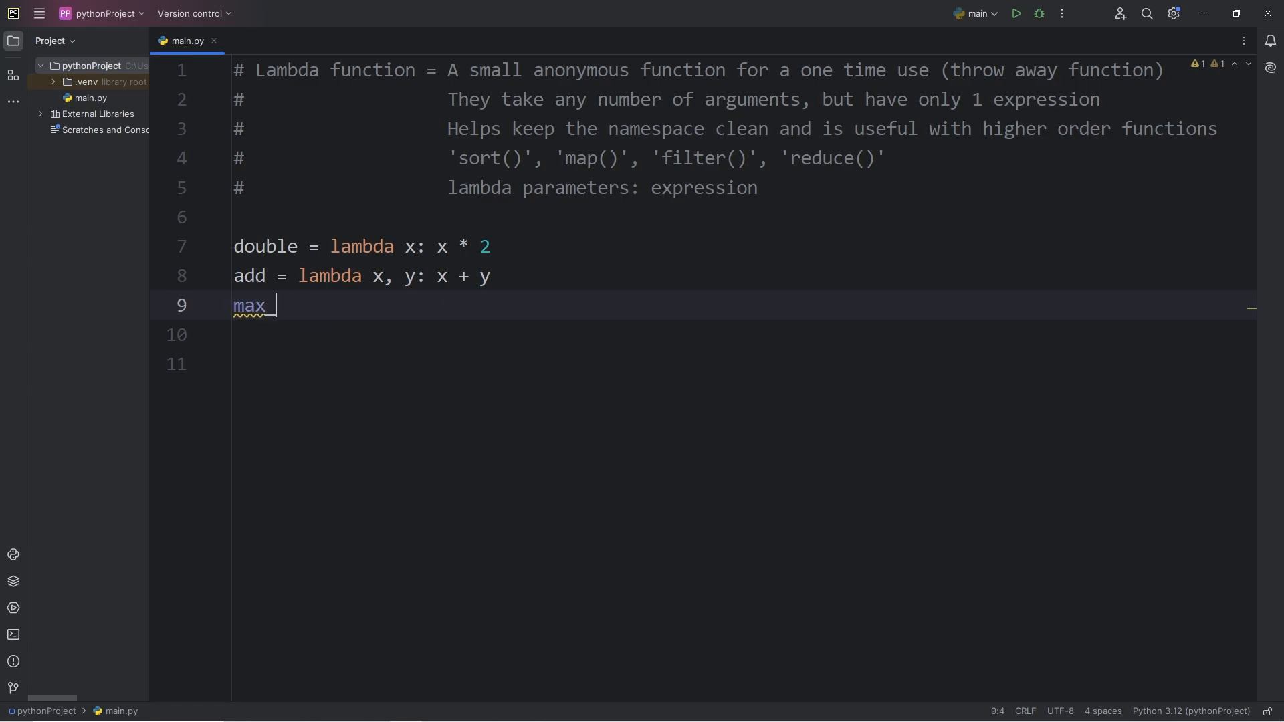
{"action": "type", "text": "value ="}
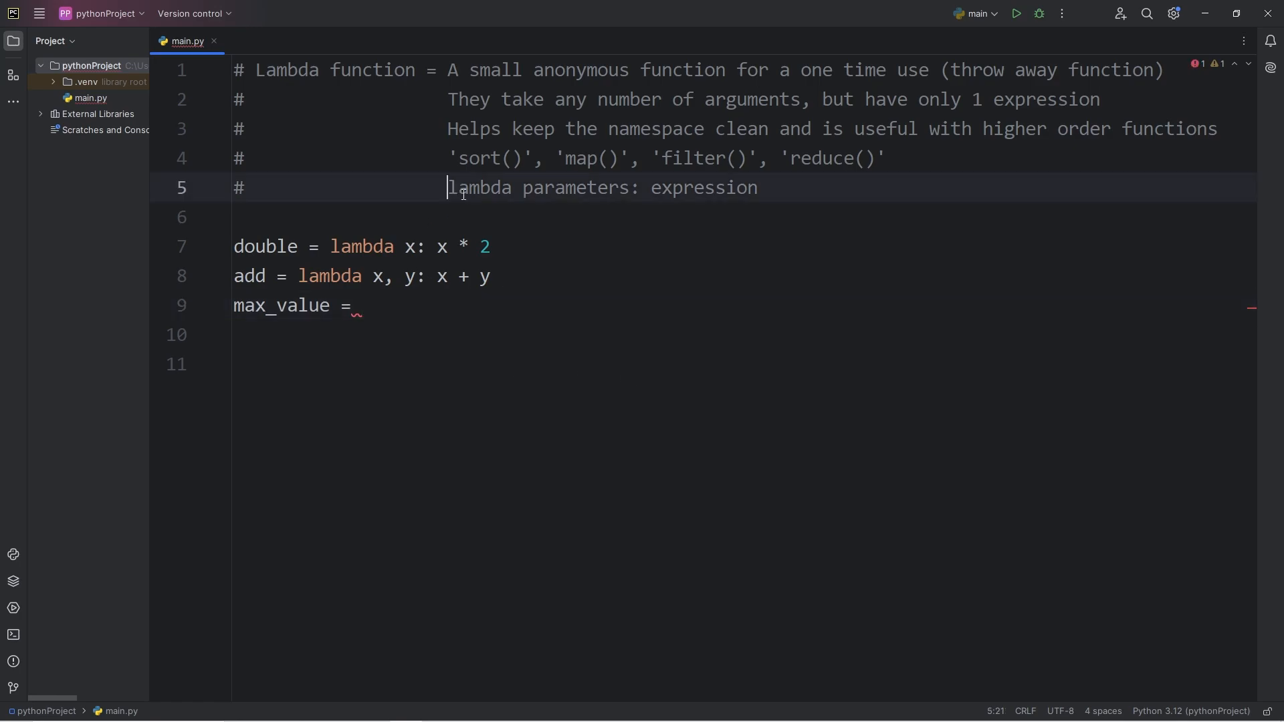
{"action": "type", "text": "lambd"}
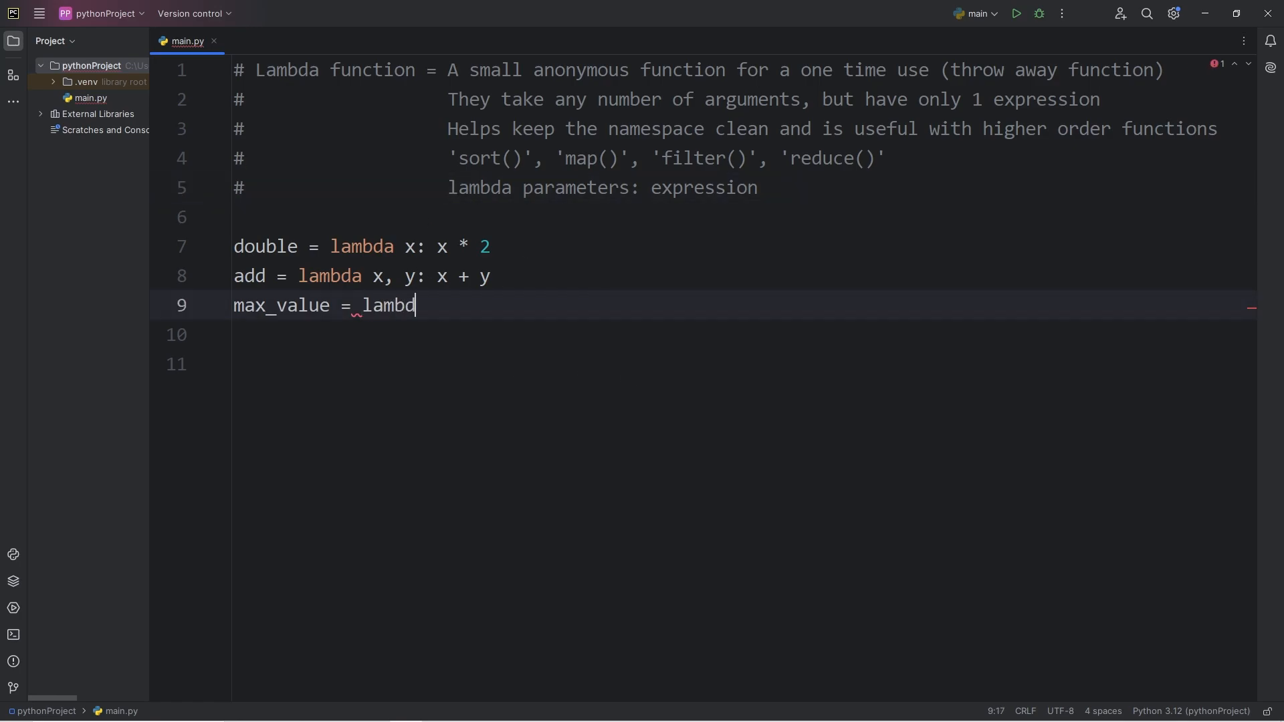
{"action": "type", "text": "a"}
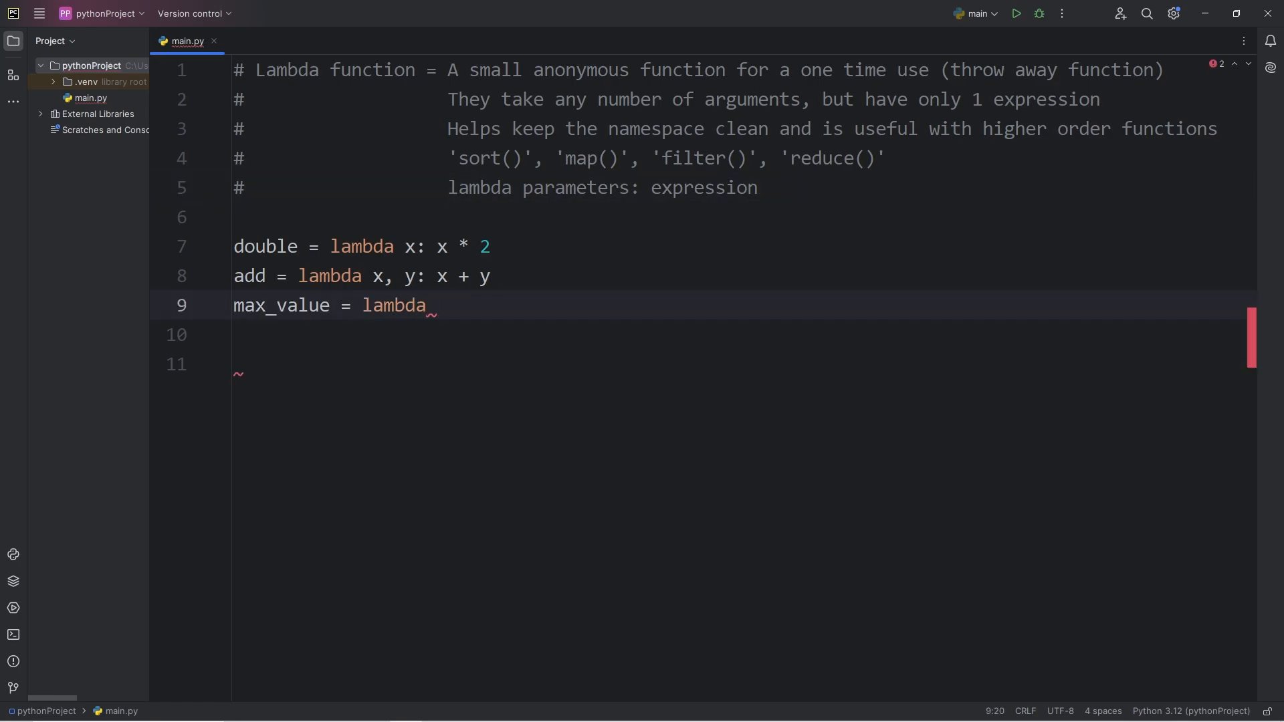
{"action": "type", "text": "x, y: x if"}
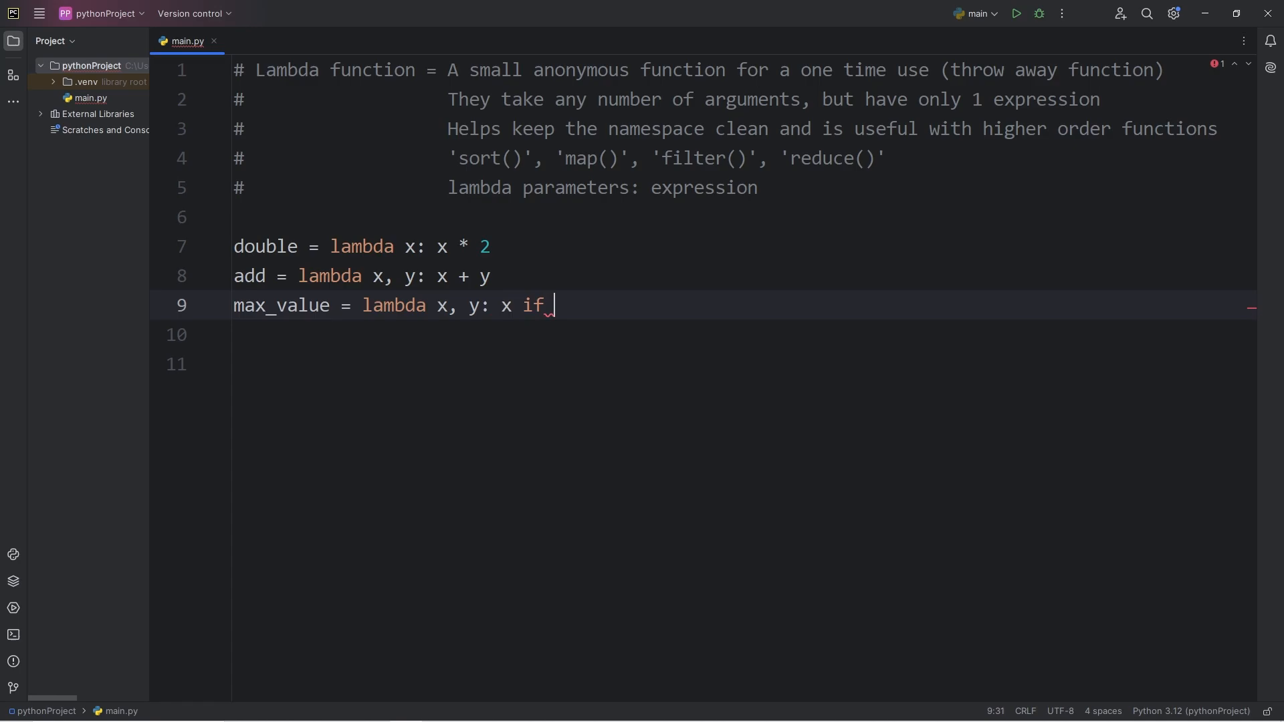
{"action": "type", "text": "x >"}
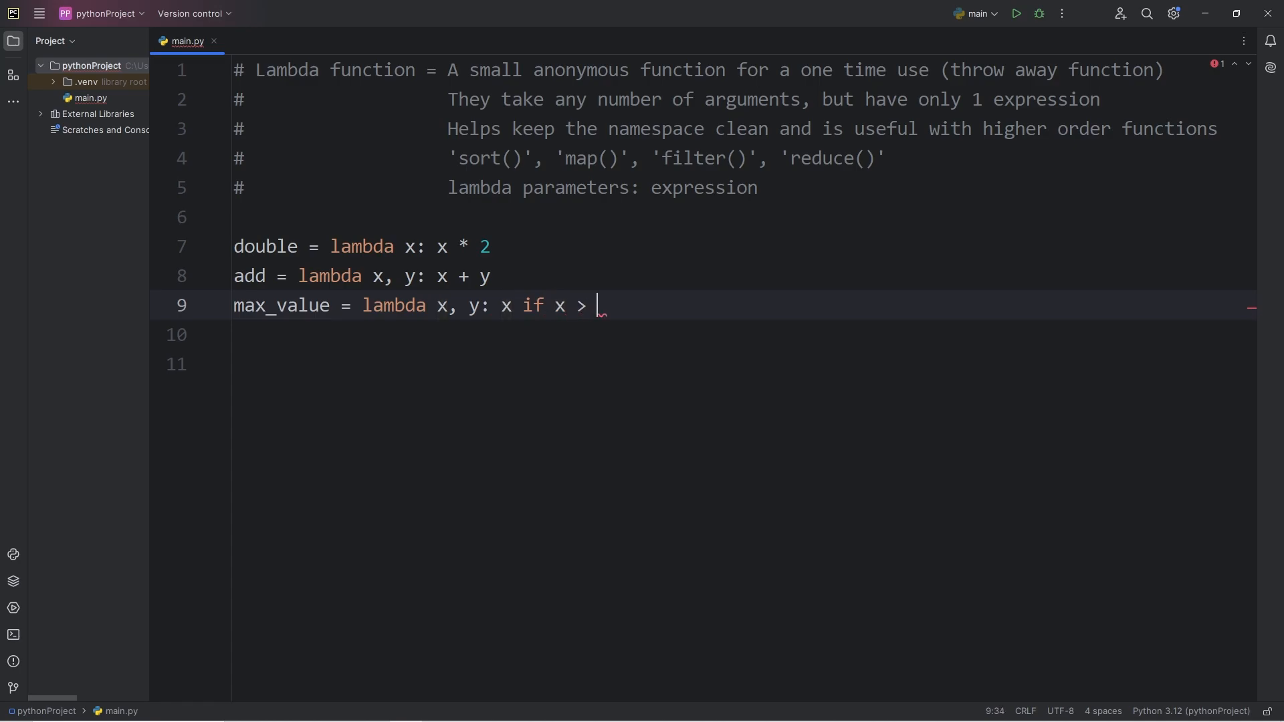
{"action": "type", "text": "y els"}
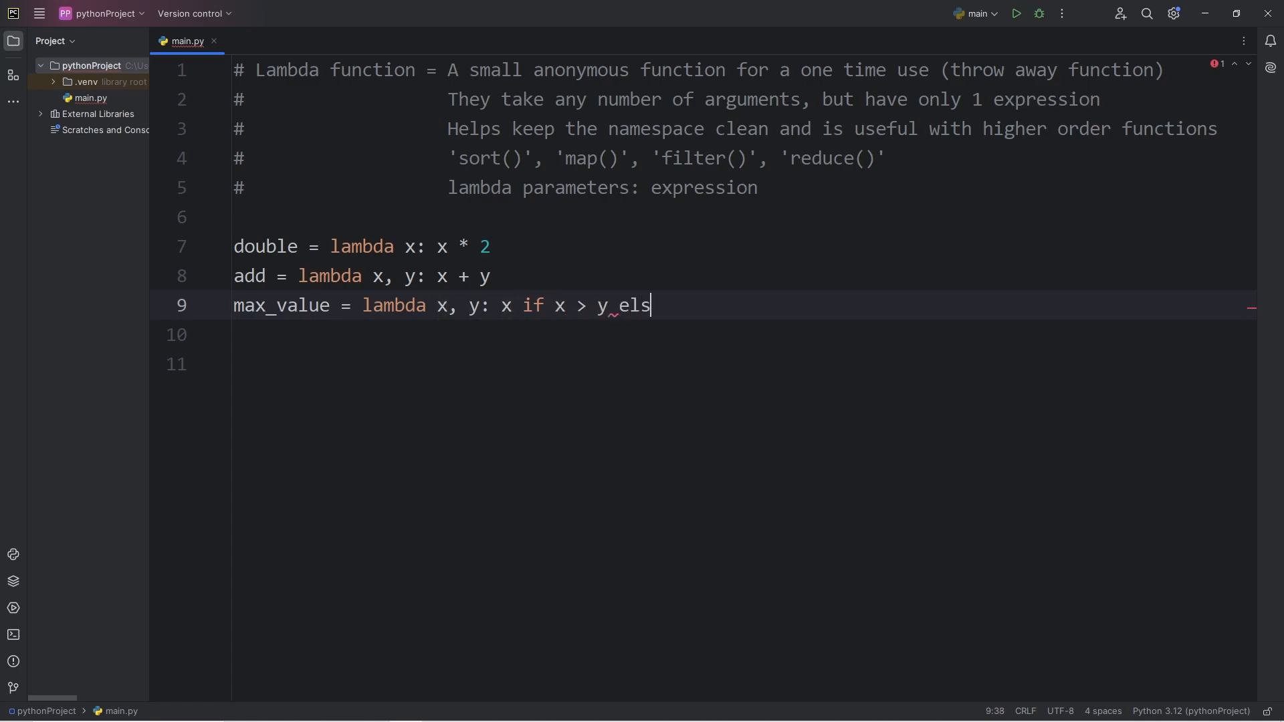
{"action": "type", "text": "e y"}
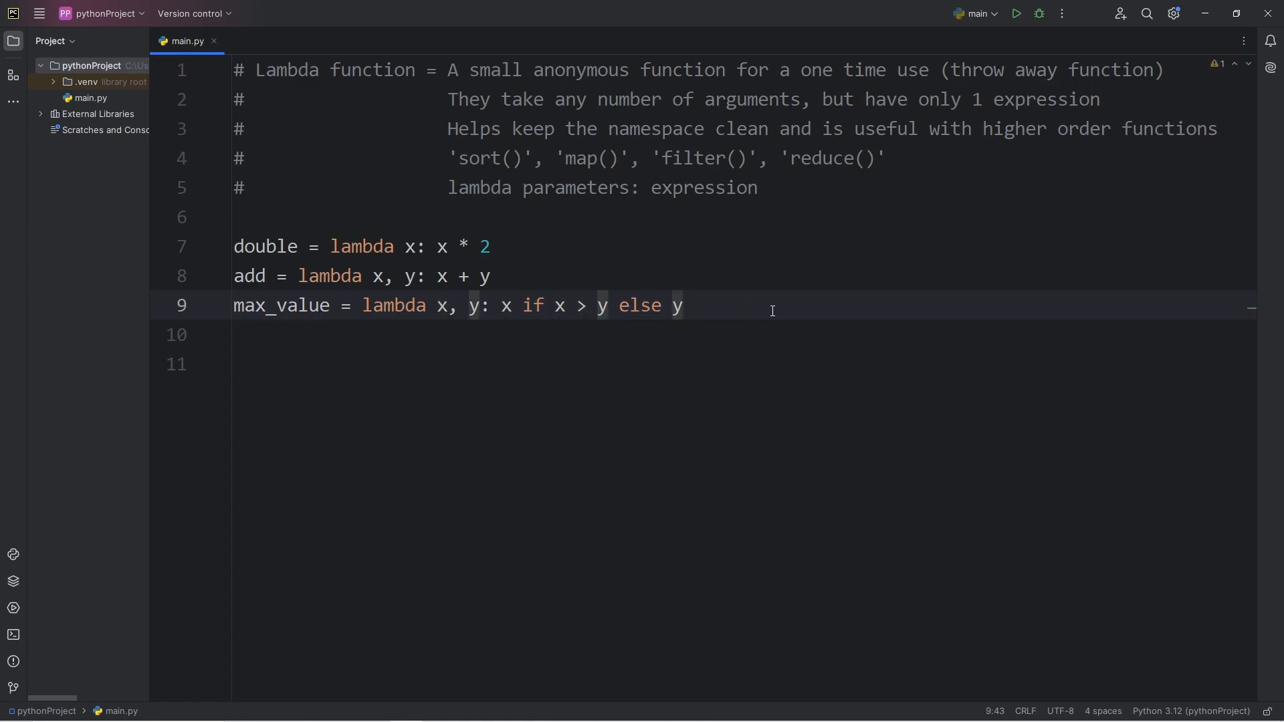
{"action": "type", "text": "print("}
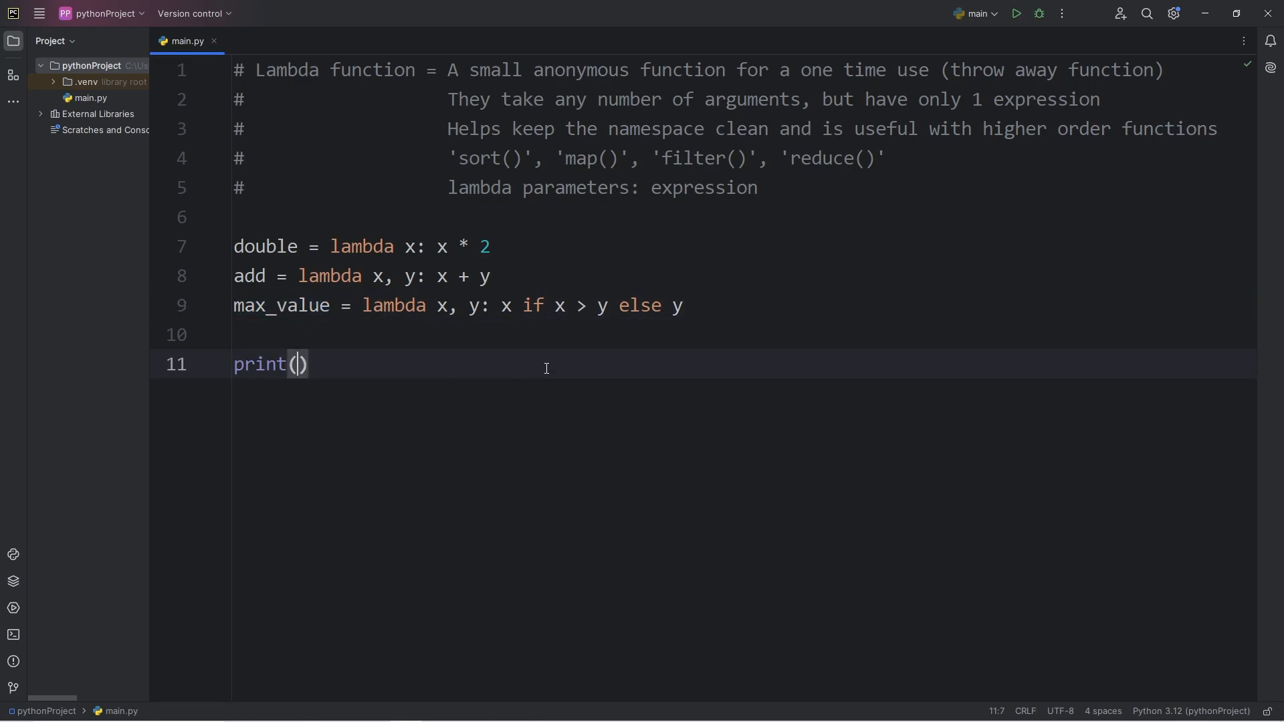
Step: Test max_value(4, 5) in the print call and run the script
{"action": "type", "text": "max_value"}
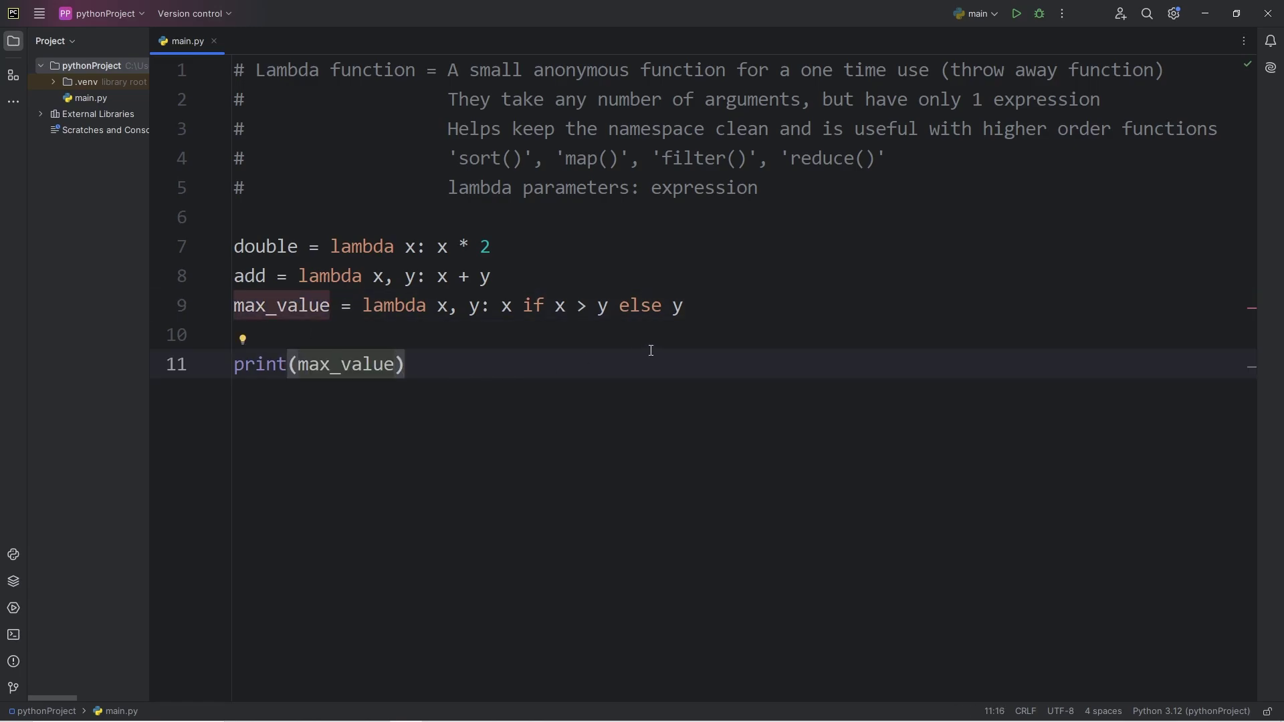
{"action": "type", "text": "()"}
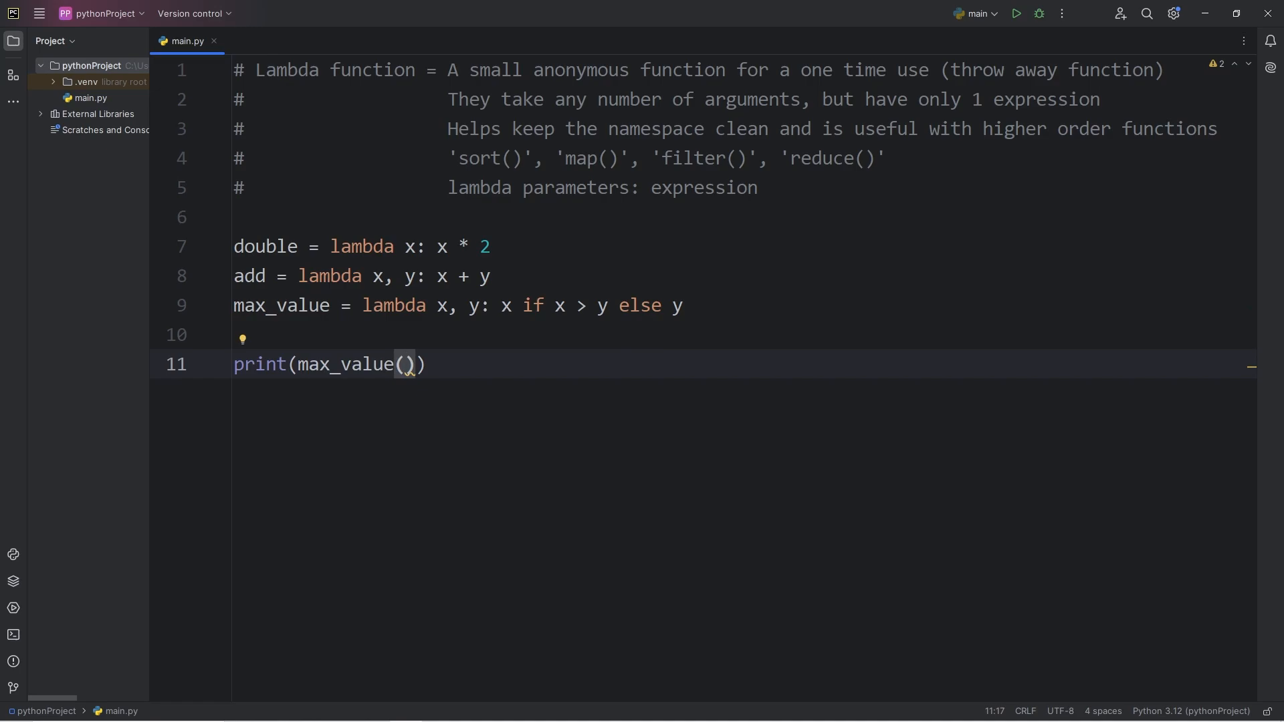
{"action": "type", "text": "4, 5"}
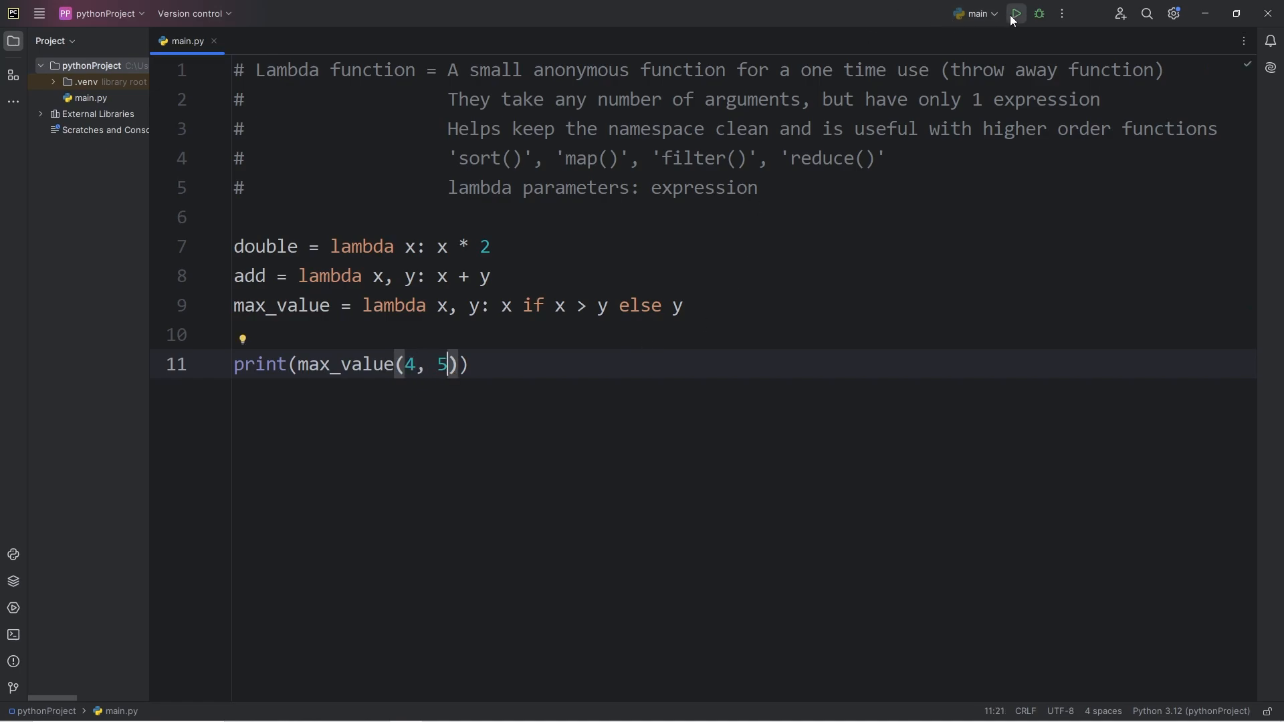
{"action": "left_click", "coordinate": [1017, 13]}
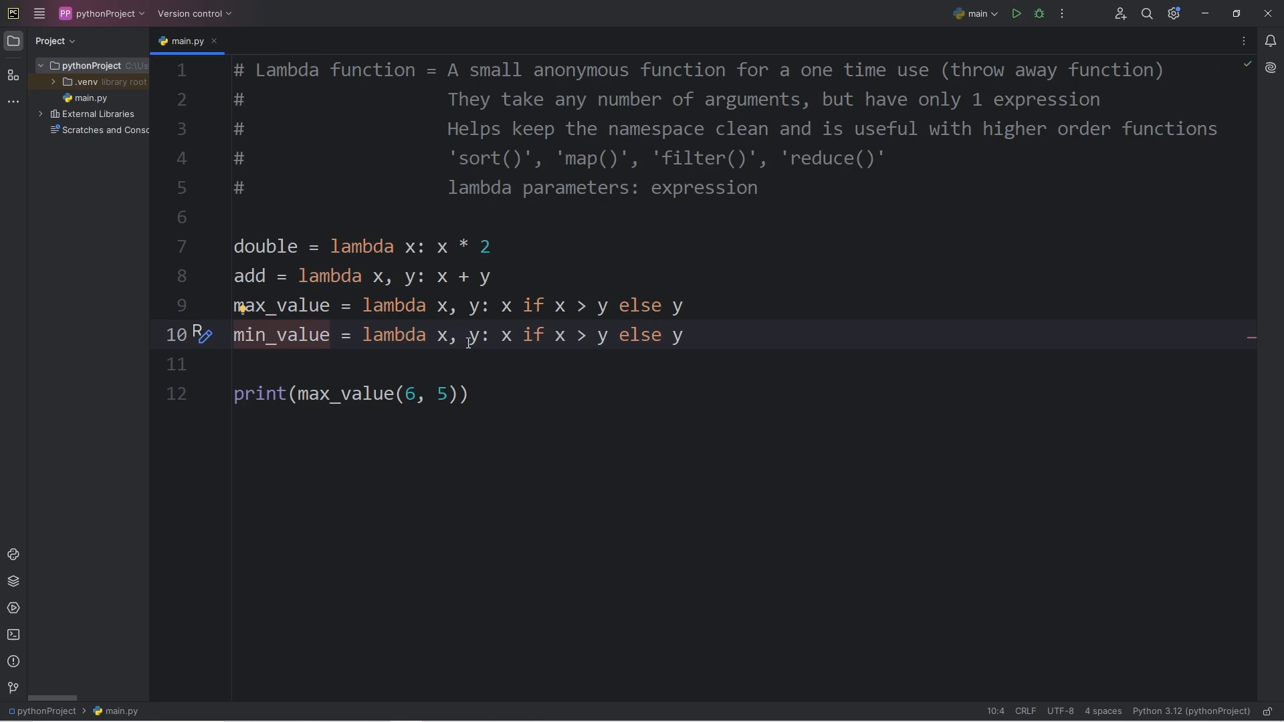
Step: Change min_value's comparison to x < y and test it with 7
{"action": "double_click", "coordinate": [581, 334]}
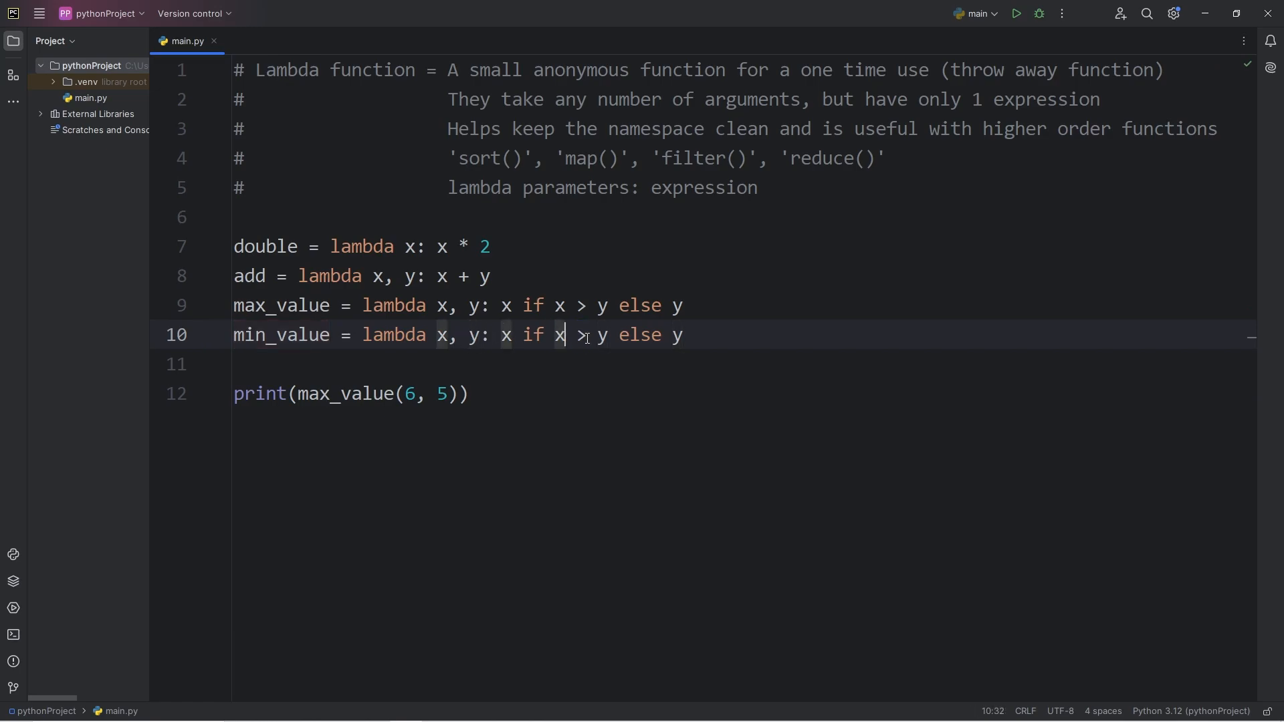
{"action": "type", "text": "<"}
{"action": "left_click", "coordinate": [352, 393]}
{"action": "type", "text": "in"}
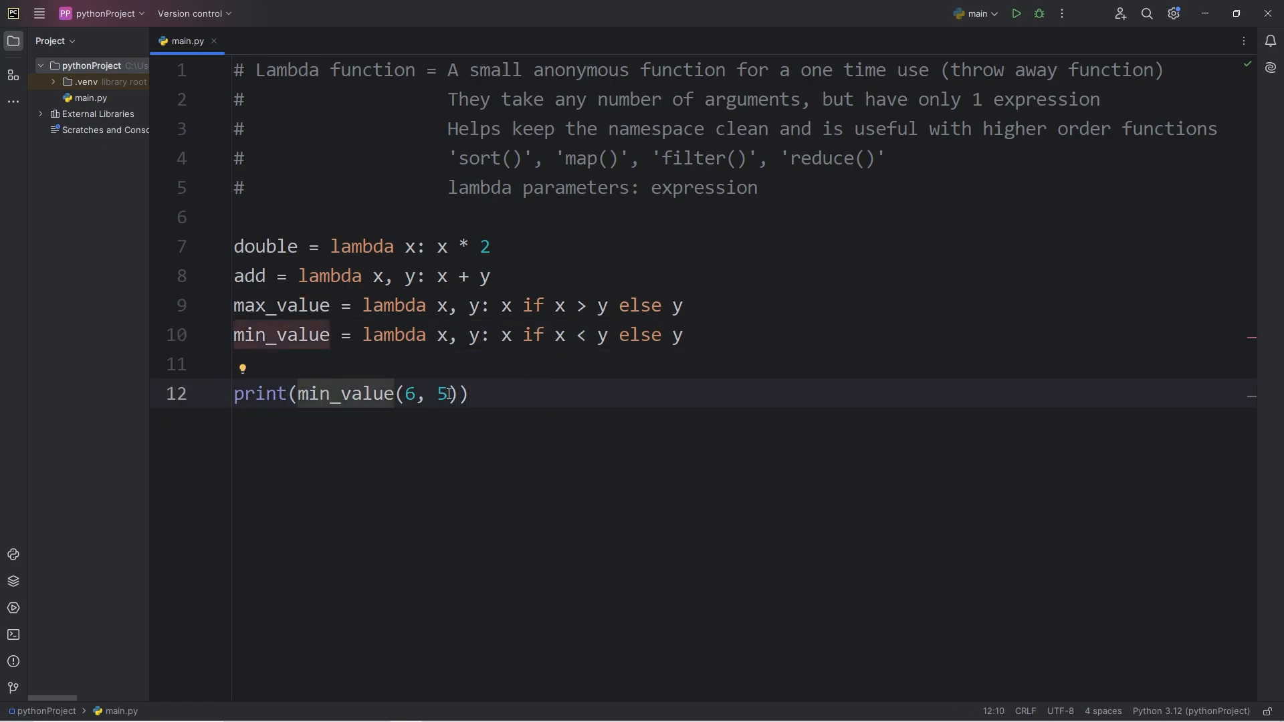
{"action": "type", "text": "7"}
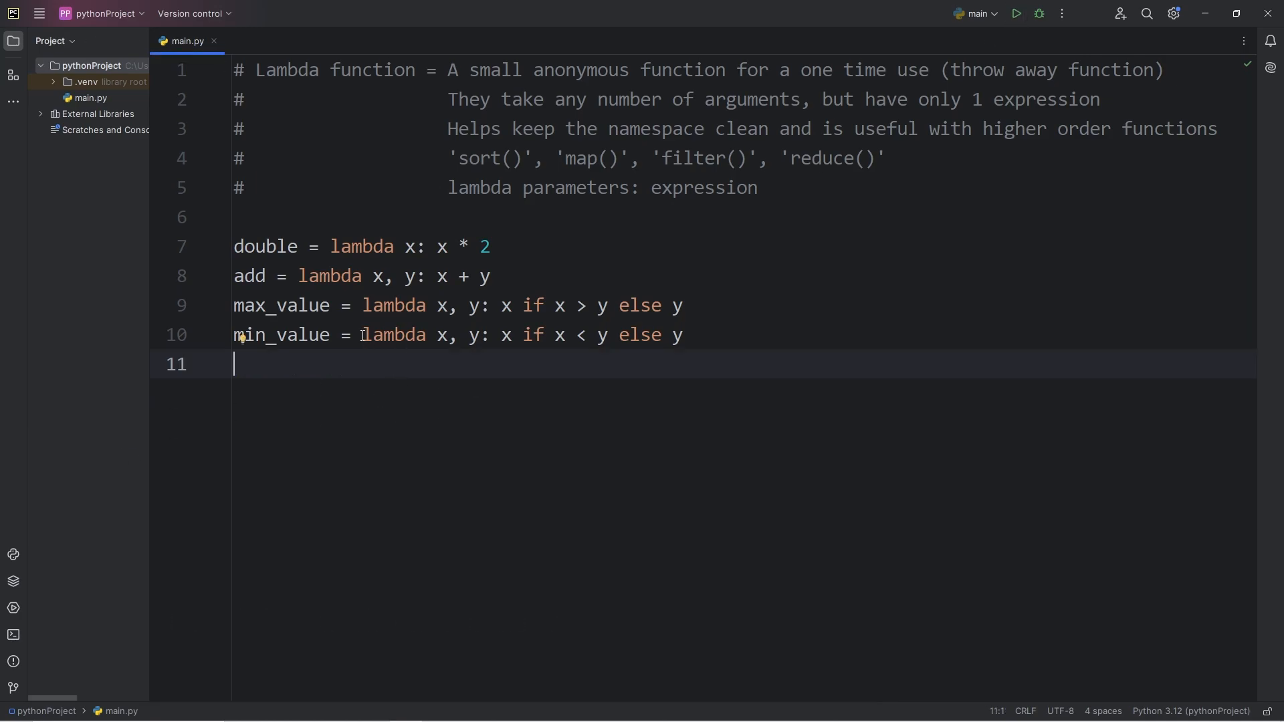
{"action": "mouse_move", "coordinate": [578, 480]}
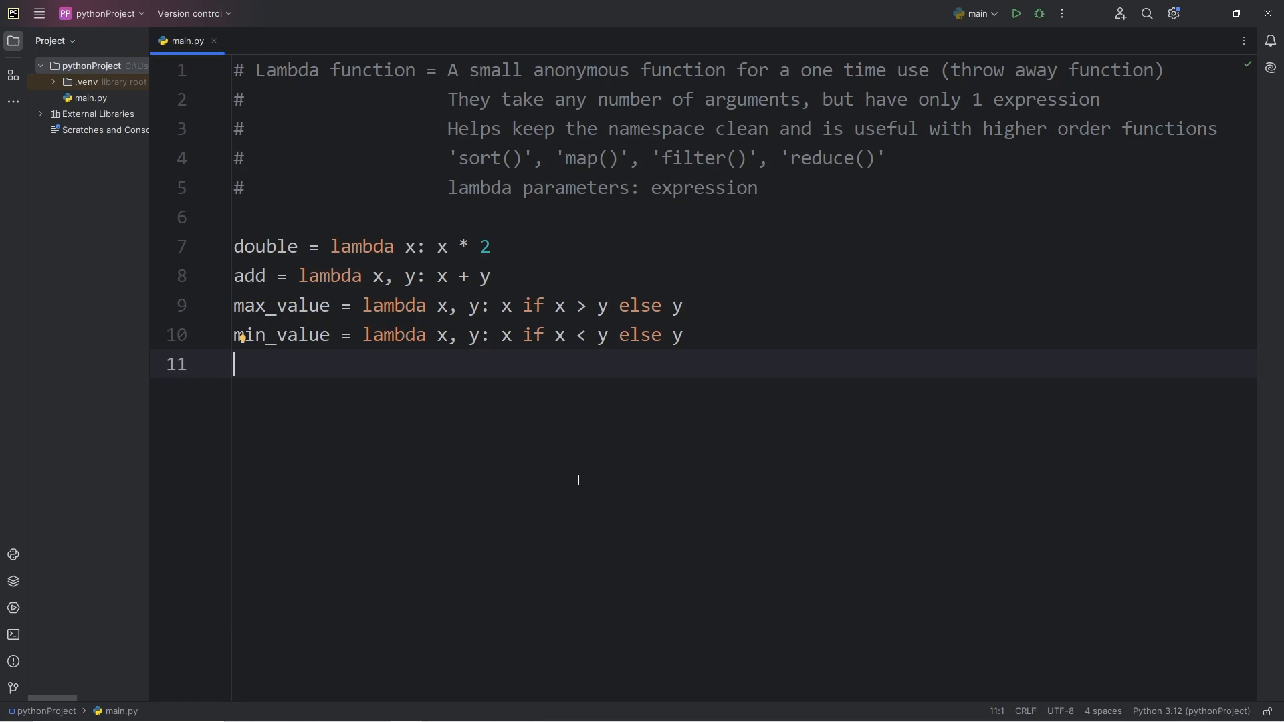
Step: Define full_name = lambda first, last: first + " " + last
{"action": "type", "text": "full_na"}
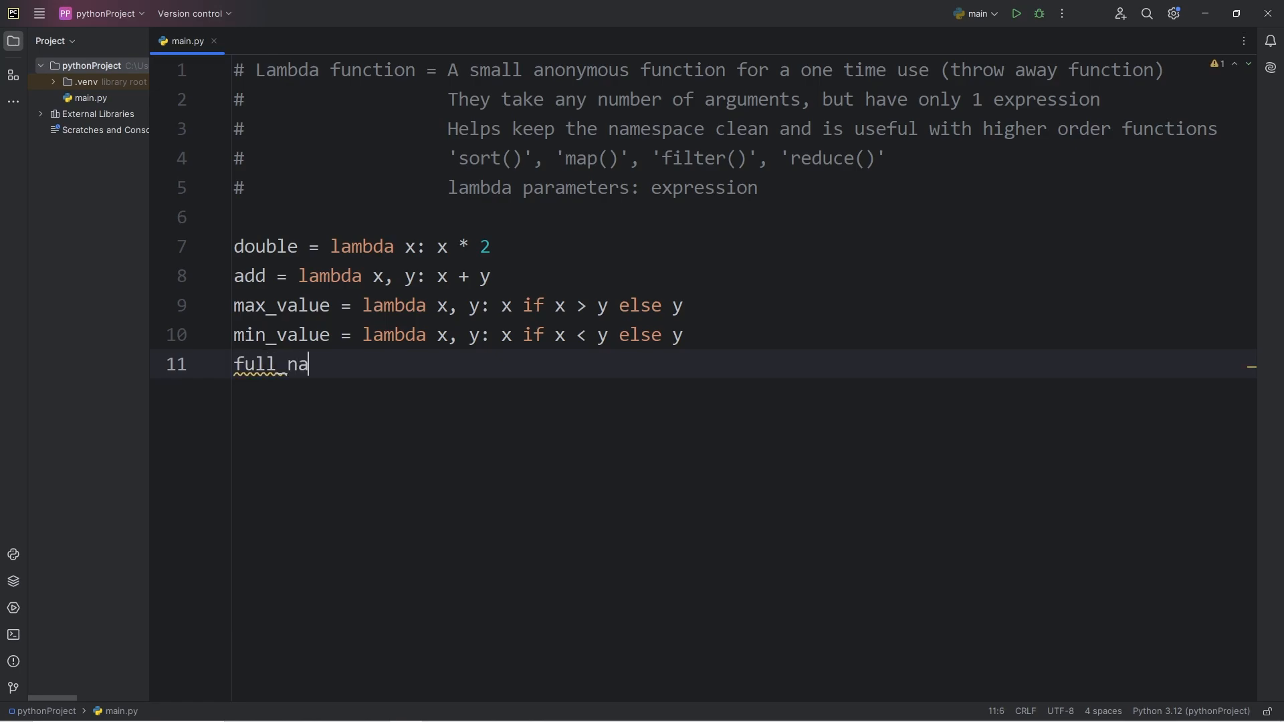
{"action": "type", "text": "me = lambd"}
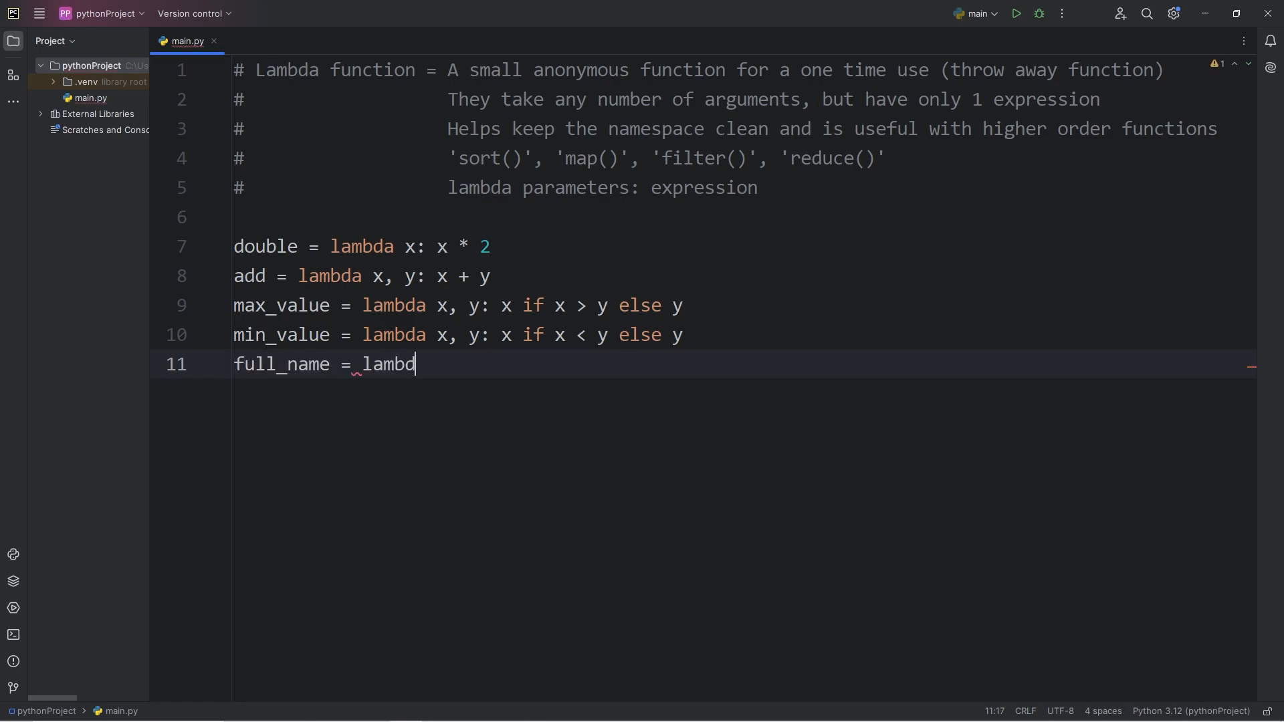
{"action": "type", "text": "a fi"}
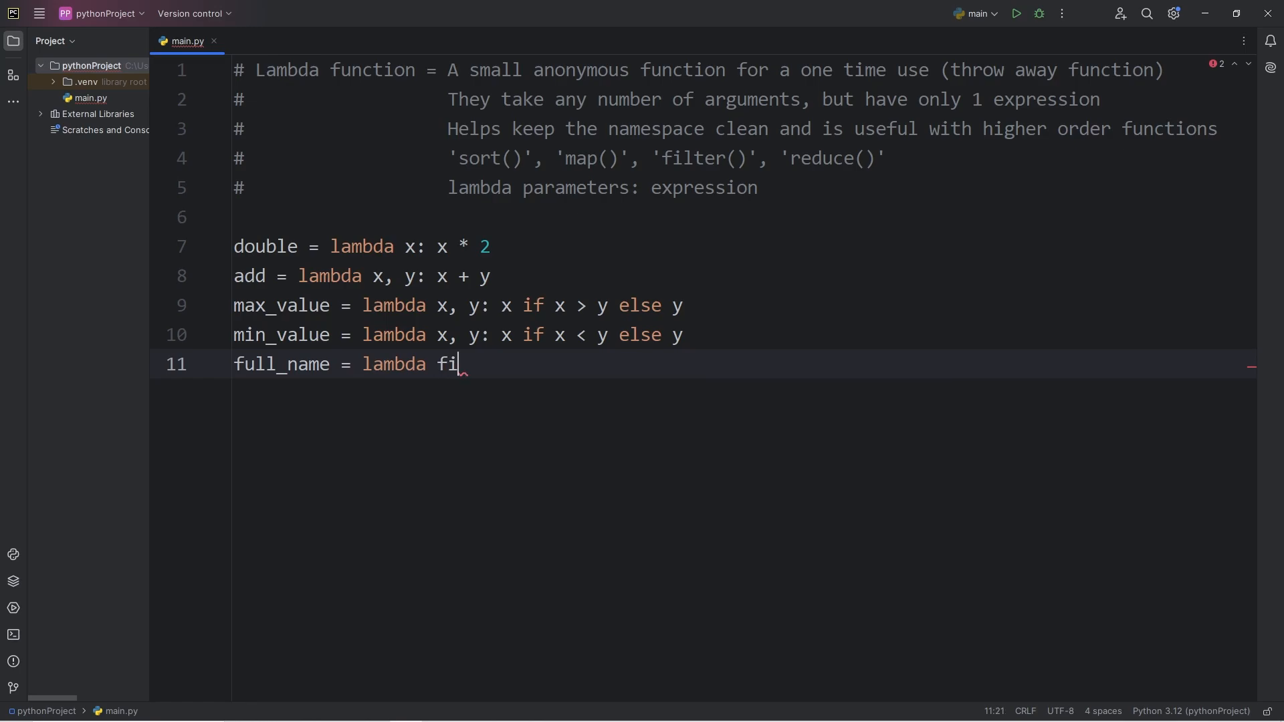
{"action": "type", "text": "rst,"}
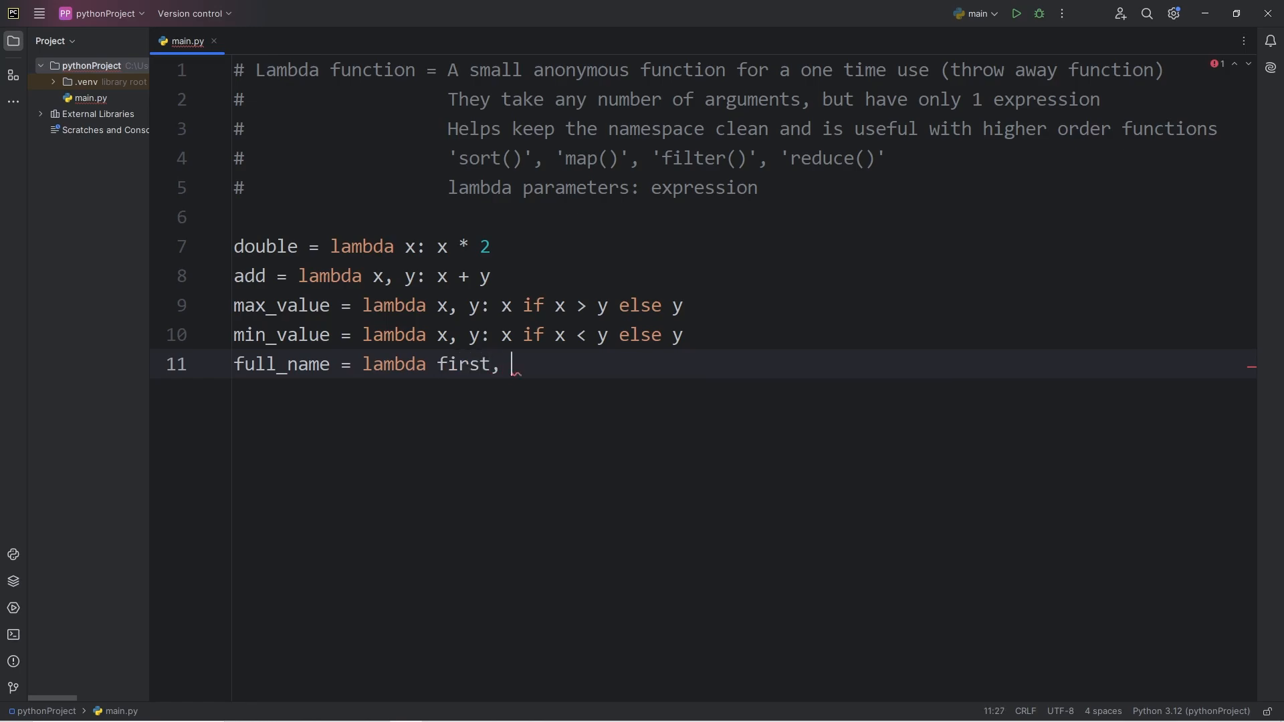
{"action": "type", "text": "last:"}
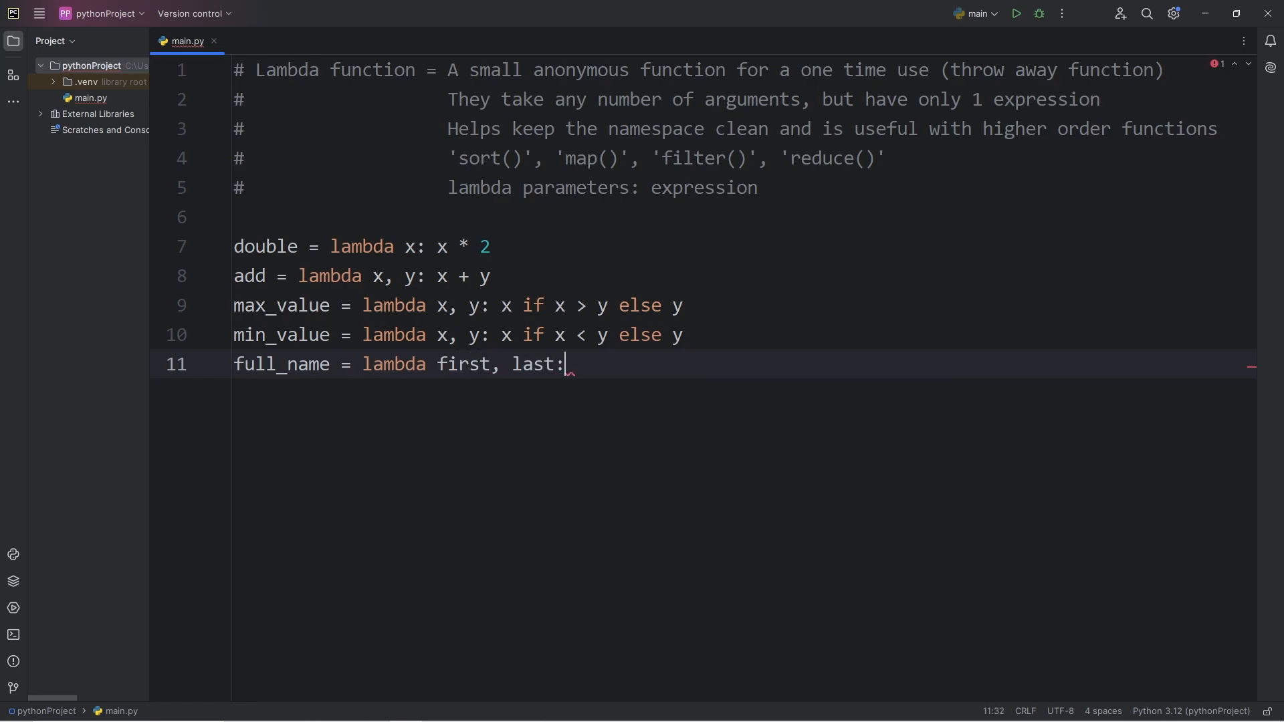
{"action": "double_click", "coordinate": [462, 364]}
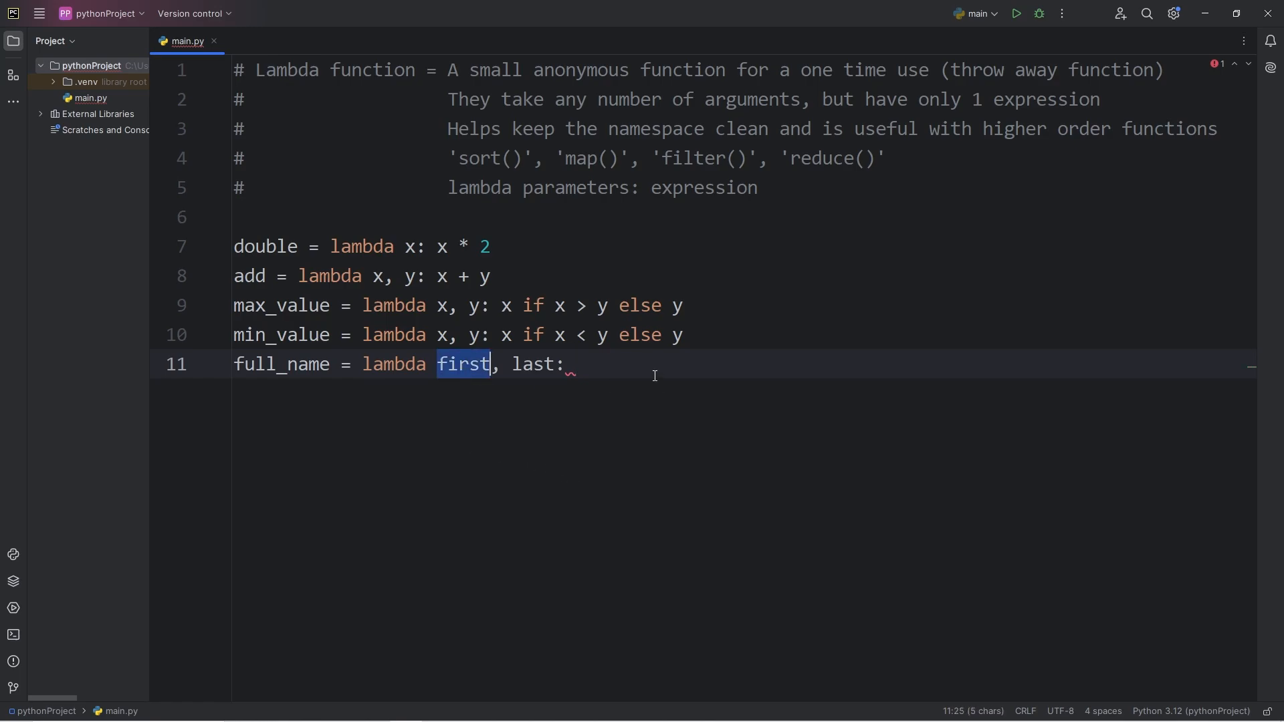
{"action": "type", "text": "first +"}
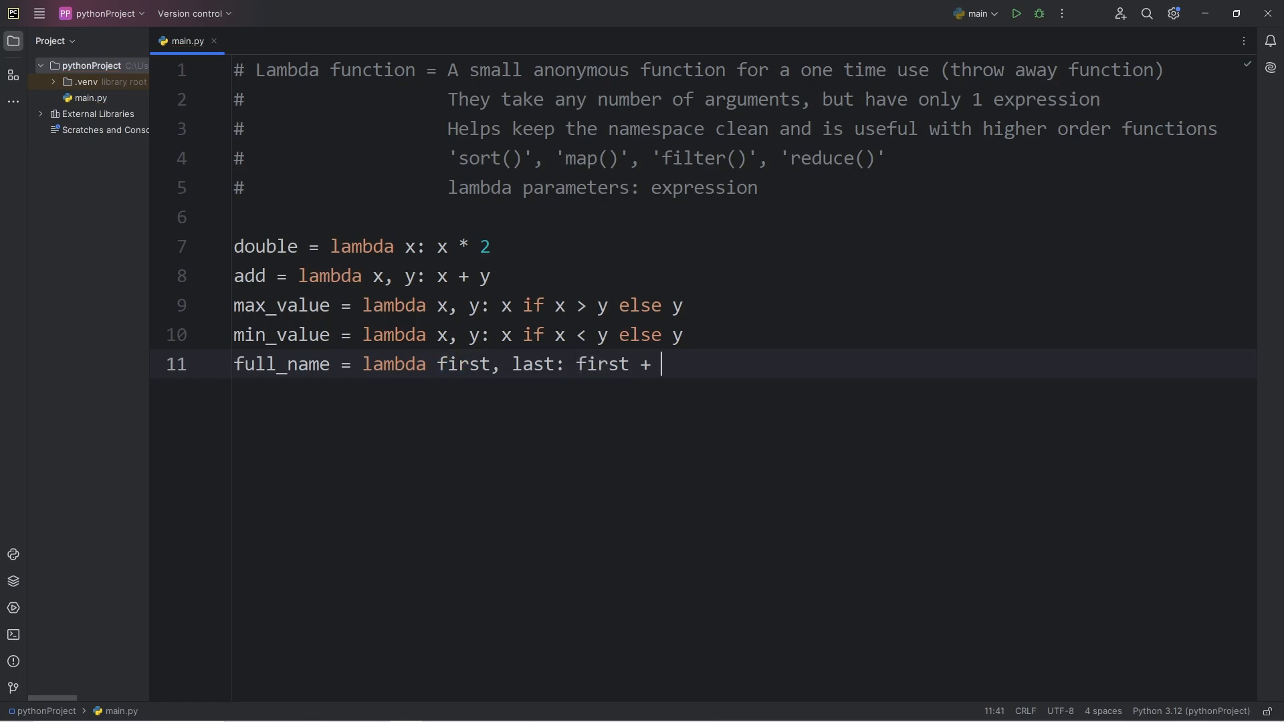
{"action": "type", "text": "\" \" + last"}
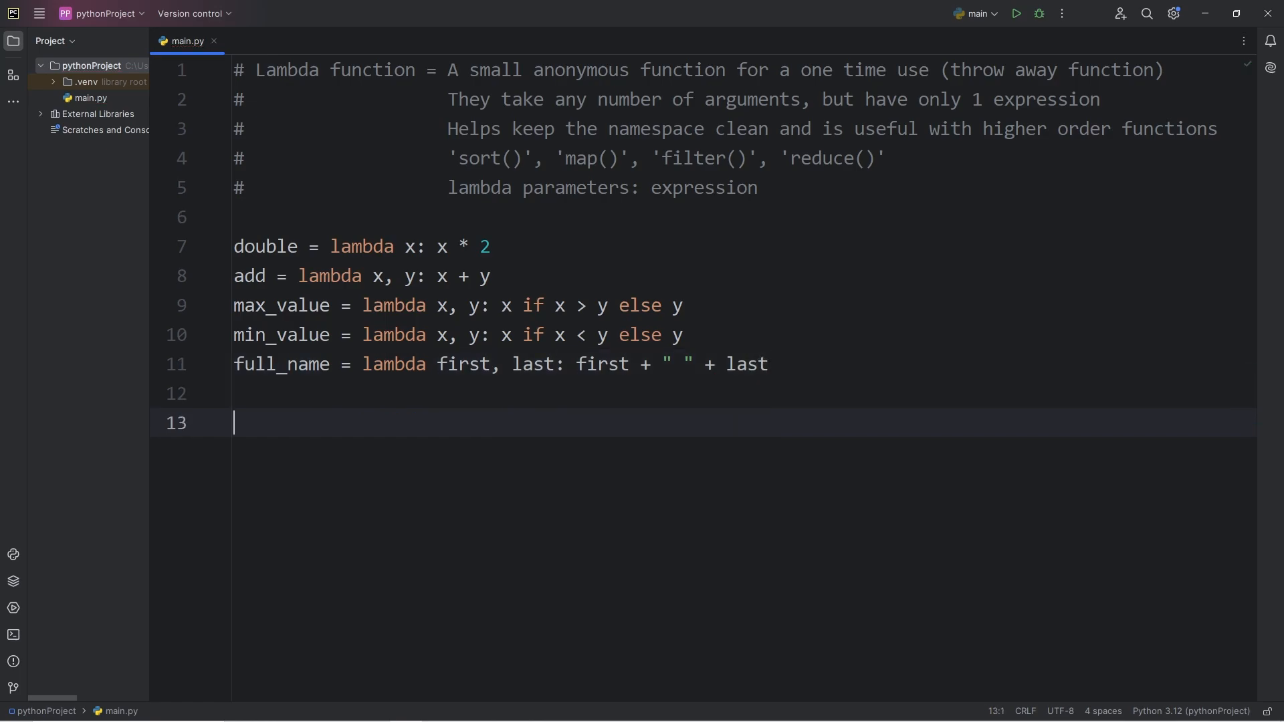
Step: Print full_name("Spongebob", "Squarepants"), run to get Spongebob Squarepants, and hide the output
{"action": "type", "text": "print()"}
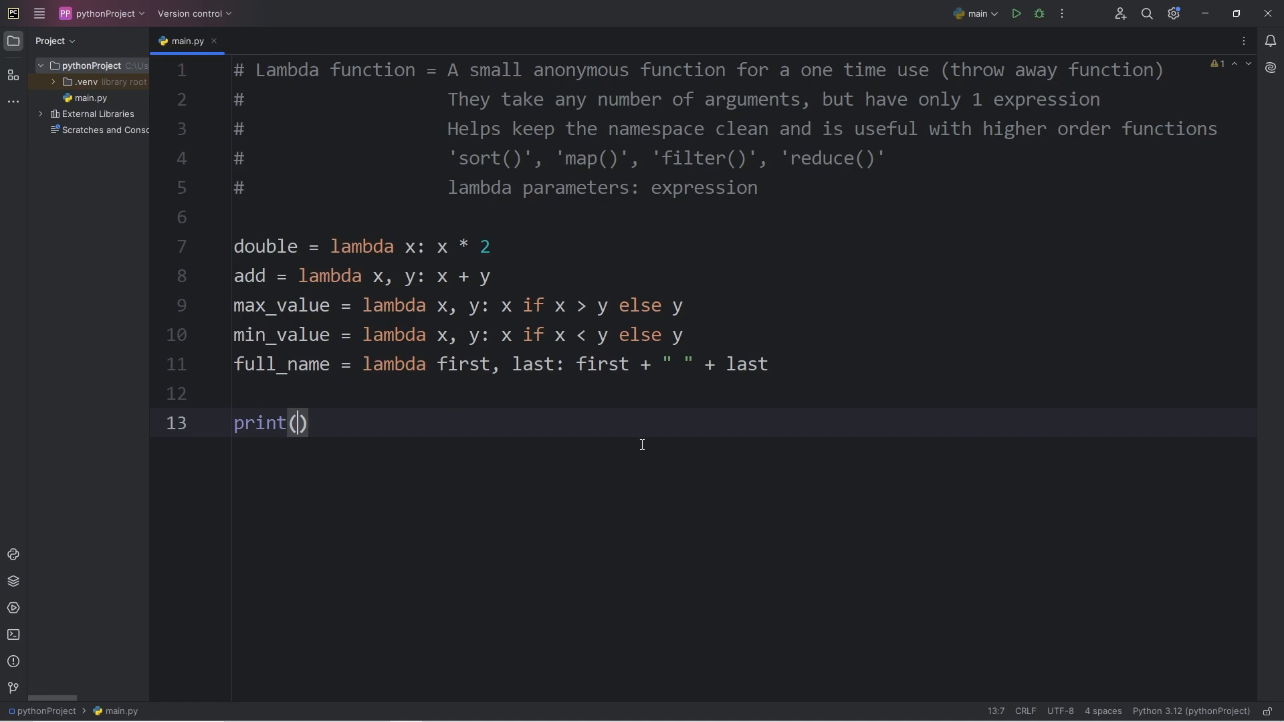
{"action": "type", "text": "full_name()"}
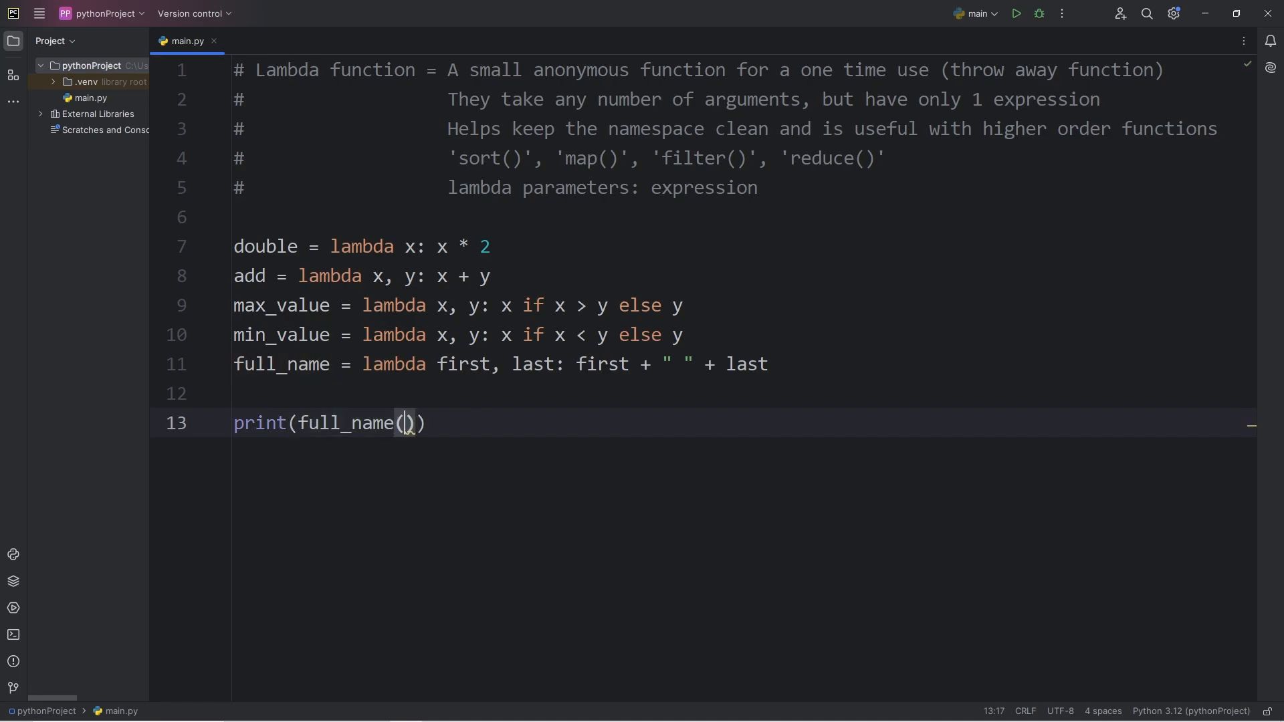
{"action": "type", "text": "\""}
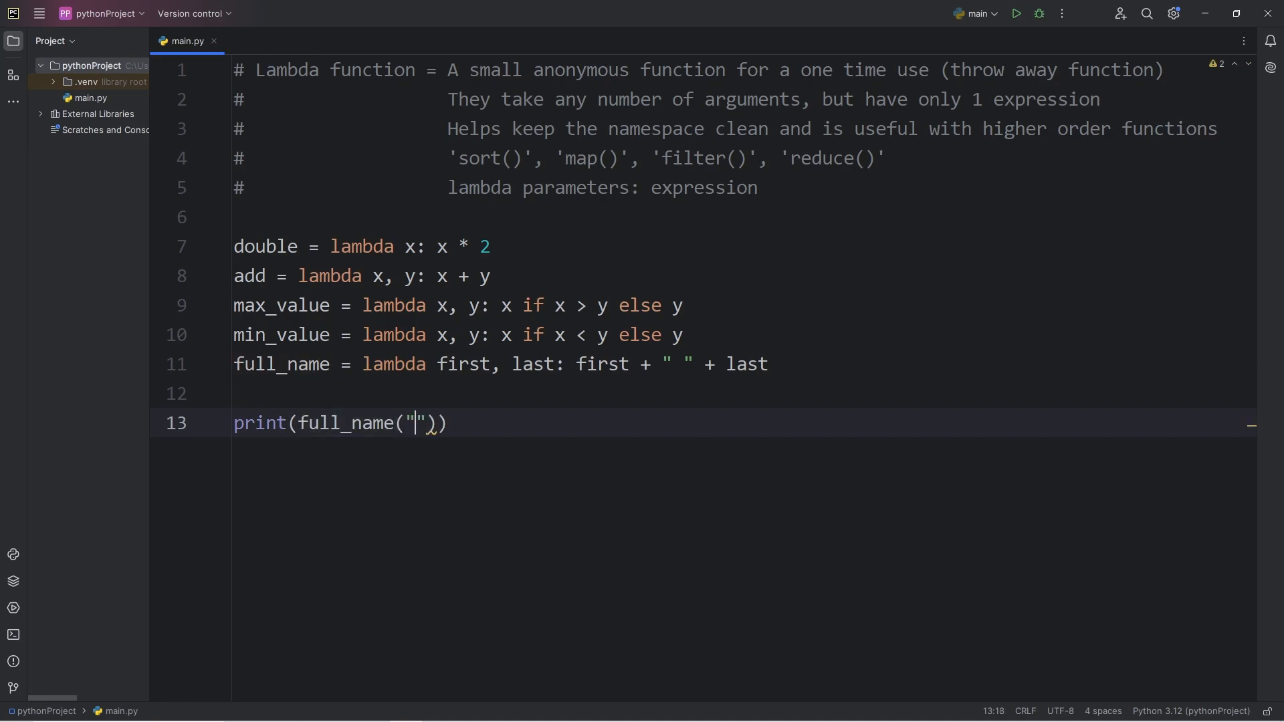
{"action": "type", "text": "Spongebob"}
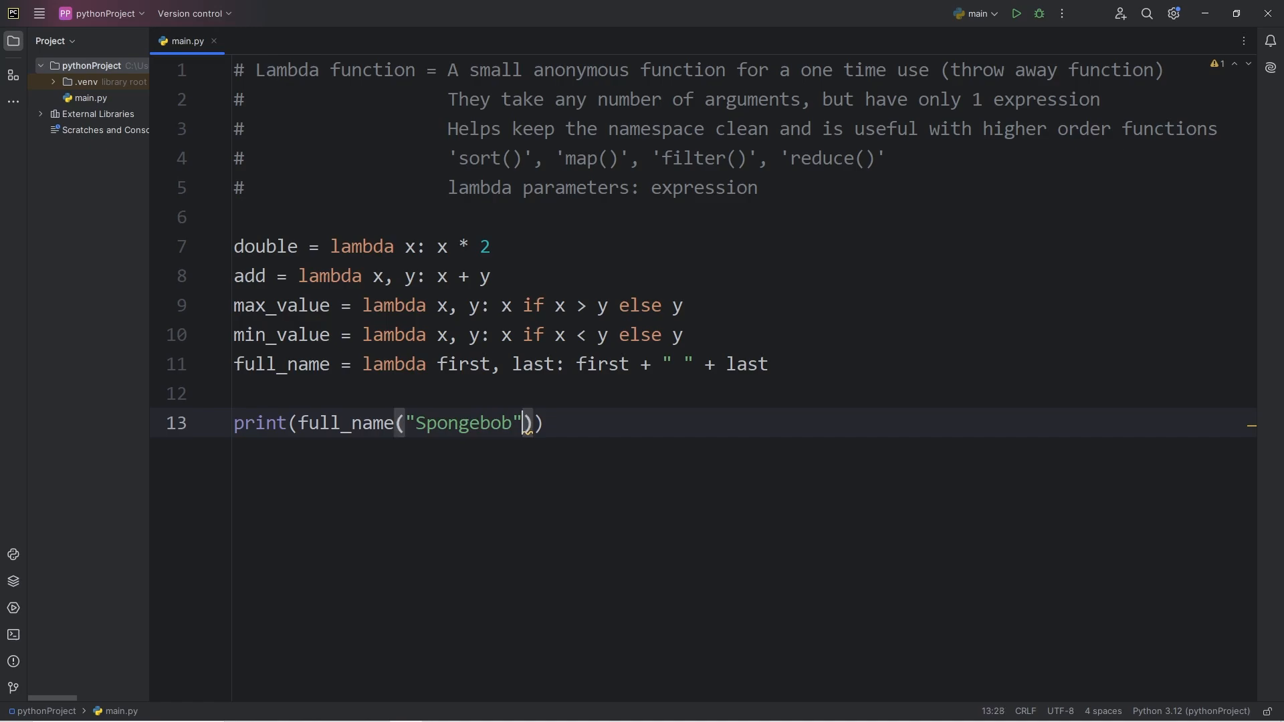
{"action": "type", "text": ", \"Sq\""}
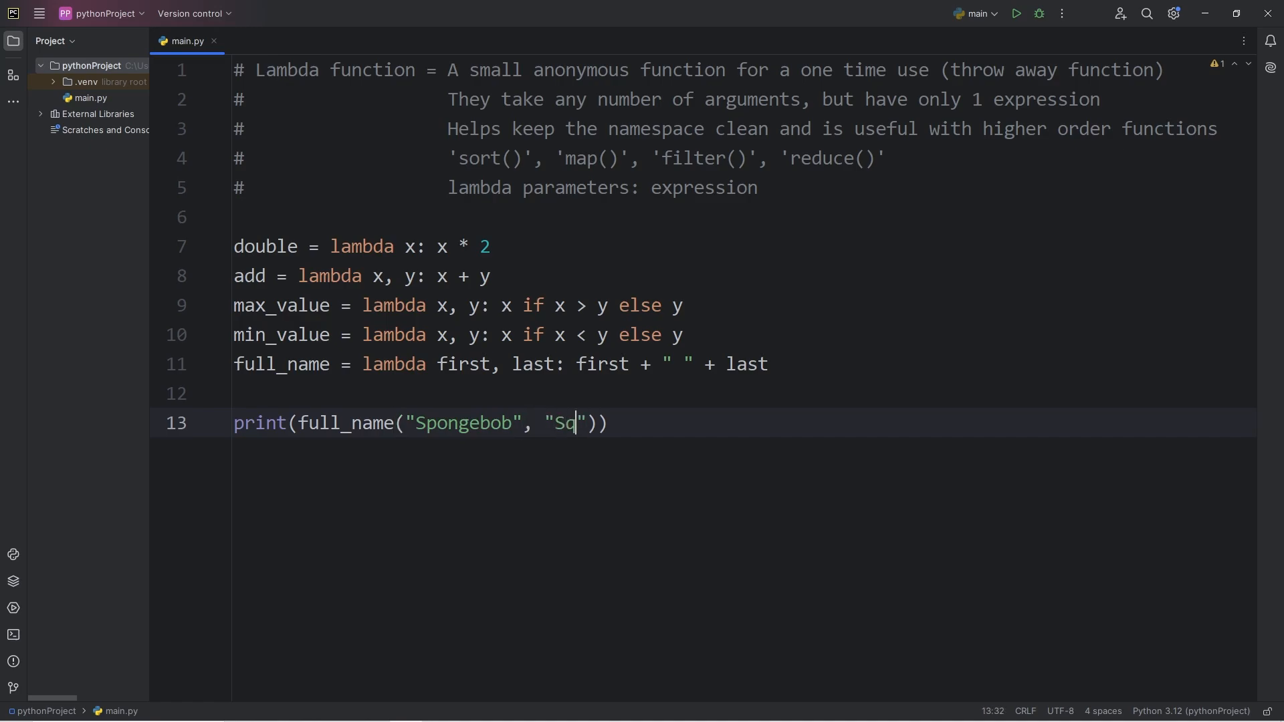
{"action": "type", "text": "uarepants"}
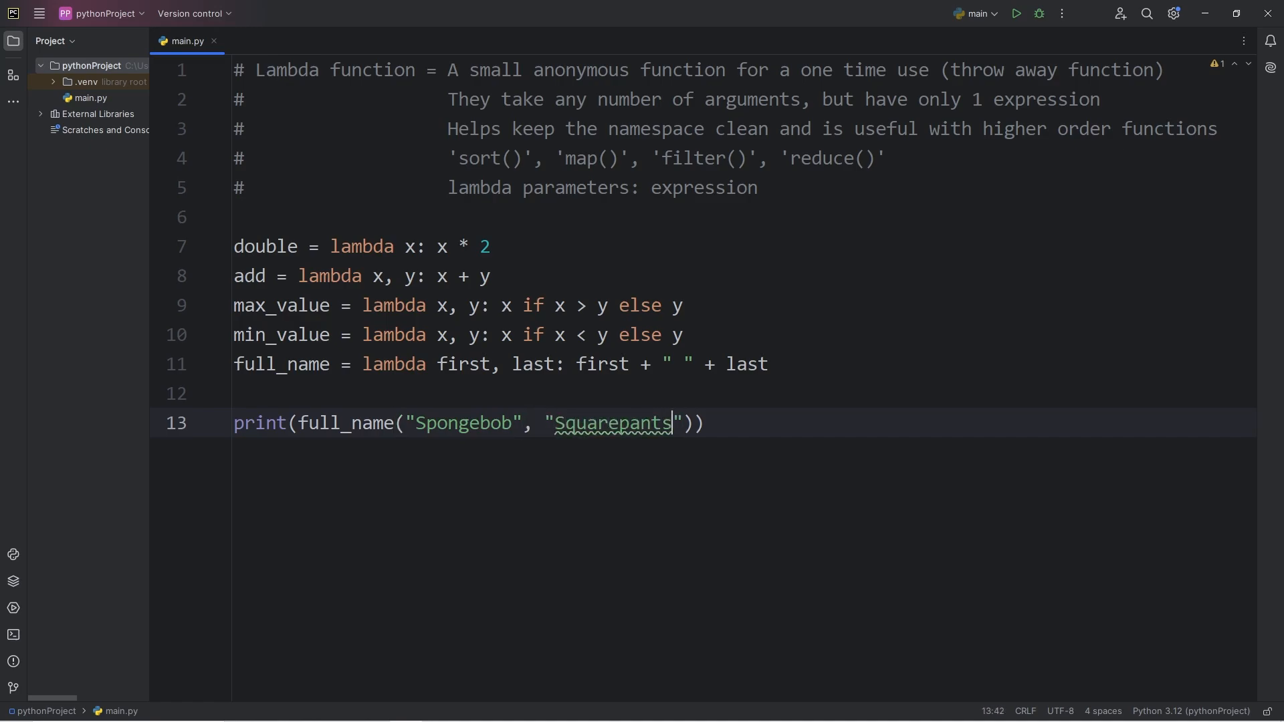
{"action": "left_click", "coordinate": [1019, 14]}
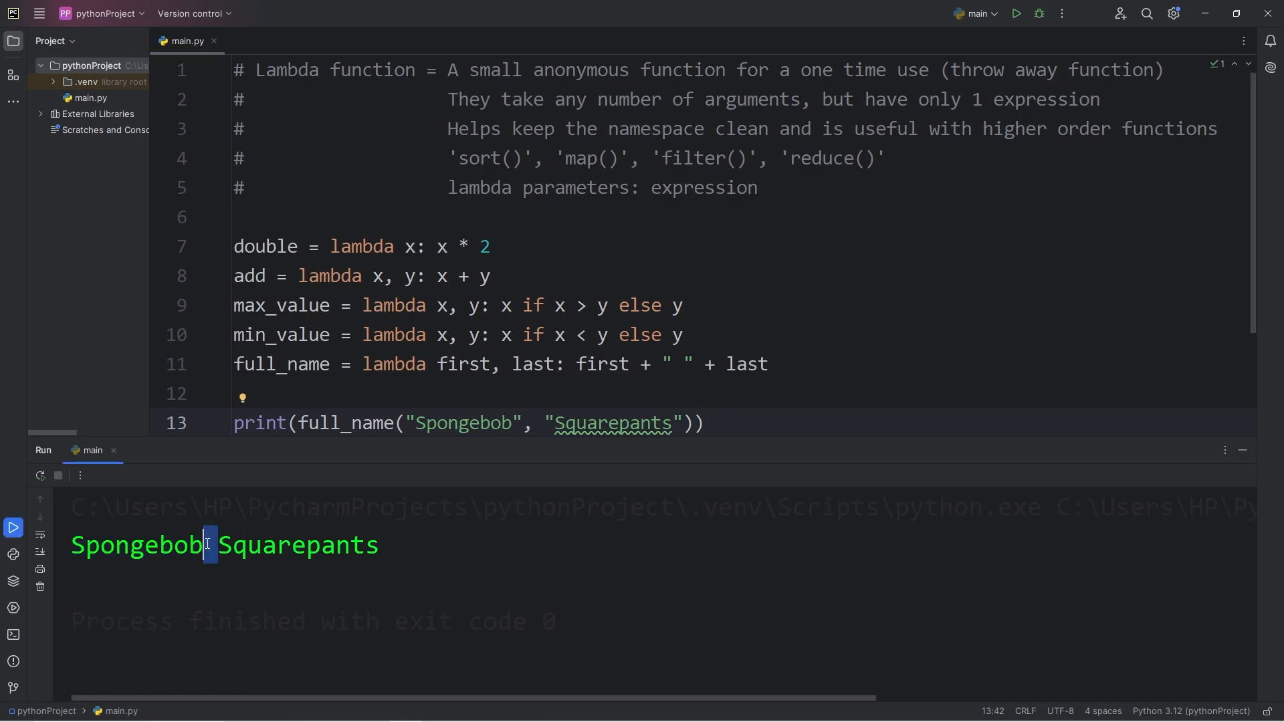
{"action": "double_click", "coordinate": [297, 546]}
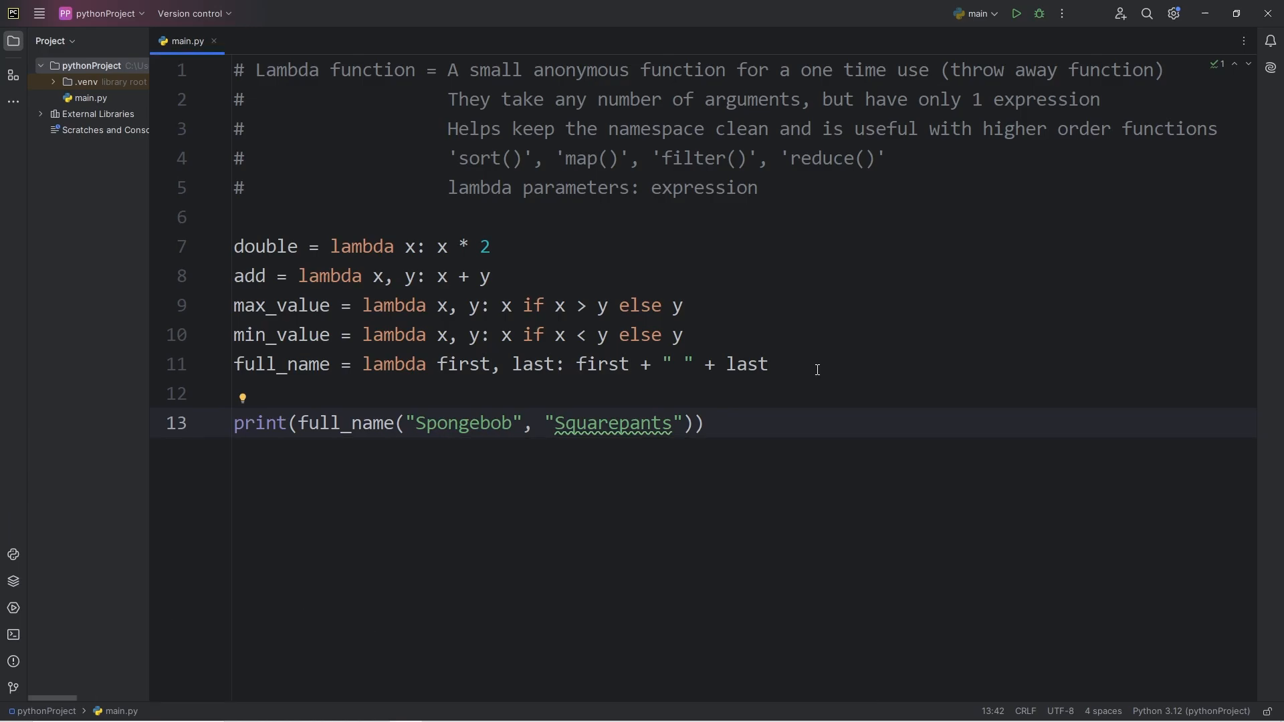
{"action": "left_click_drag", "start_coordinate": [509, 364], "coordinate": [768, 364]}
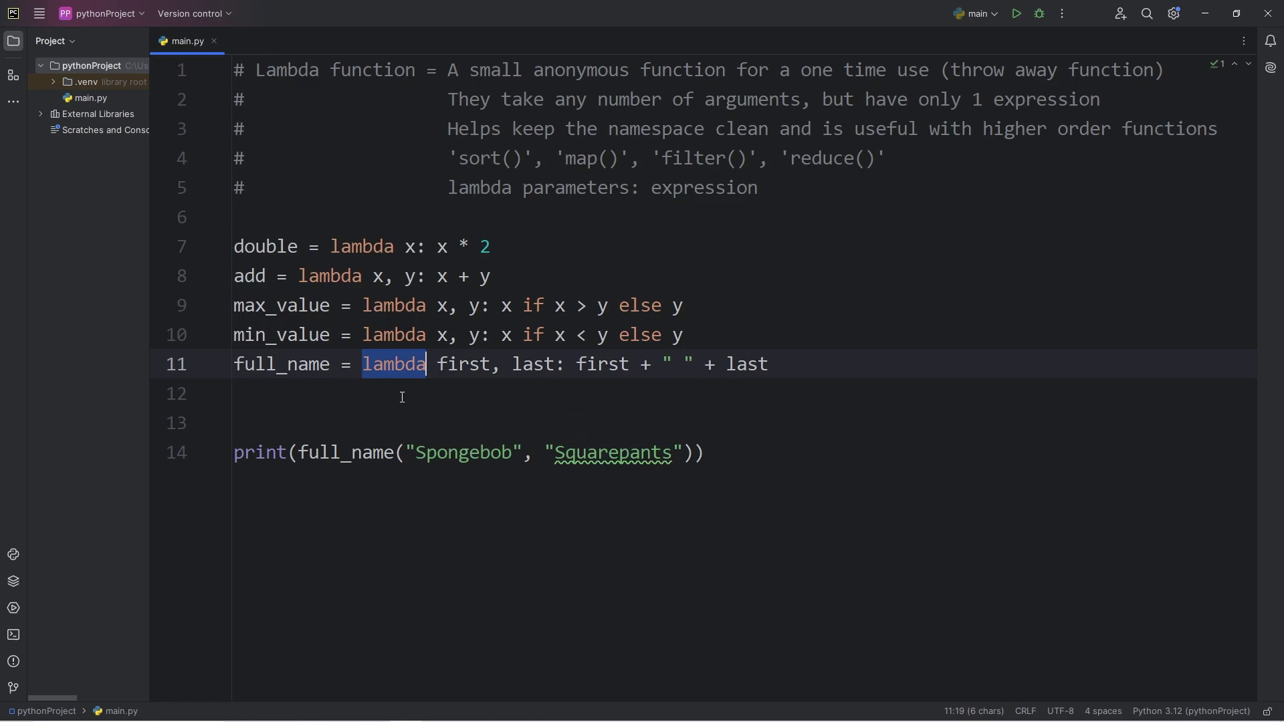
Step: Define is_even = lambda x: x % 2 == 0 below full_name
{"action": "left_click", "coordinate": [705, 452]}
{"action": "type", "text": "i"}
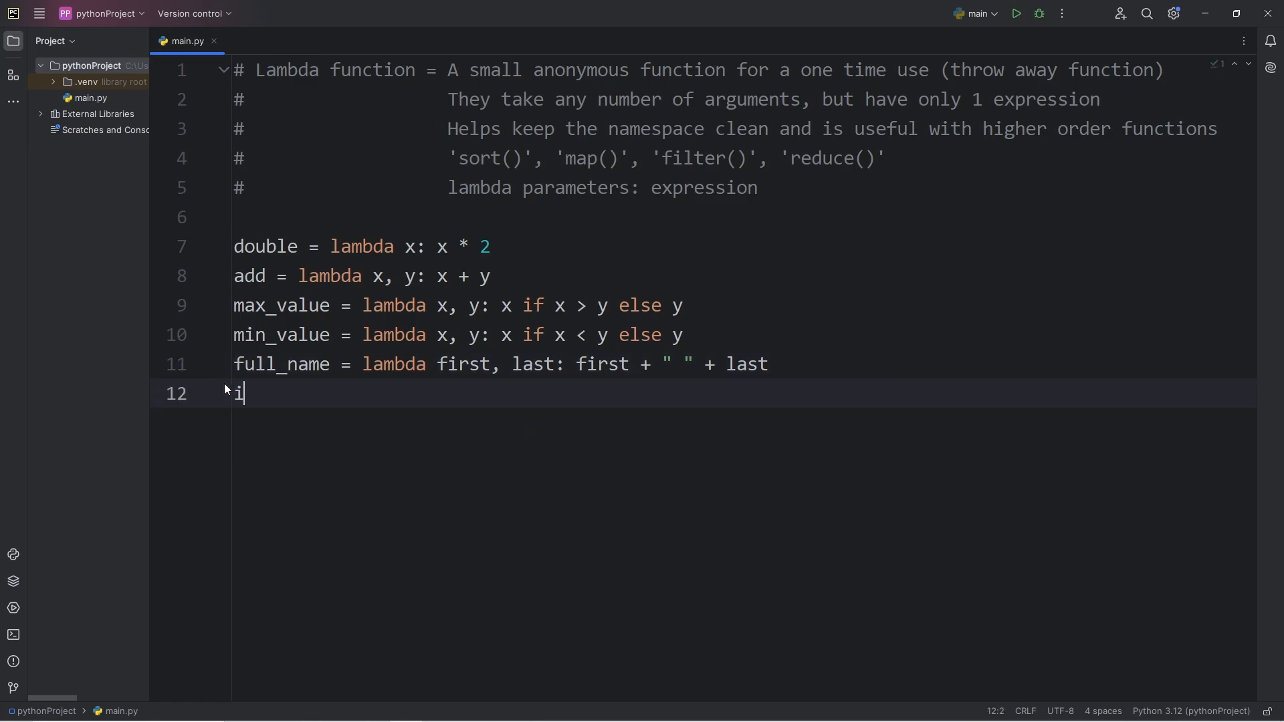
{"action": "type", "text": "s_even ="}
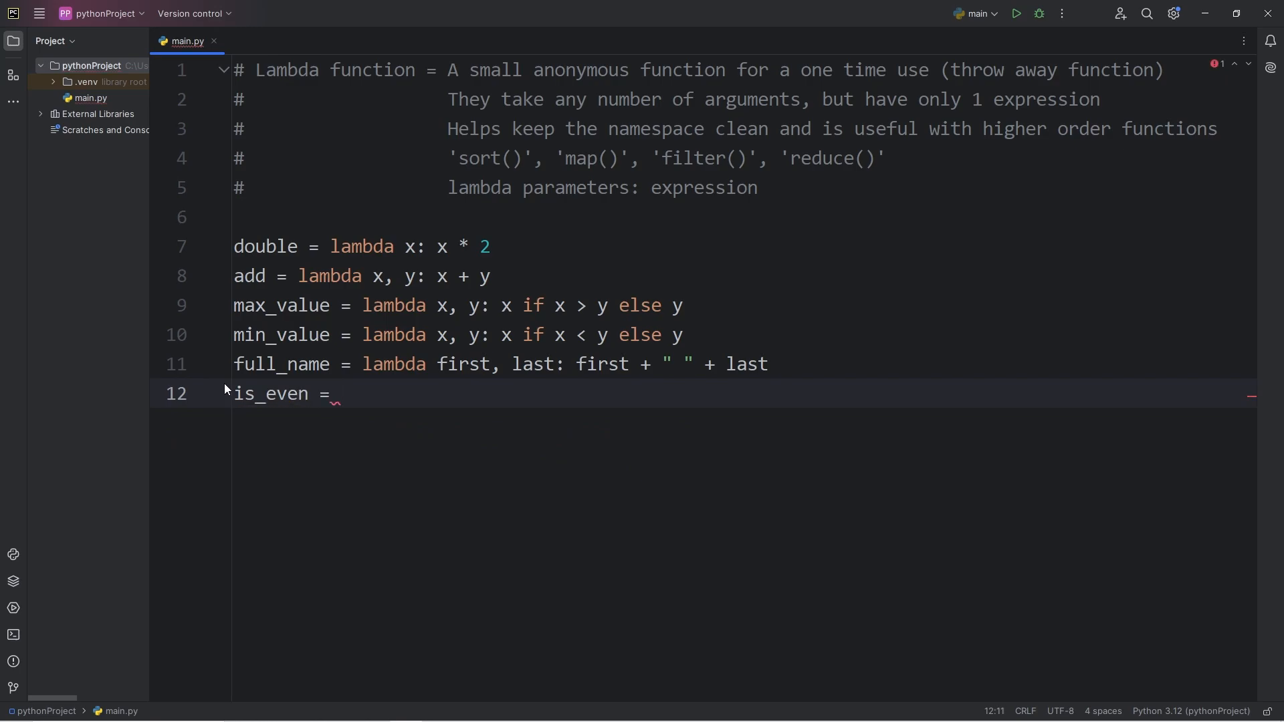
{"action": "type", "text": "lambda"}
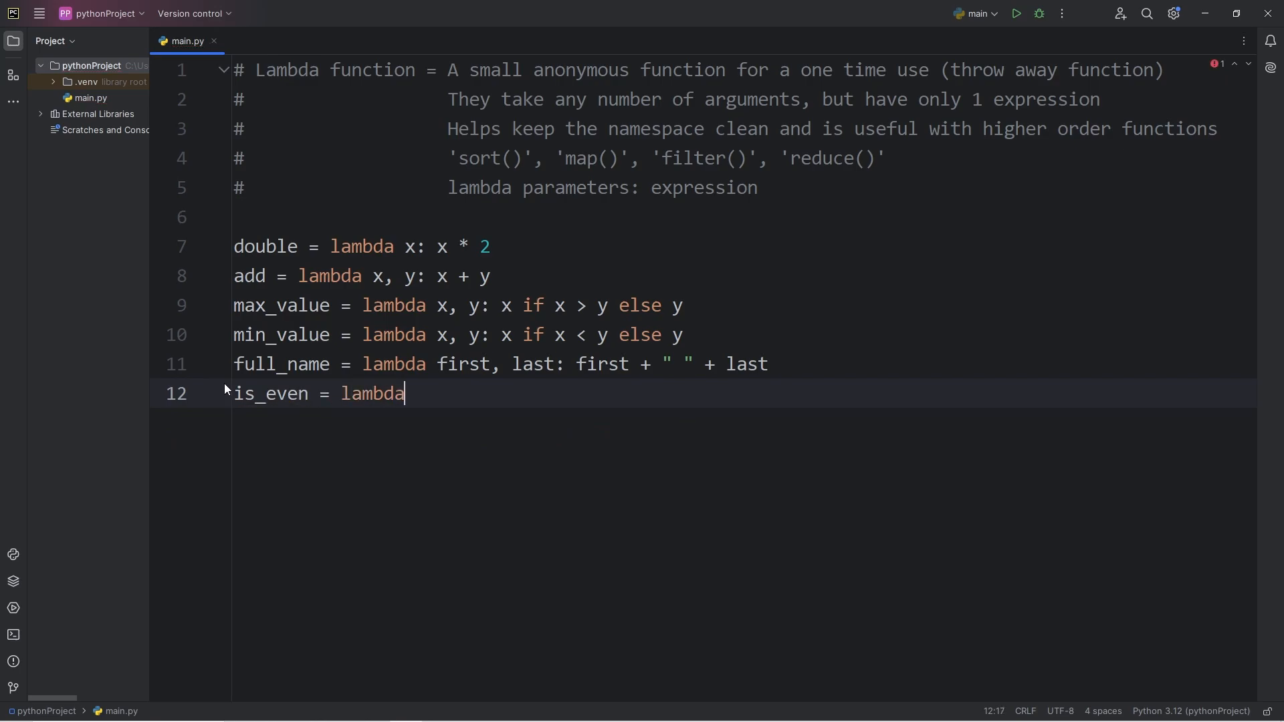
{"action": "type", "text": "x"}
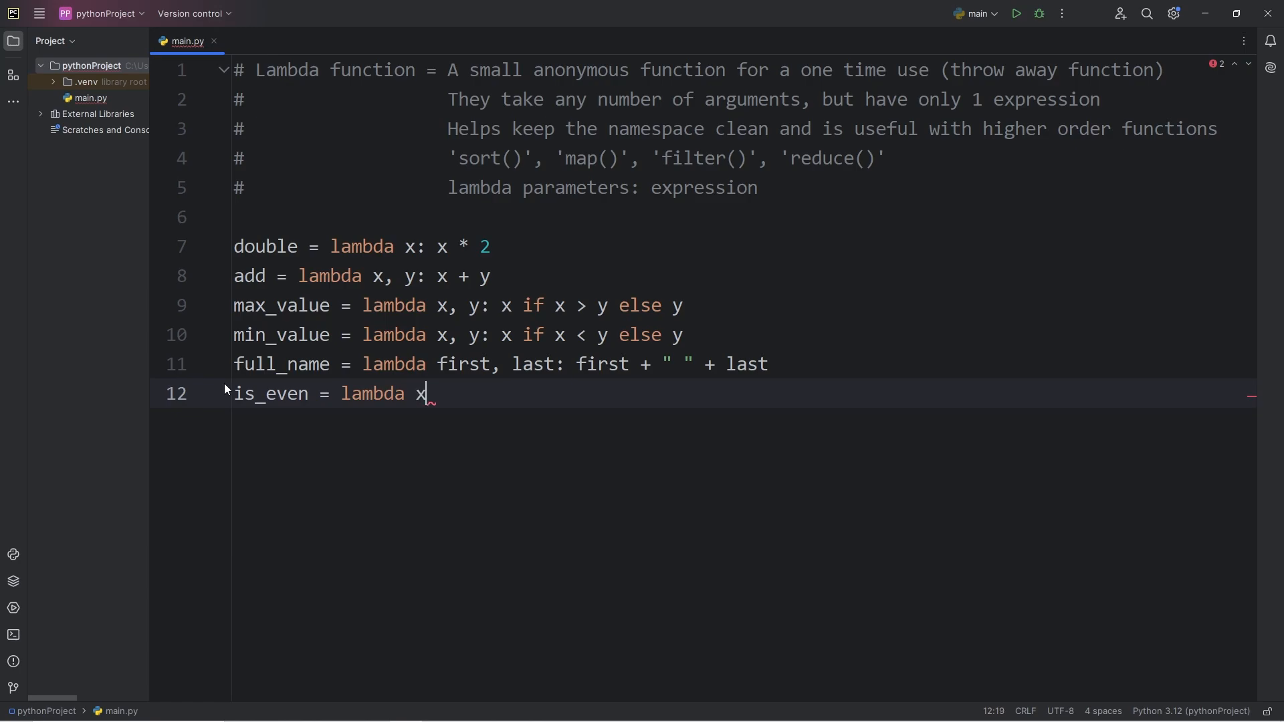
{"action": "type", "text": ": x"}
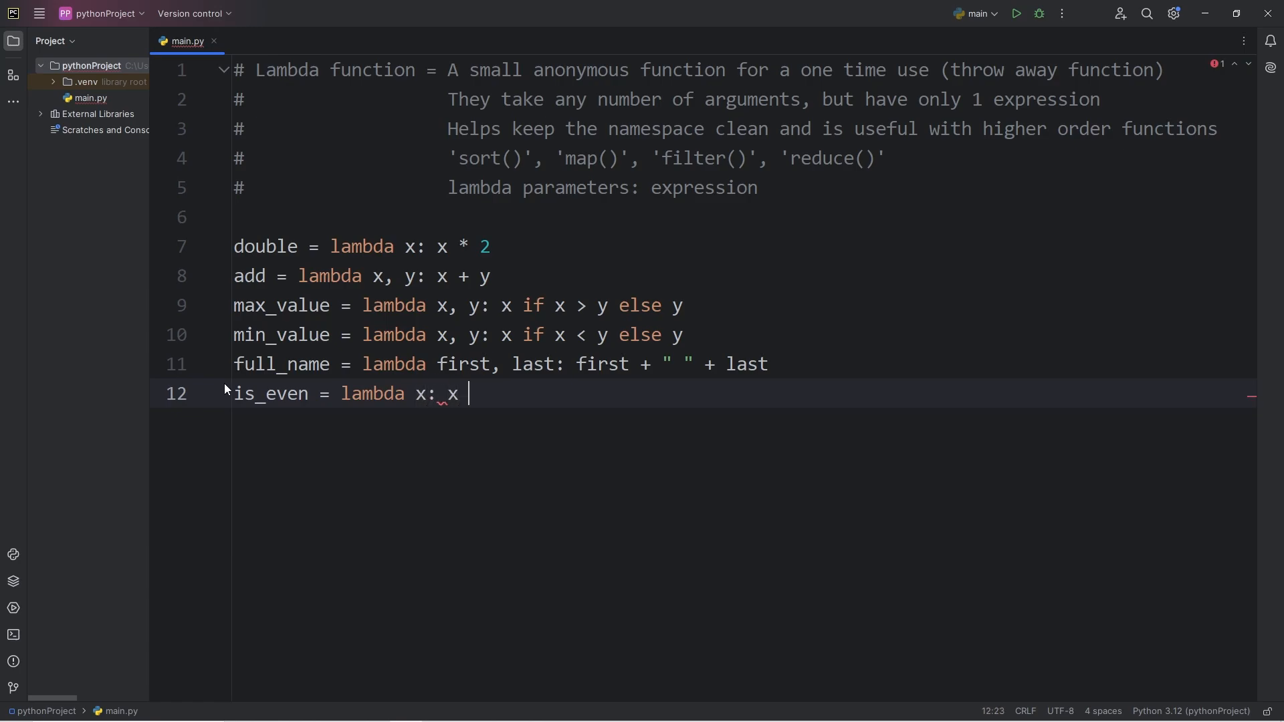
{"action": "type", "text": "% 2 =="}
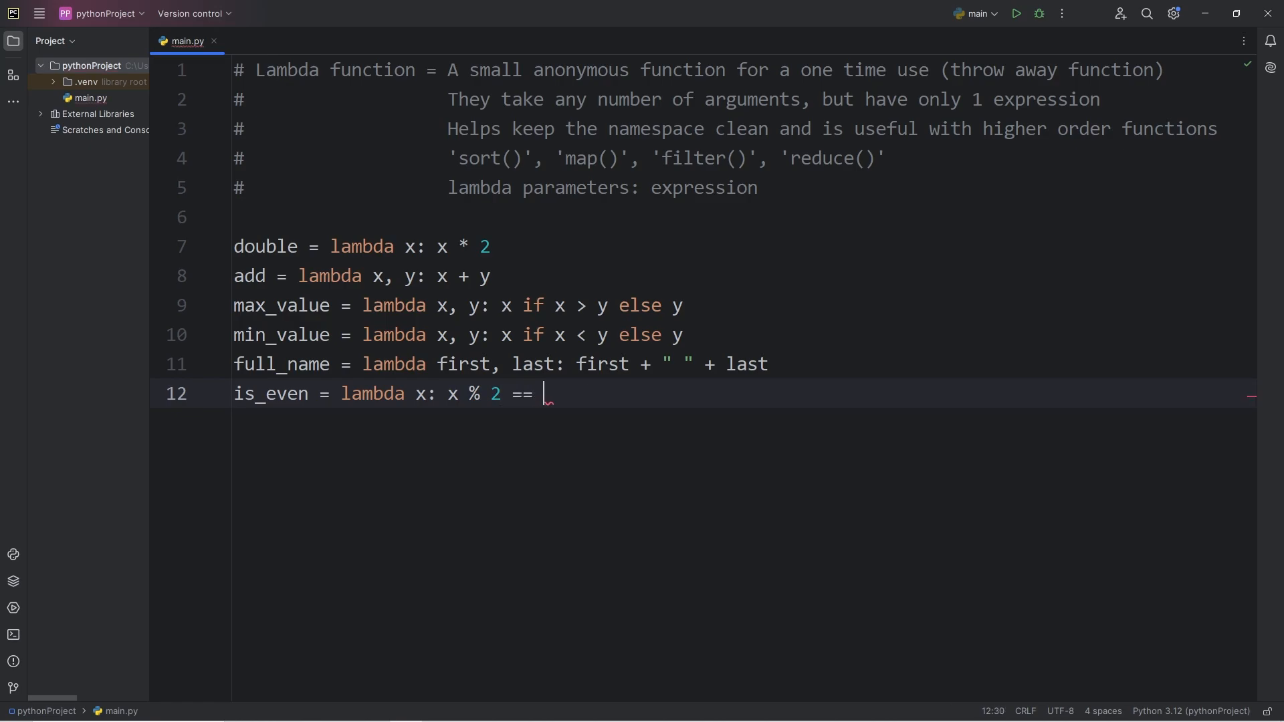
{"action": "type", "text": "0"}
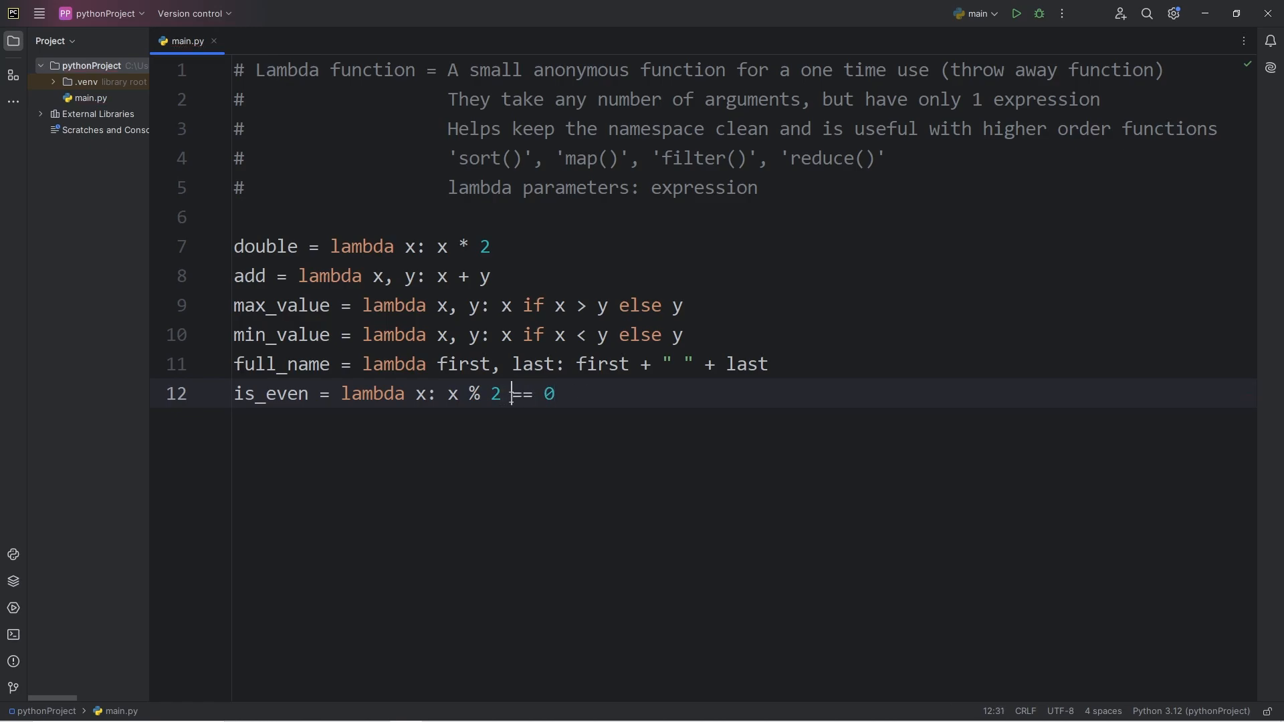
{"action": "key", "text": "Enter"}
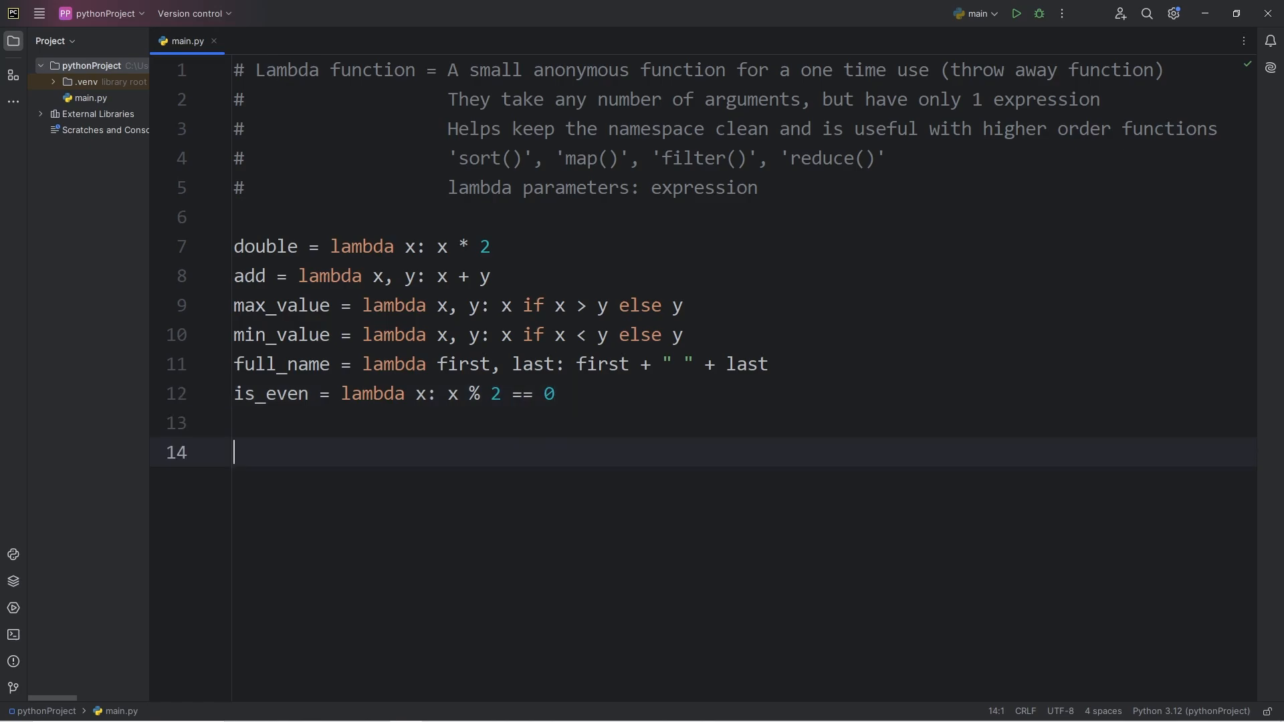
Step: Test print(is_even(4)) to get True, then try 5
{"action": "type", "text": "print("}
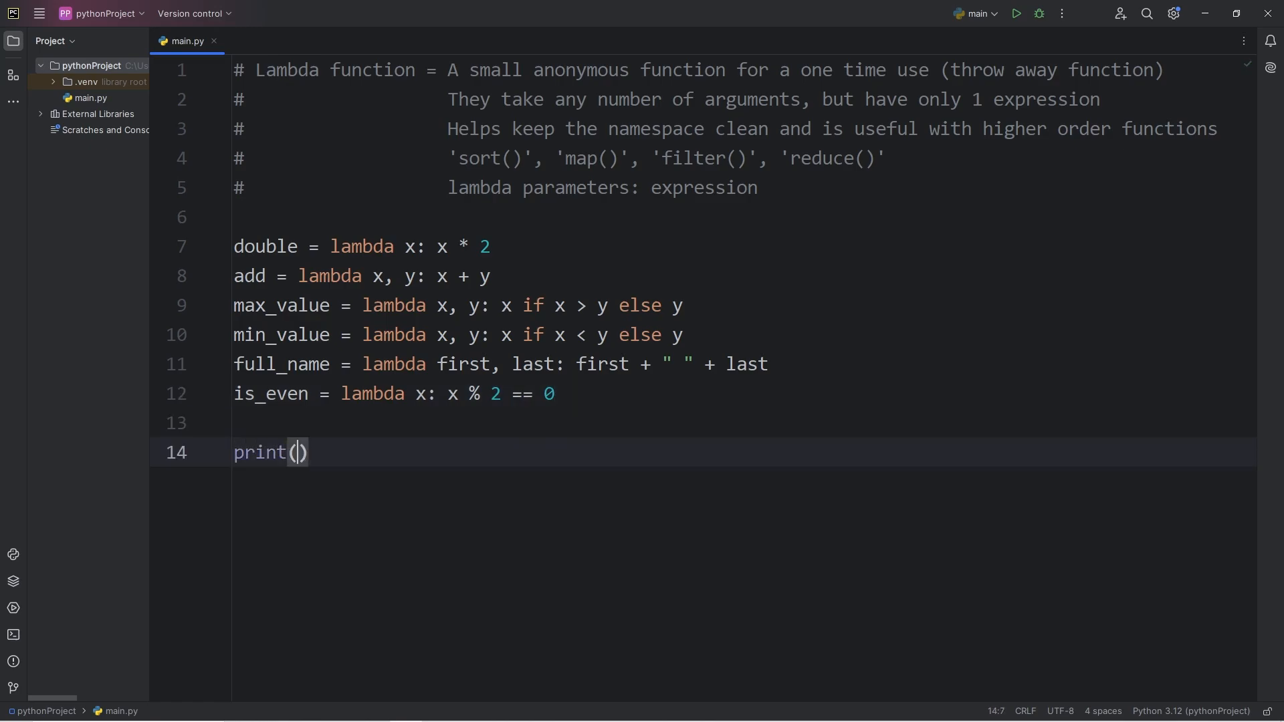
{"action": "type", "text": "is_even"}
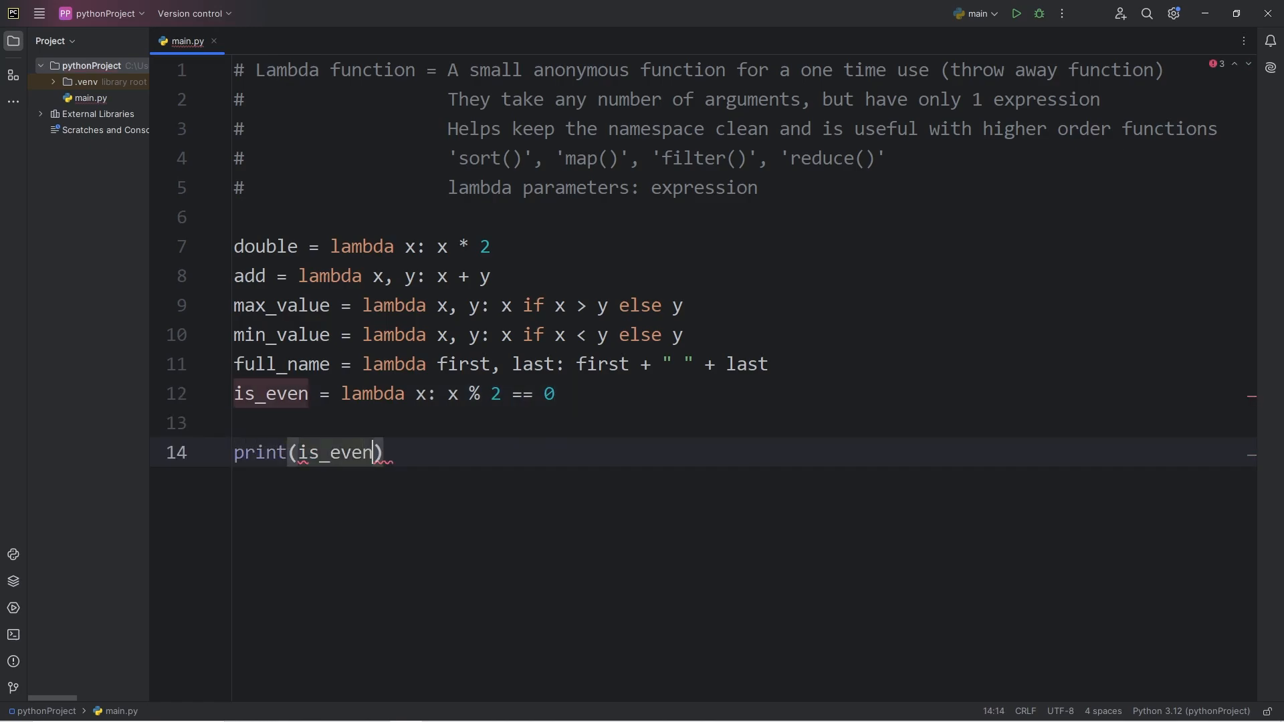
{"action": "type", "text": "()"}
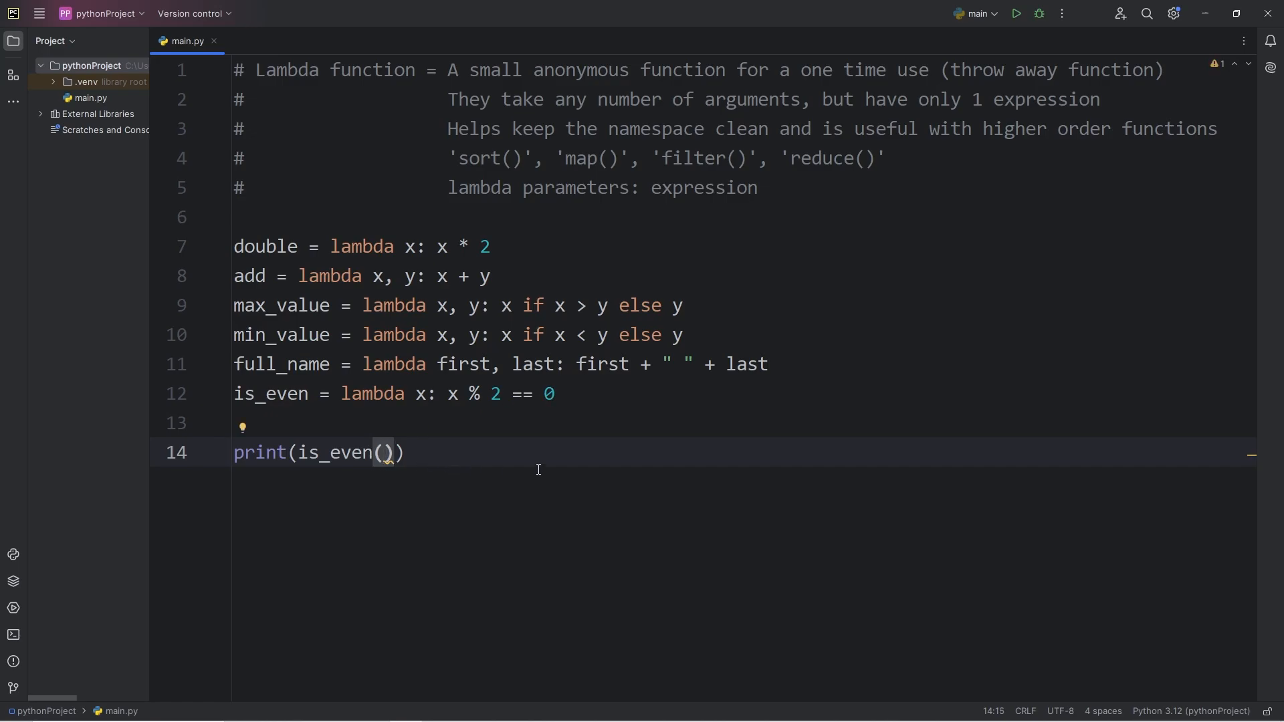
{"action": "type", "text": "4"}
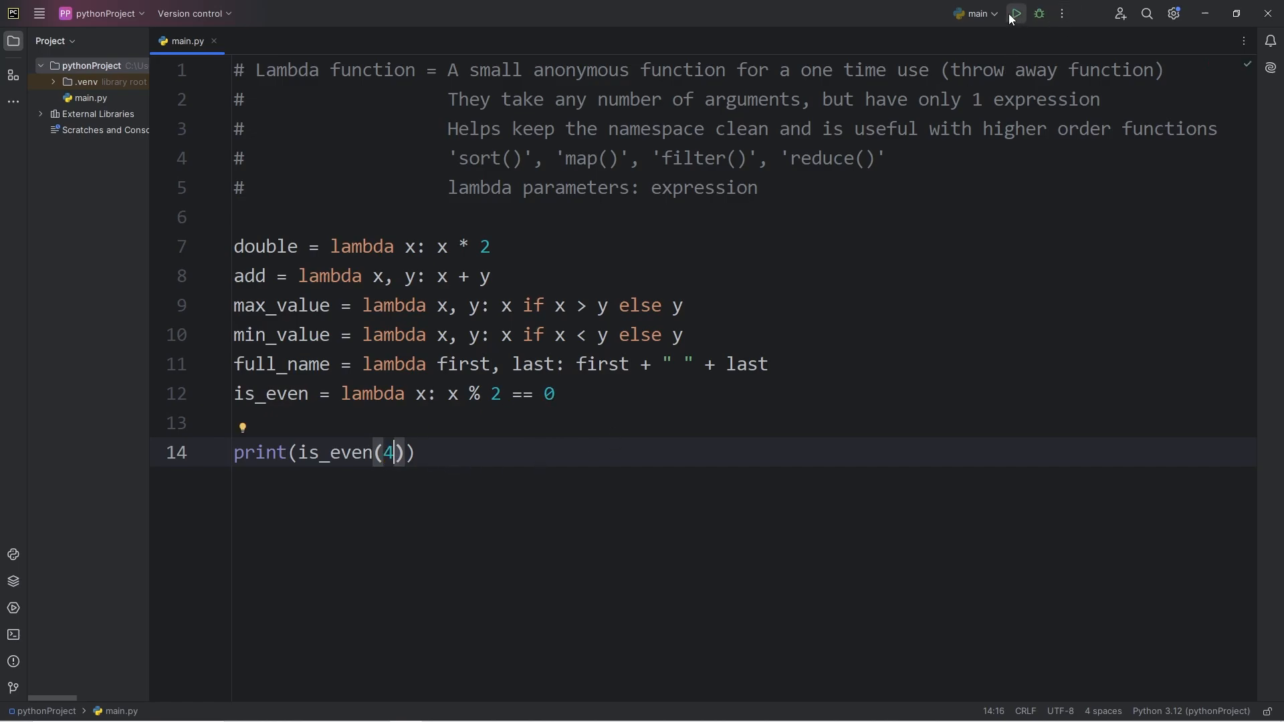
{"action": "left_click", "coordinate": [1017, 13]}
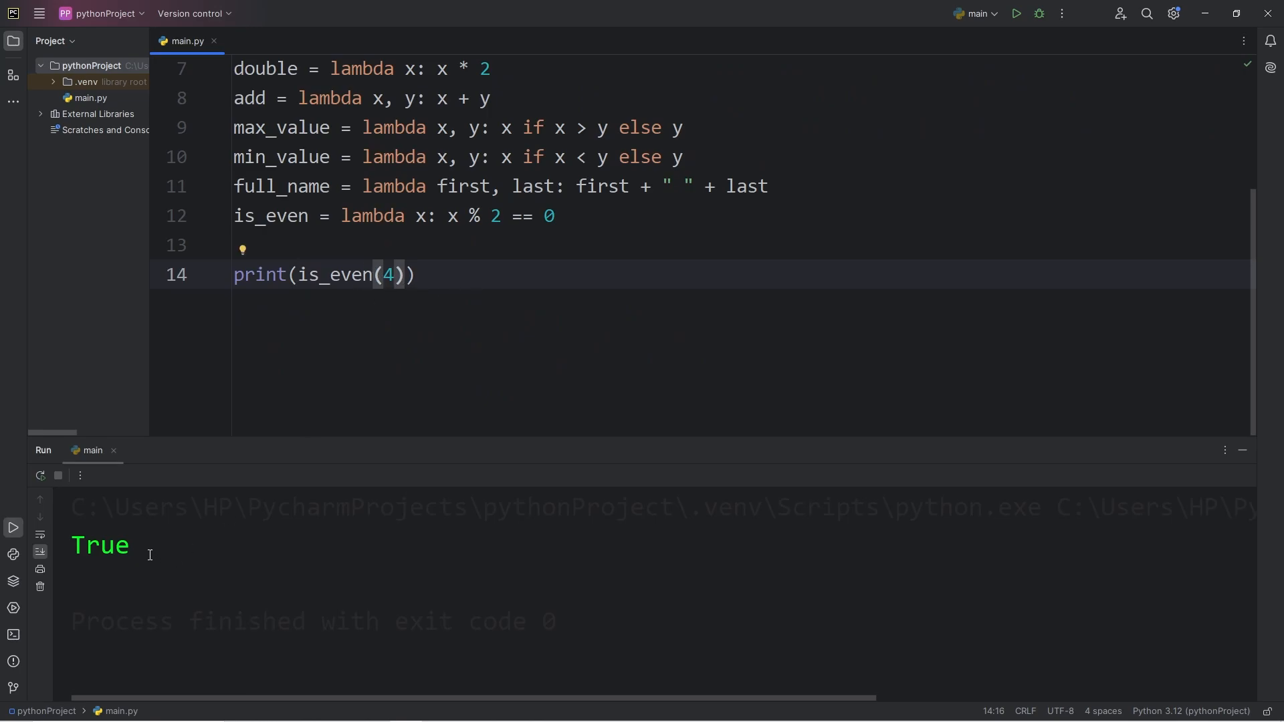
{"action": "type", "text": "5"}
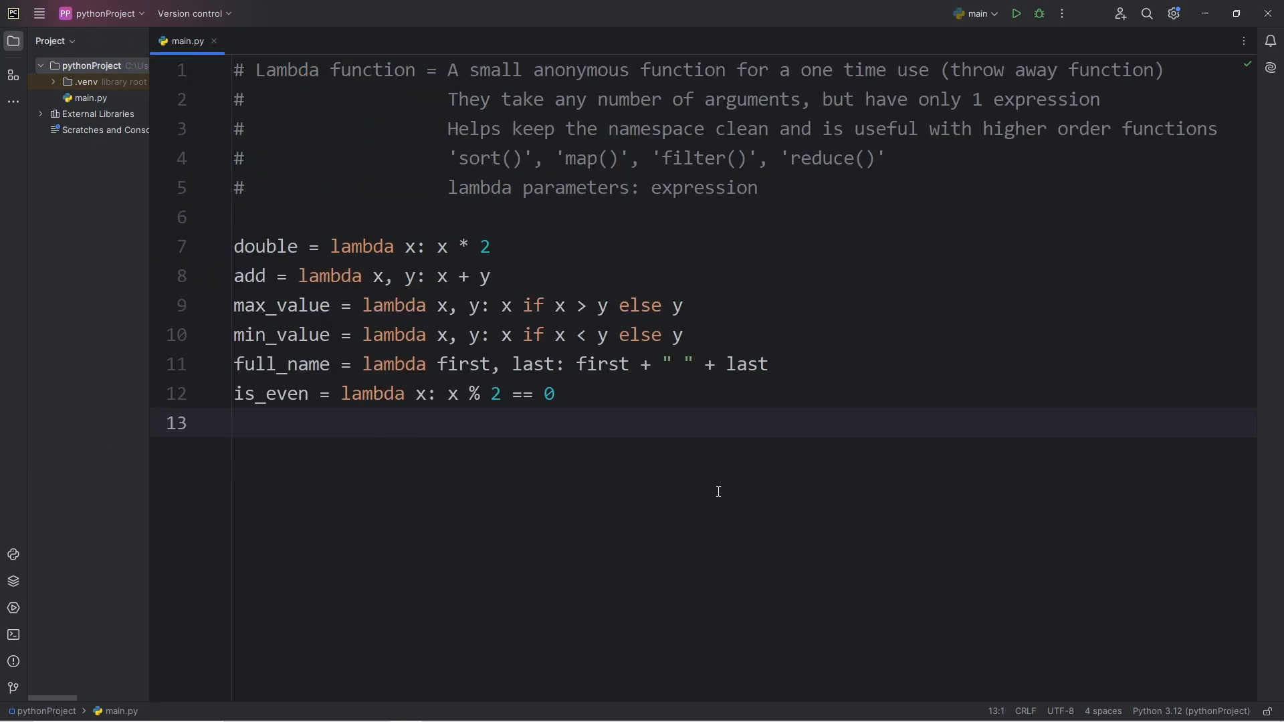
Step: Define age_check = lambda age: True if age >= 18 else False
{"action": "type", "text": "age_check"}
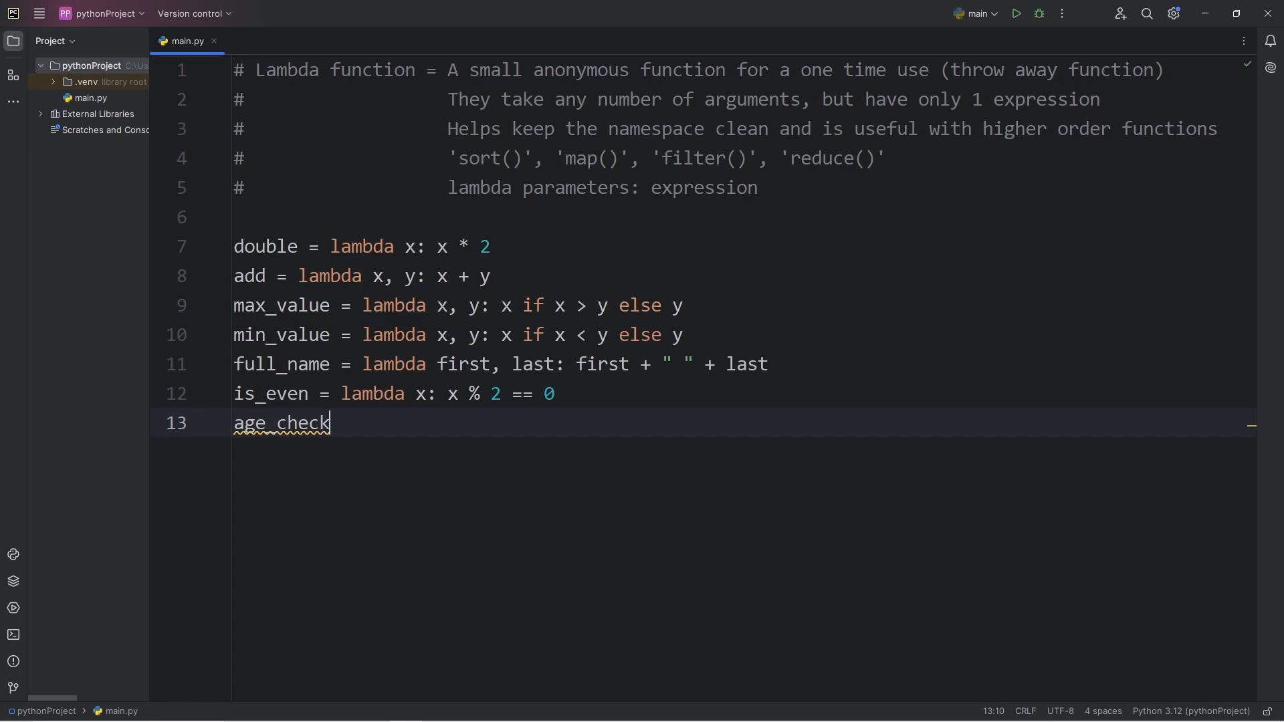
{"action": "type", "text": "= l"}
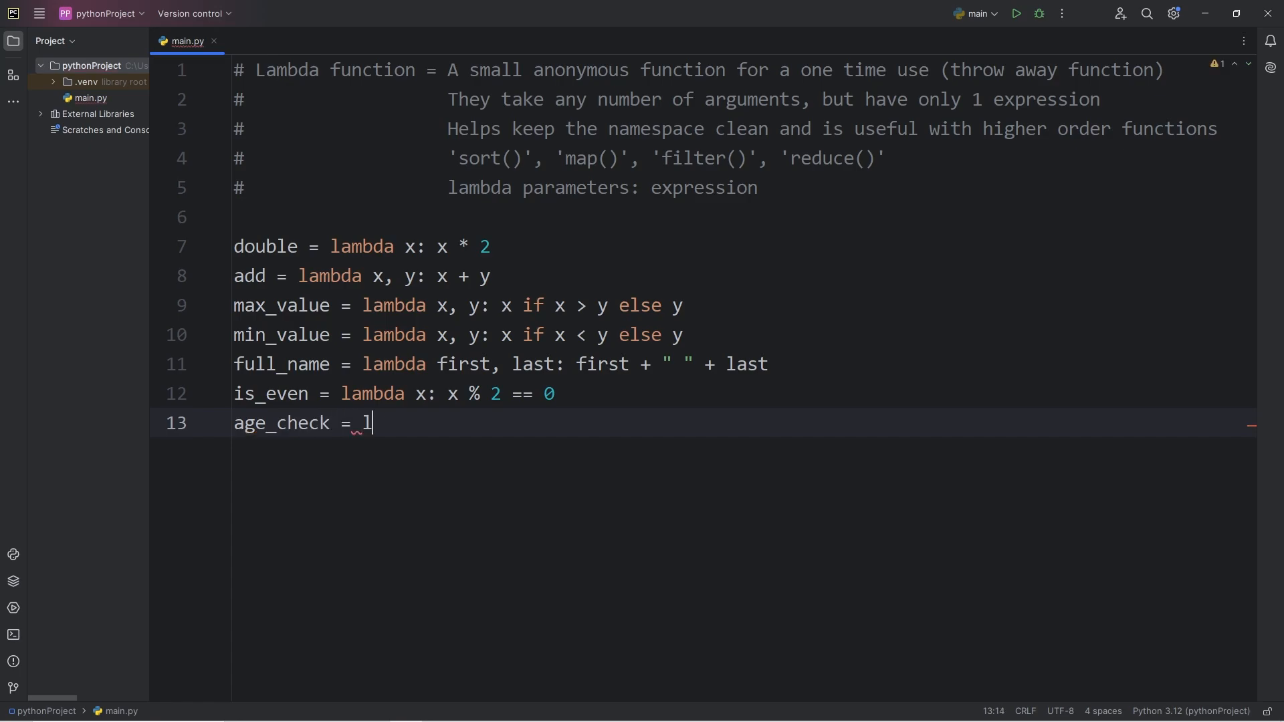
{"action": "type", "text": "ambda"}
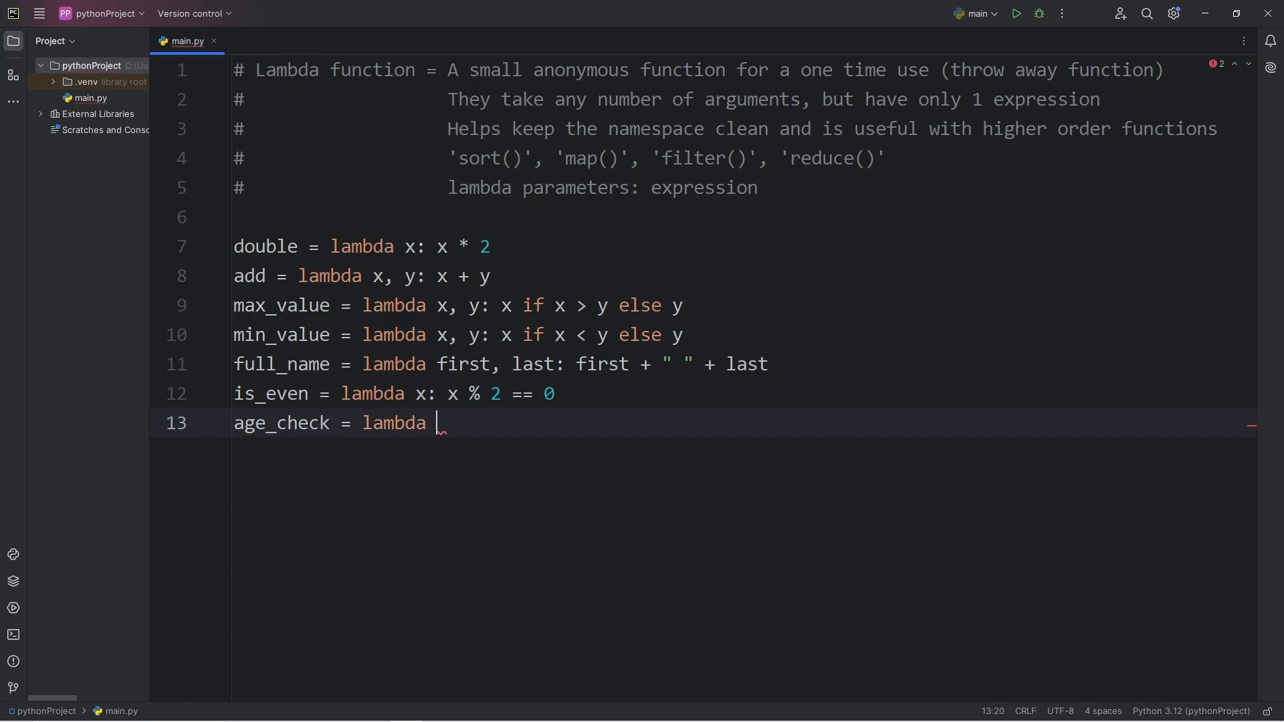
{"action": "type", "text": "age:"}
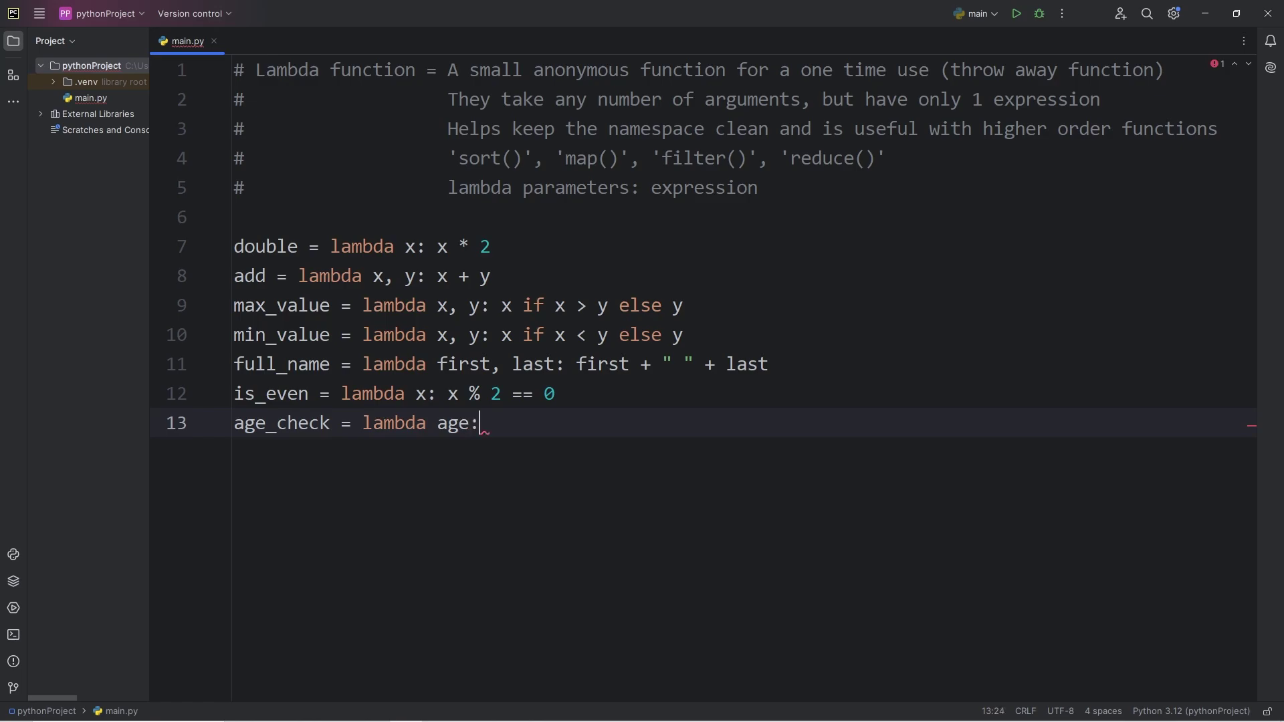
{"action": "type", "text": "True"}
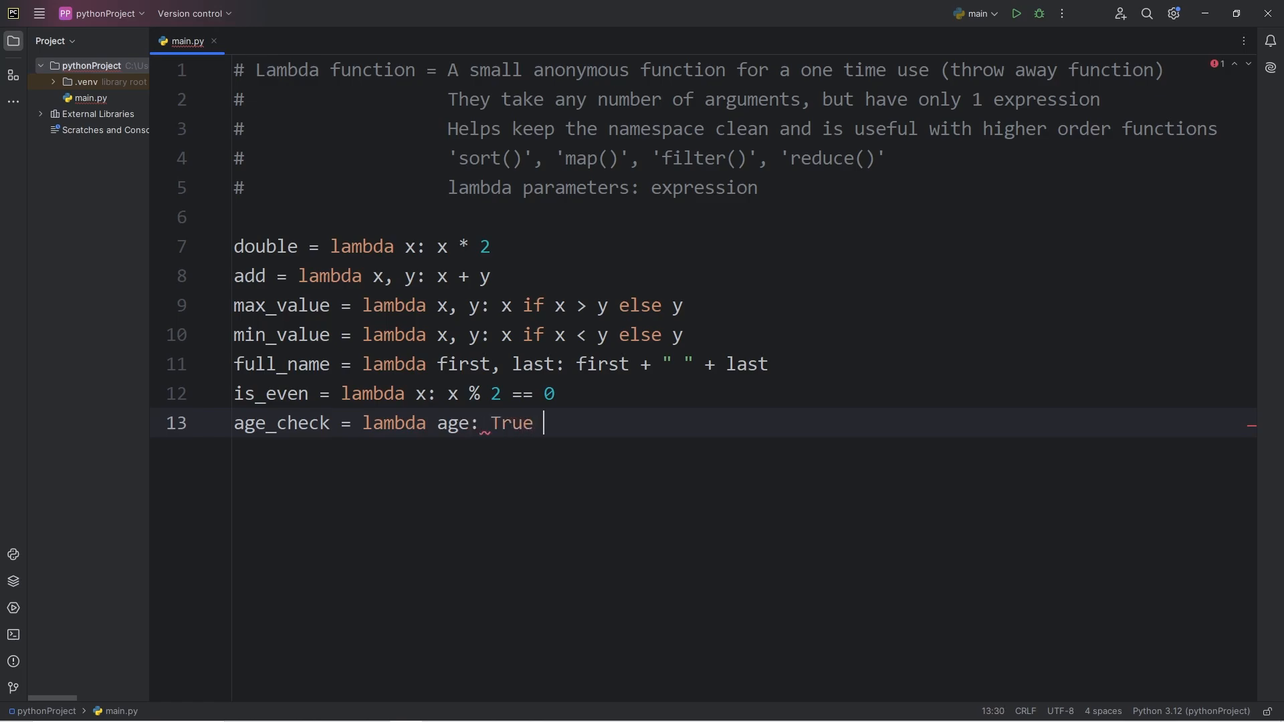
{"action": "type", "text": "if a"}
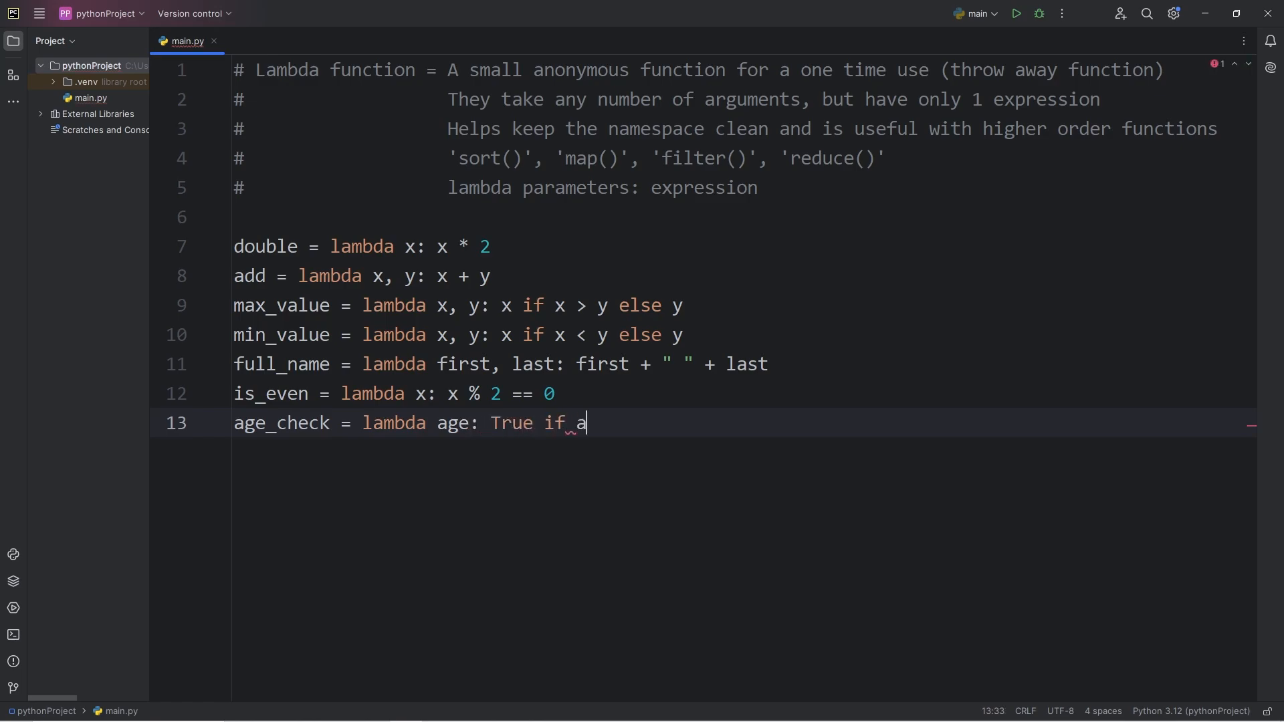
{"action": "type", "text": "ge >"}
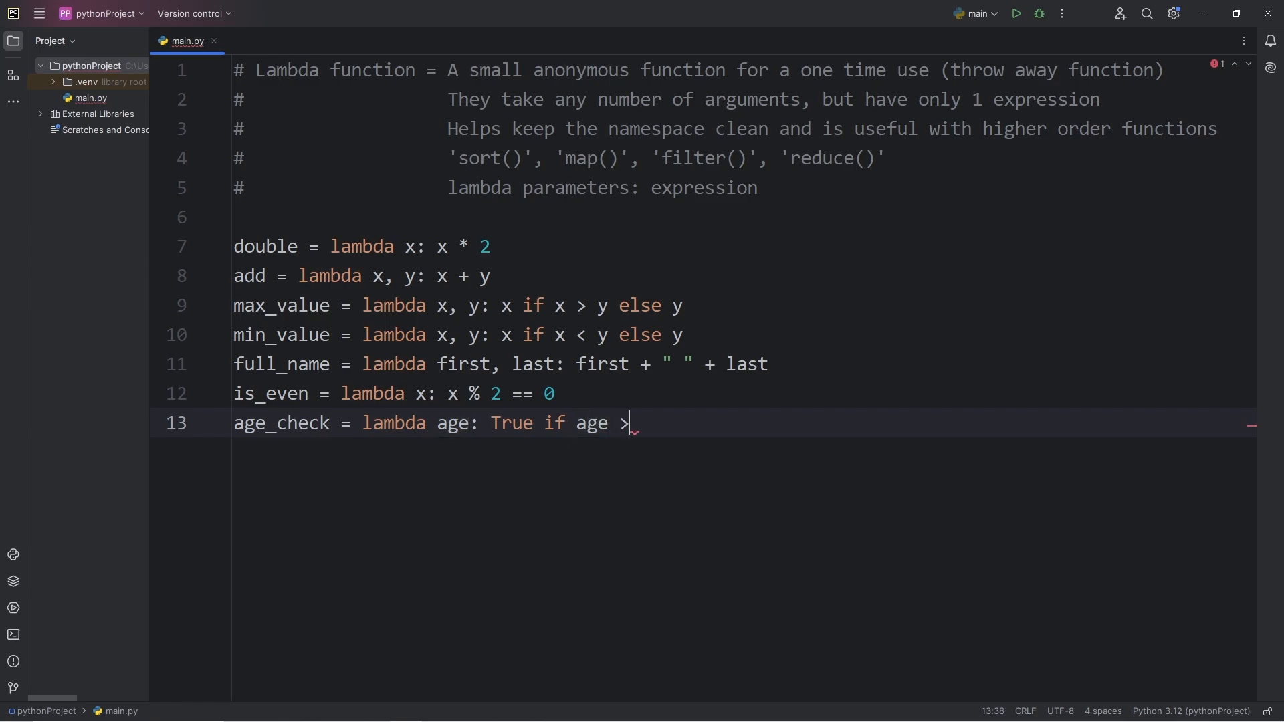
{"action": "type", "text": "= 18"}
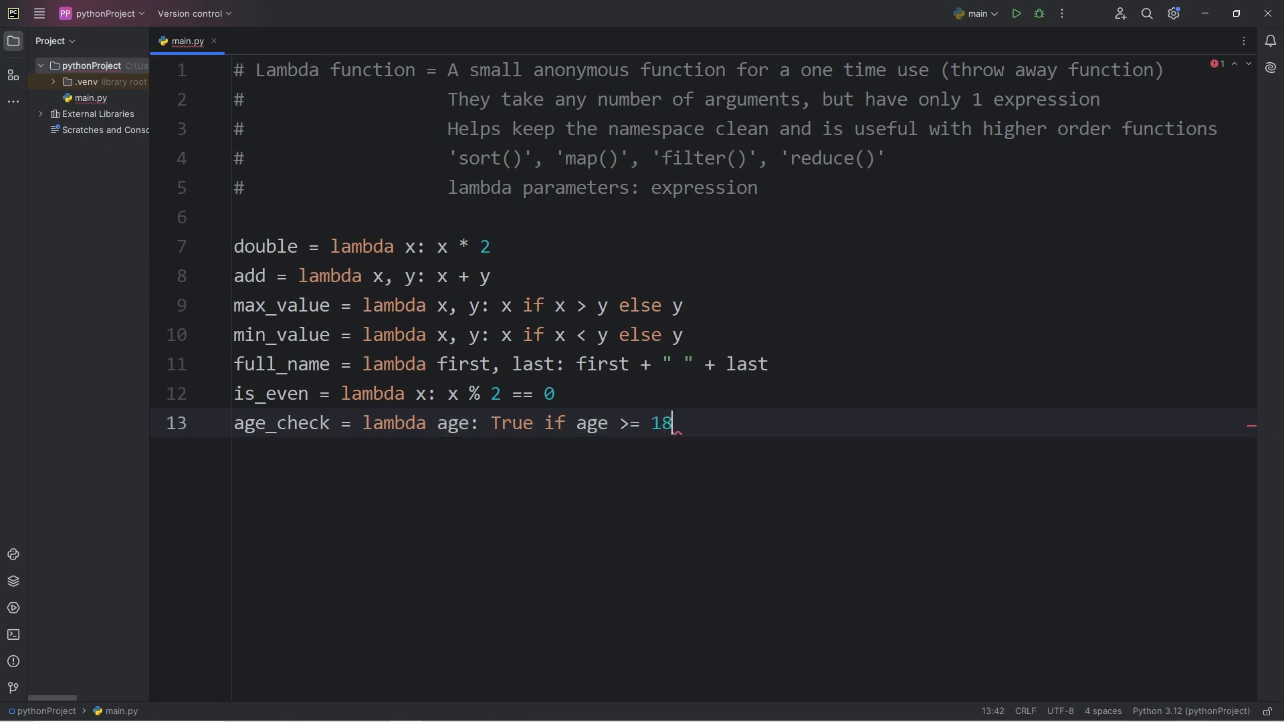
{"action": "type", "text": "else False"}
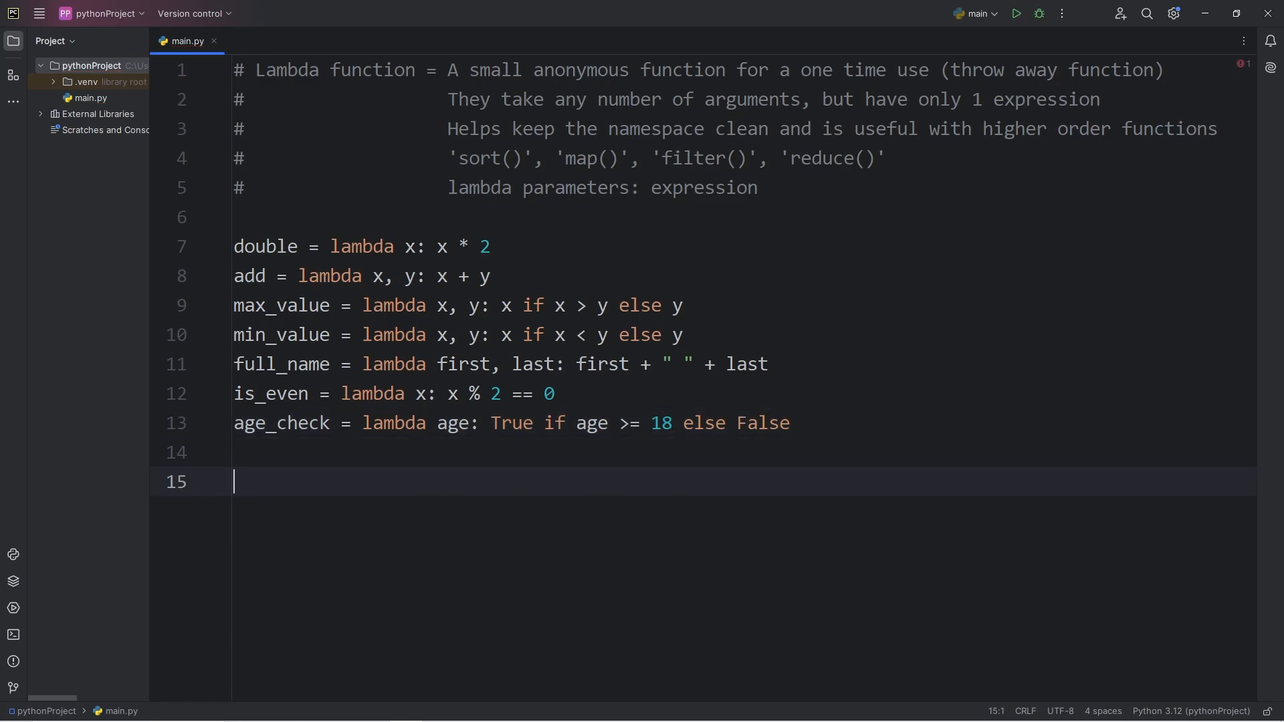
Step: Test print(age_check(21)) to get True, then rerun with 12
{"action": "type", "text": "print("}
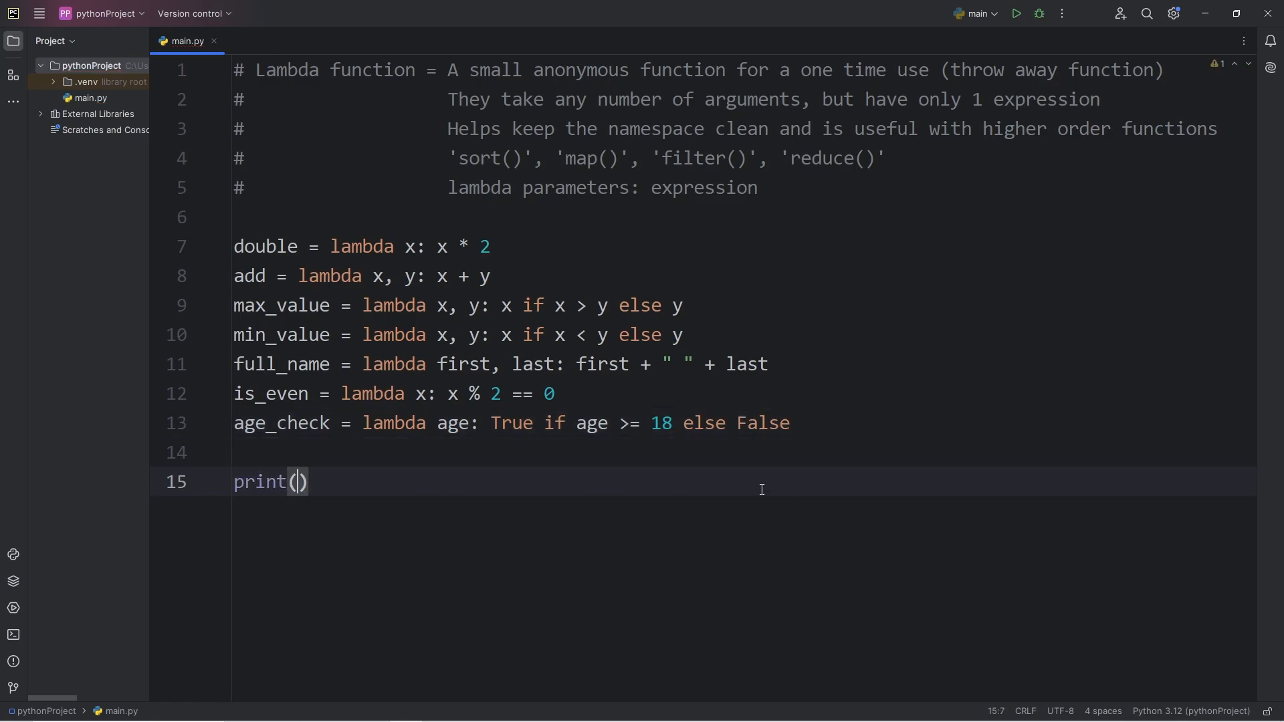
{"action": "type", "text": "age_check"}
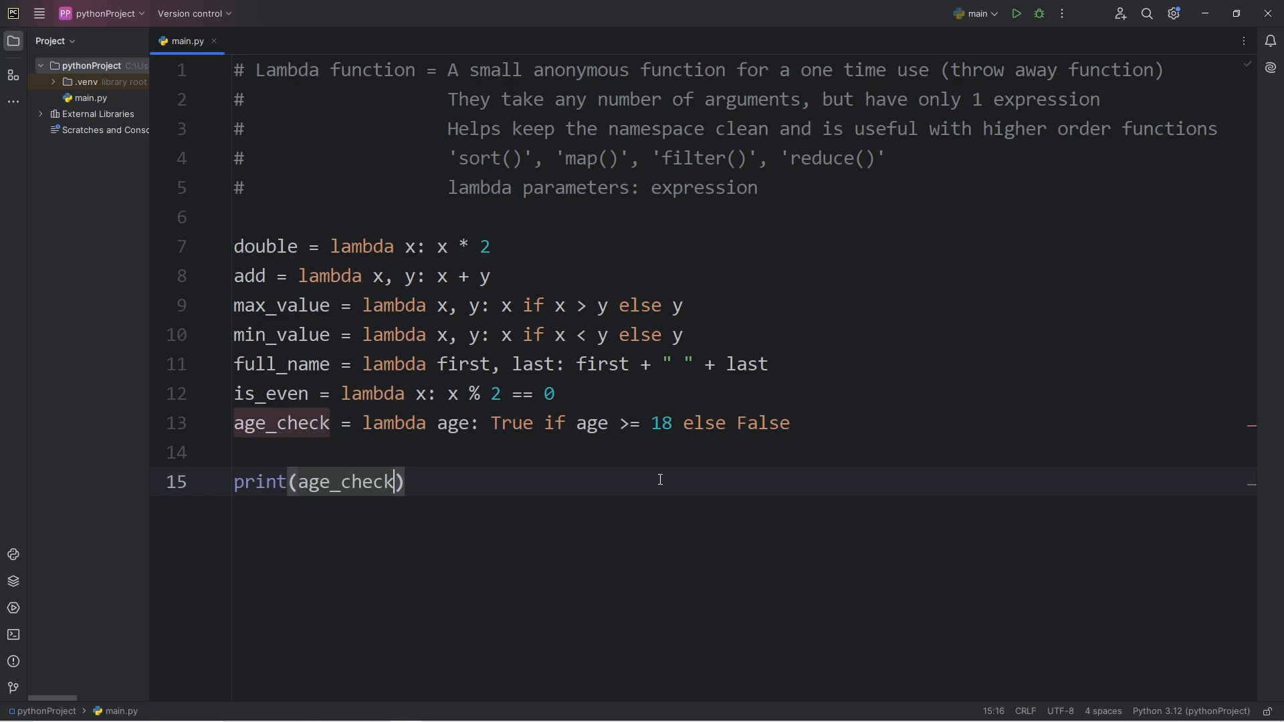
{"action": "type", "text": "(21"}
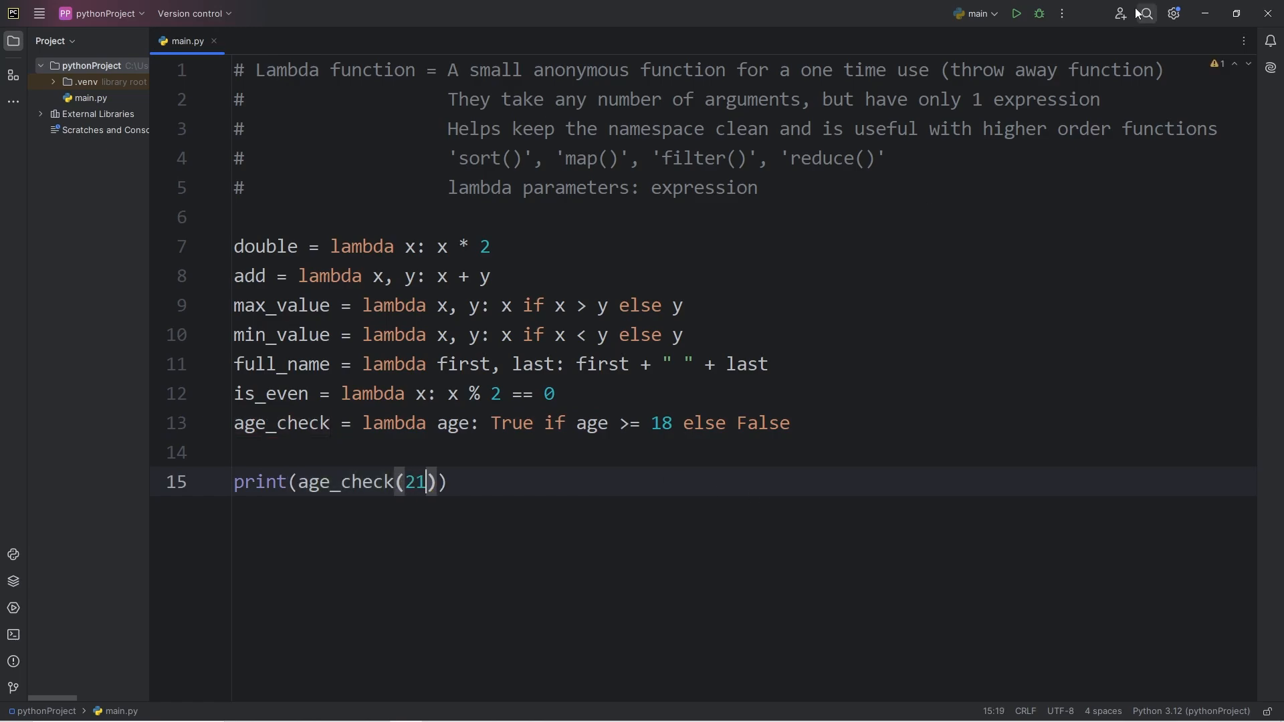
{"action": "left_click", "coordinate": [1017, 12]}
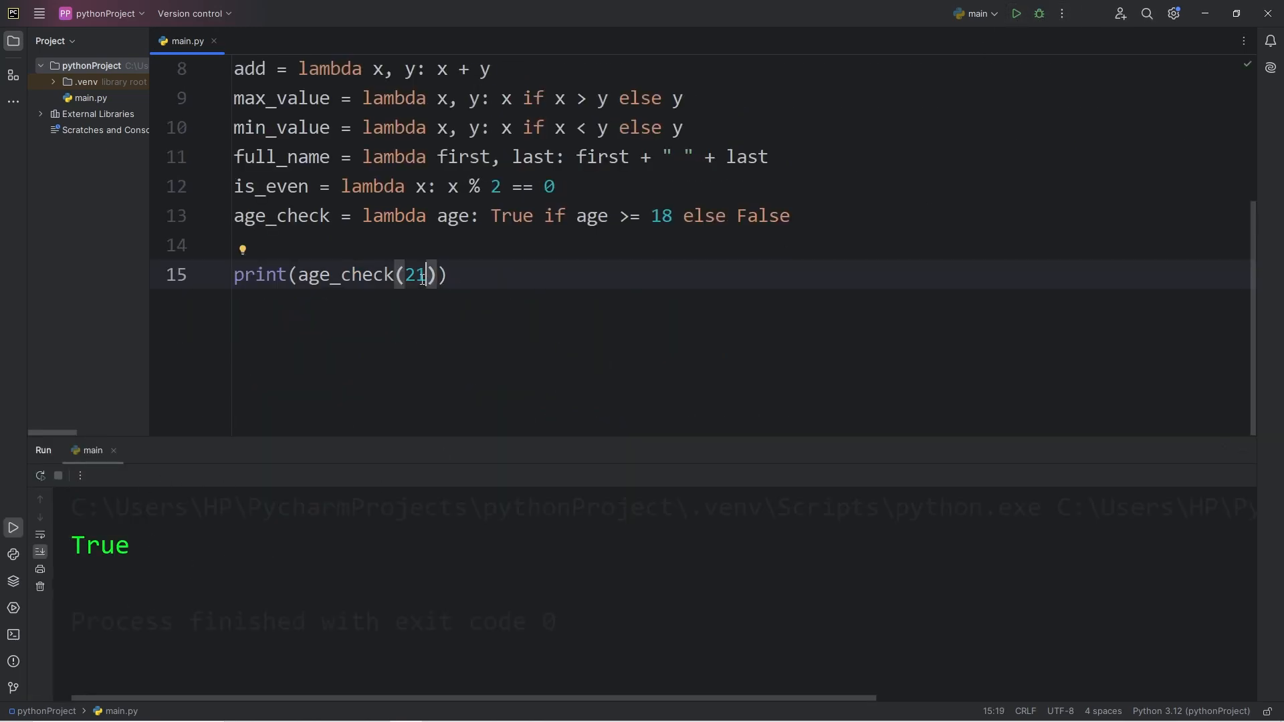
{"action": "type", "text": "12"}
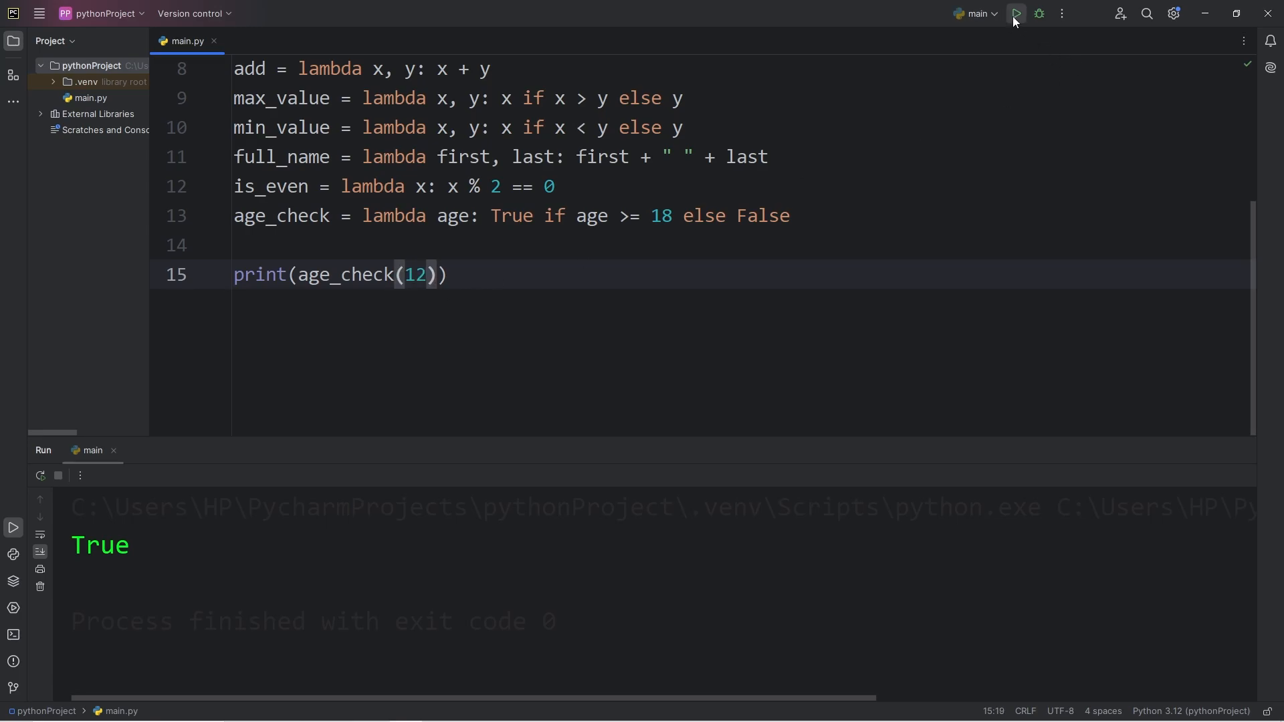
{"action": "left_click", "coordinate": [1016, 14]}
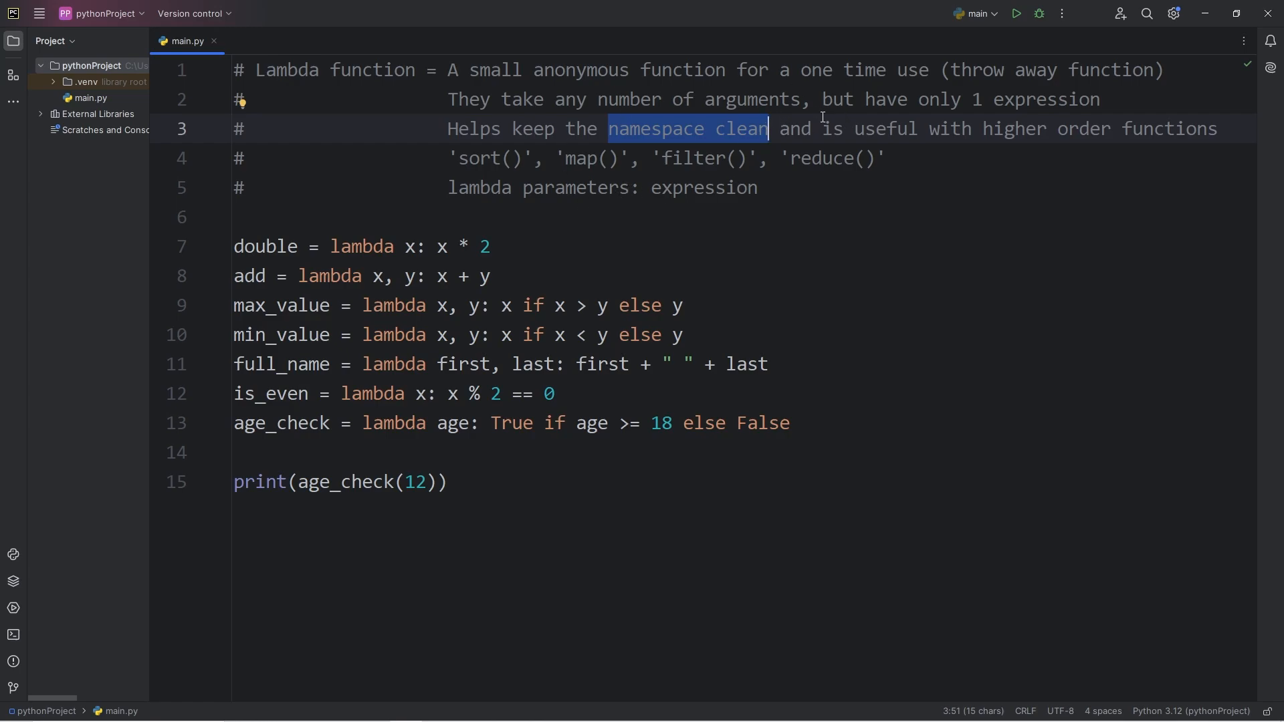
{"action": "mouse_move", "coordinate": [900, 214]}
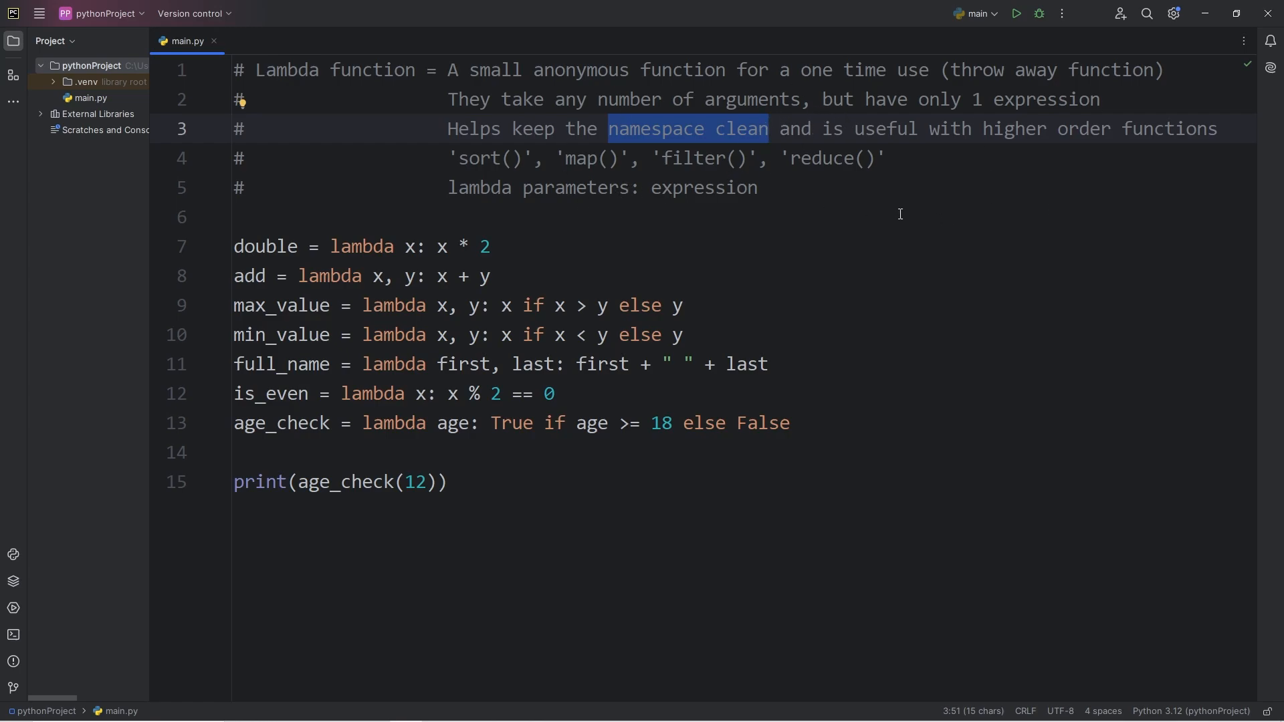
Step: Review the header comments, highlighting 'higher order functions', 'filter' and the 'Lambda function' heading
{"action": "left_click", "coordinate": [990, 128]}
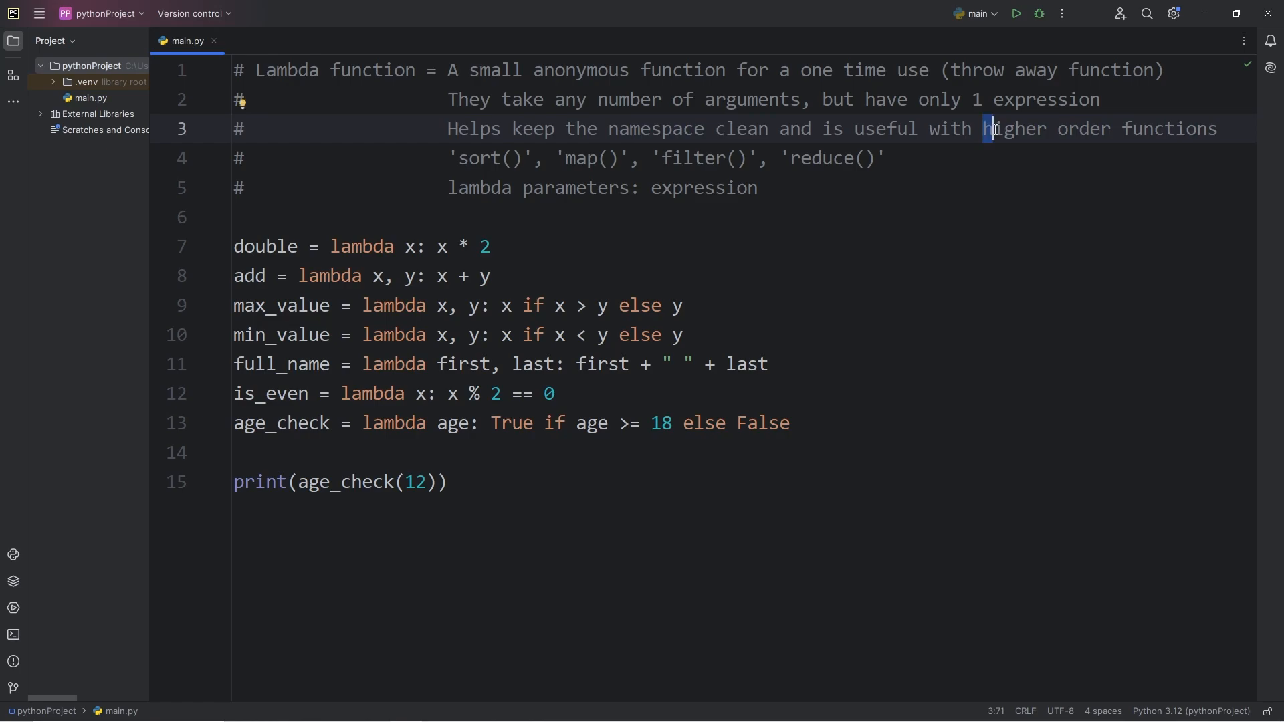
{"action": "left_click_drag", "start_coordinate": [983, 128], "coordinate": [1217, 129]}
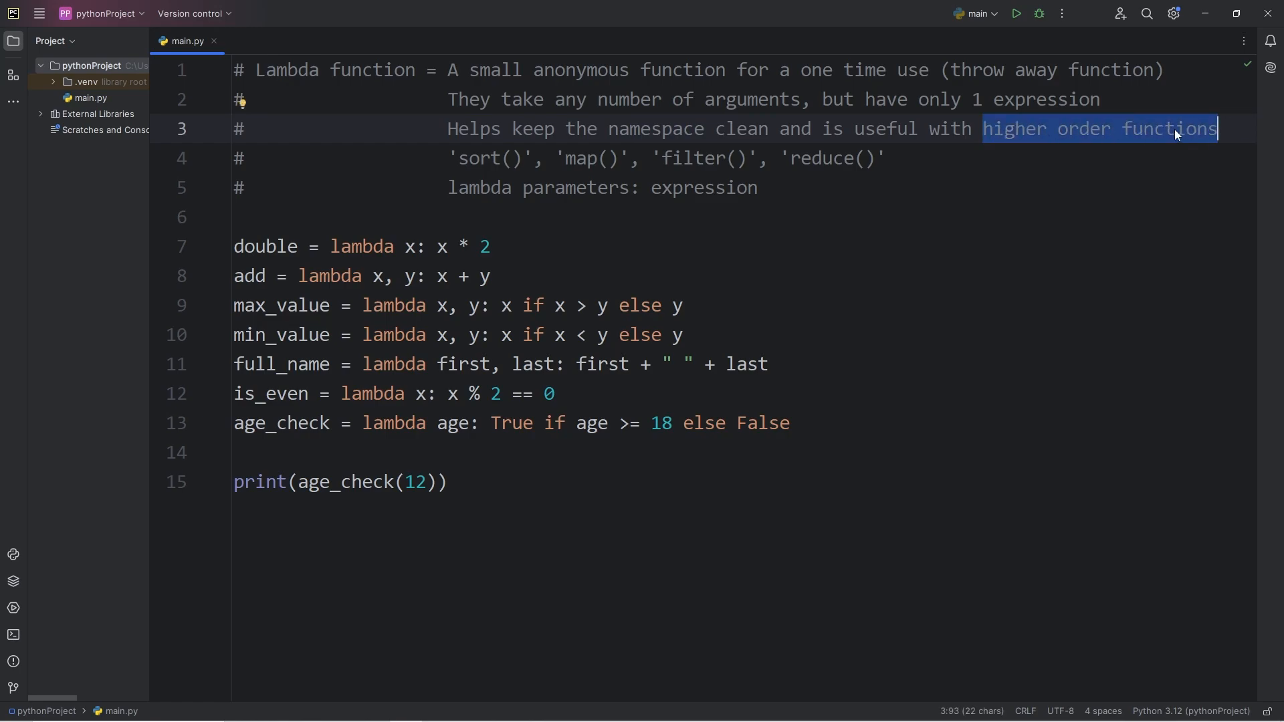
{"action": "double_click", "coordinate": [689, 158]}
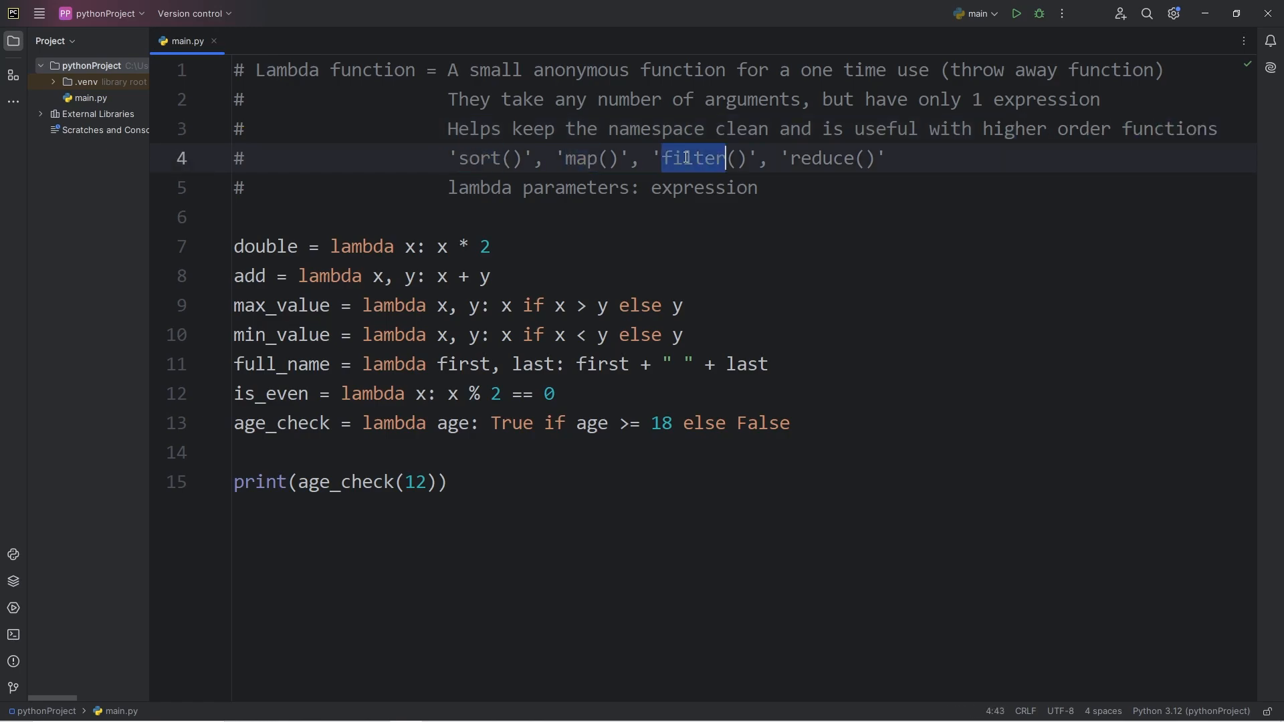
{"action": "left_click", "coordinate": [920, 158]}
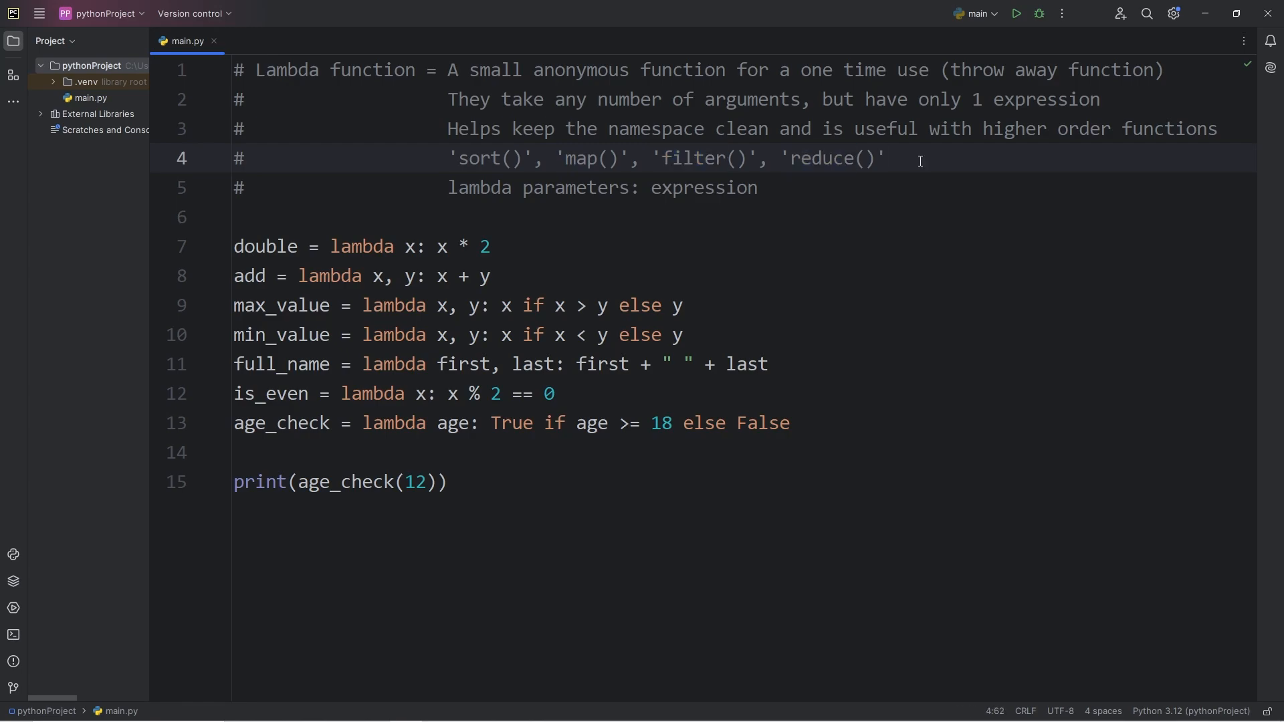
{"action": "mouse_move", "coordinate": [262, 102]}
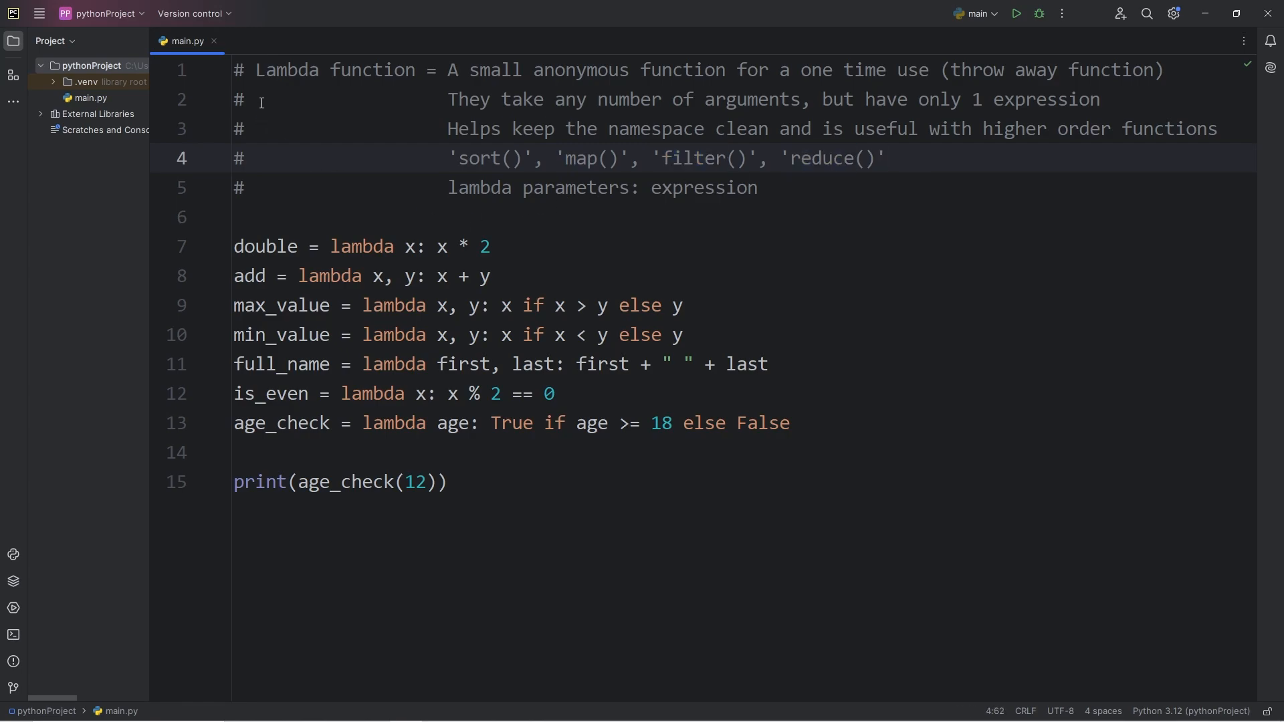
{"action": "left_click_drag", "start_coordinate": [257, 69], "coordinate": [417, 70]}
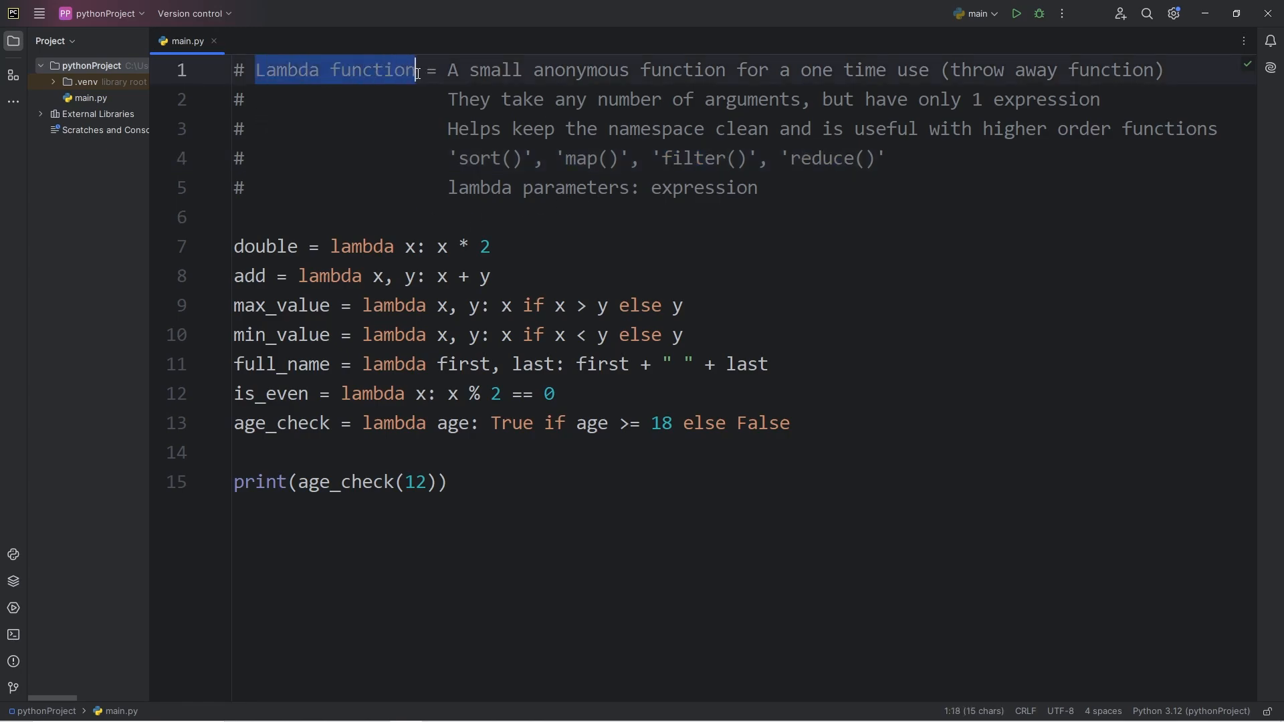